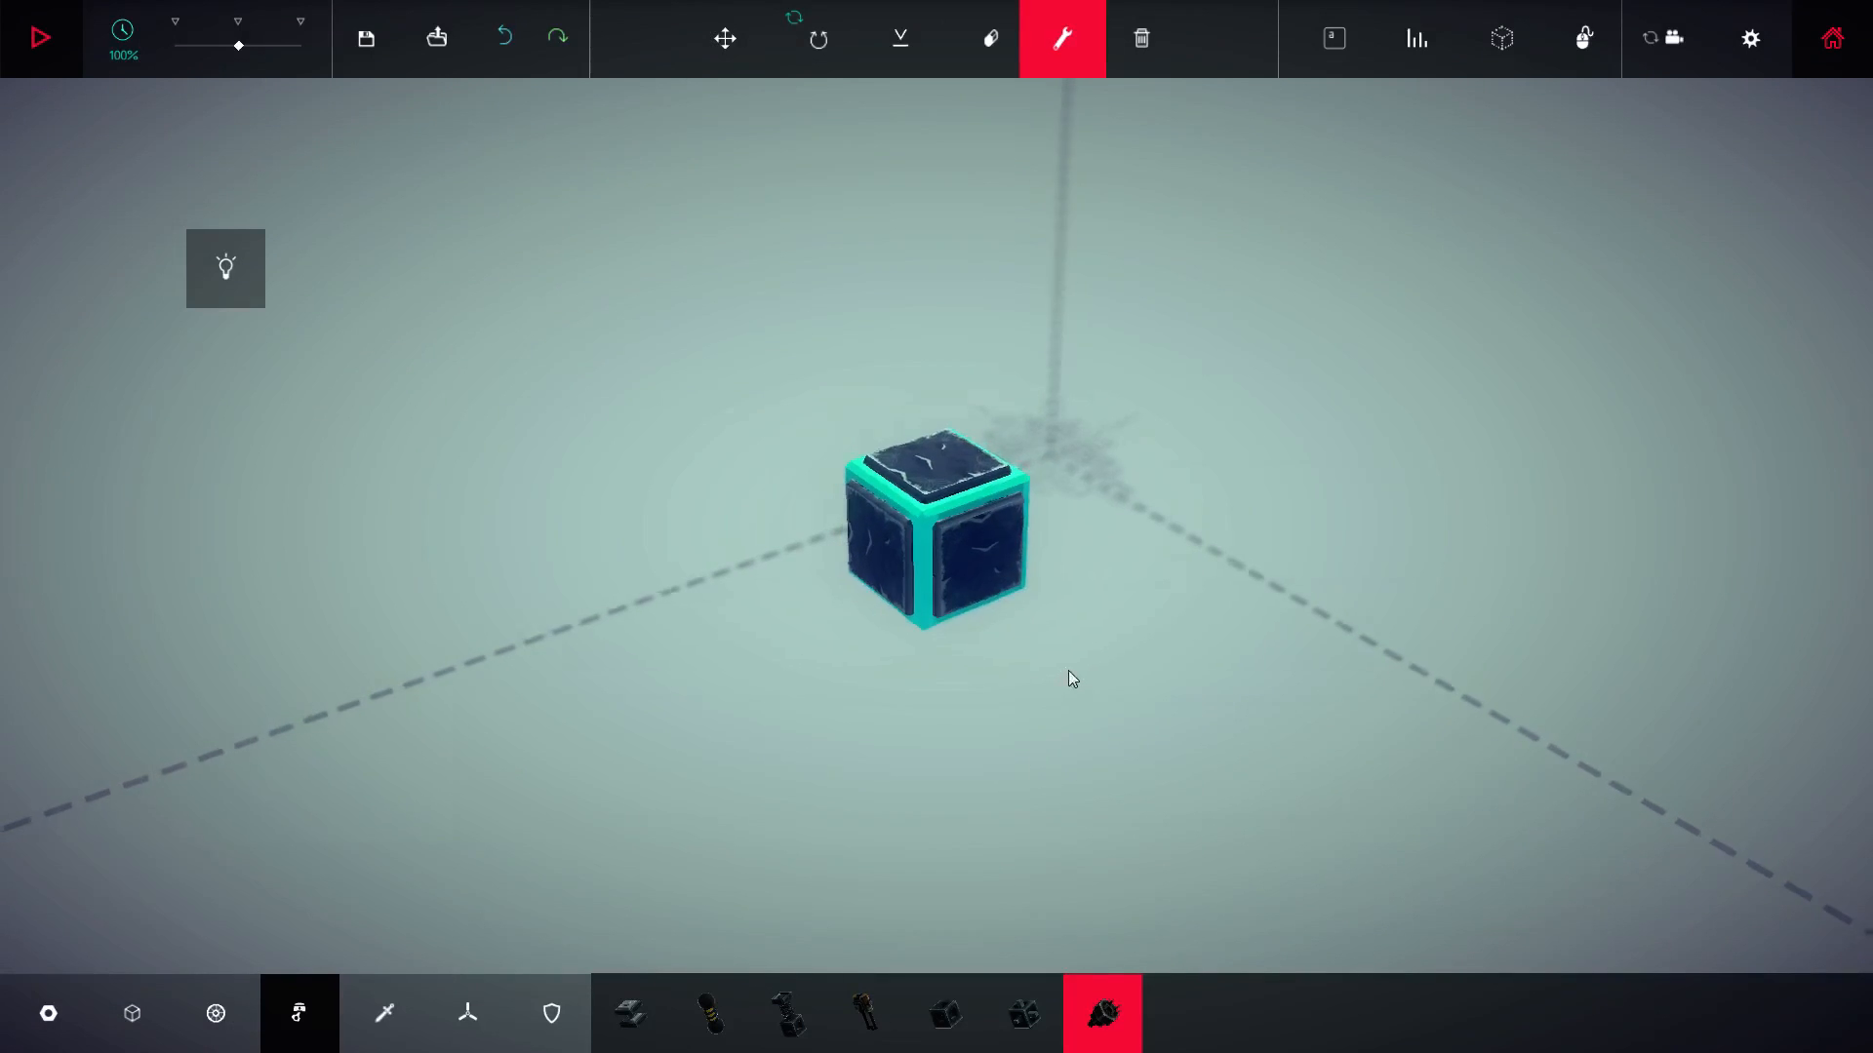
{"action": "mouse_move", "coordinate": [216, 1013]}
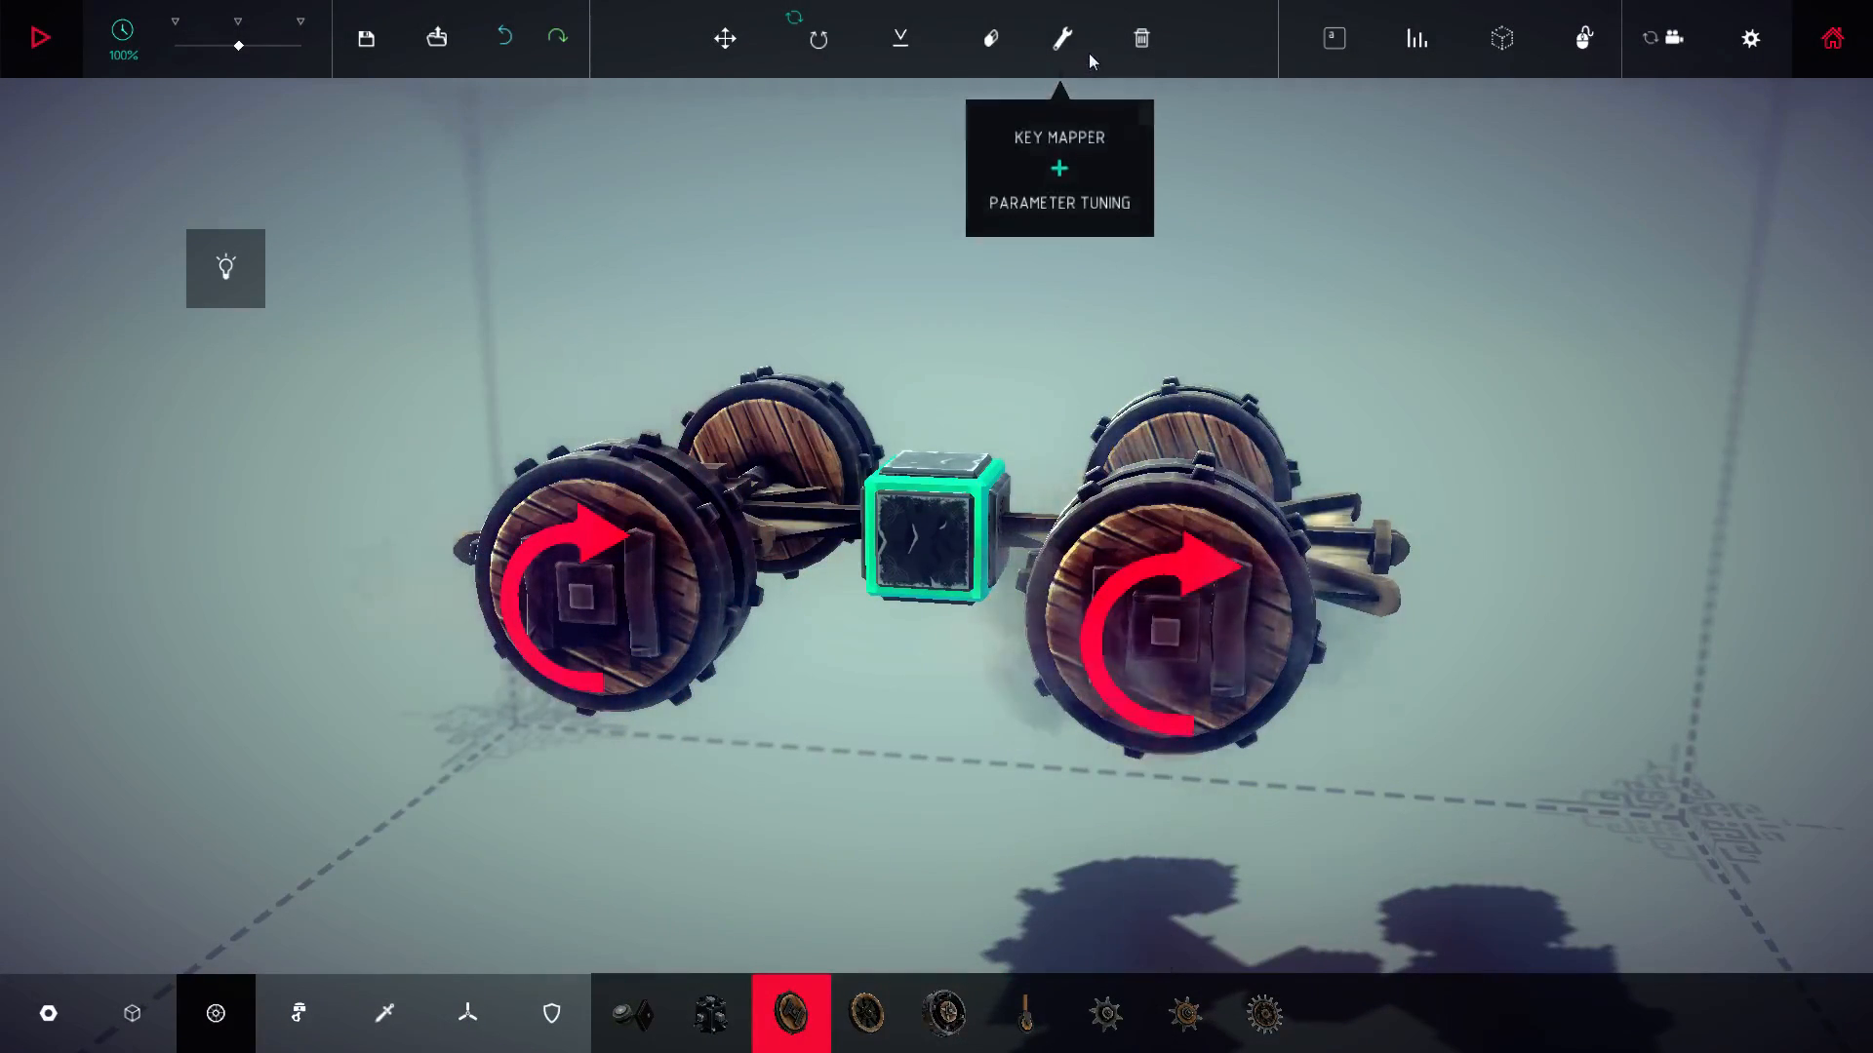
Step: Bind the wheels' forward drive to Up Arrow in the Key Mapper and close the panel
{"action": "left_click", "coordinate": [1059, 39]}
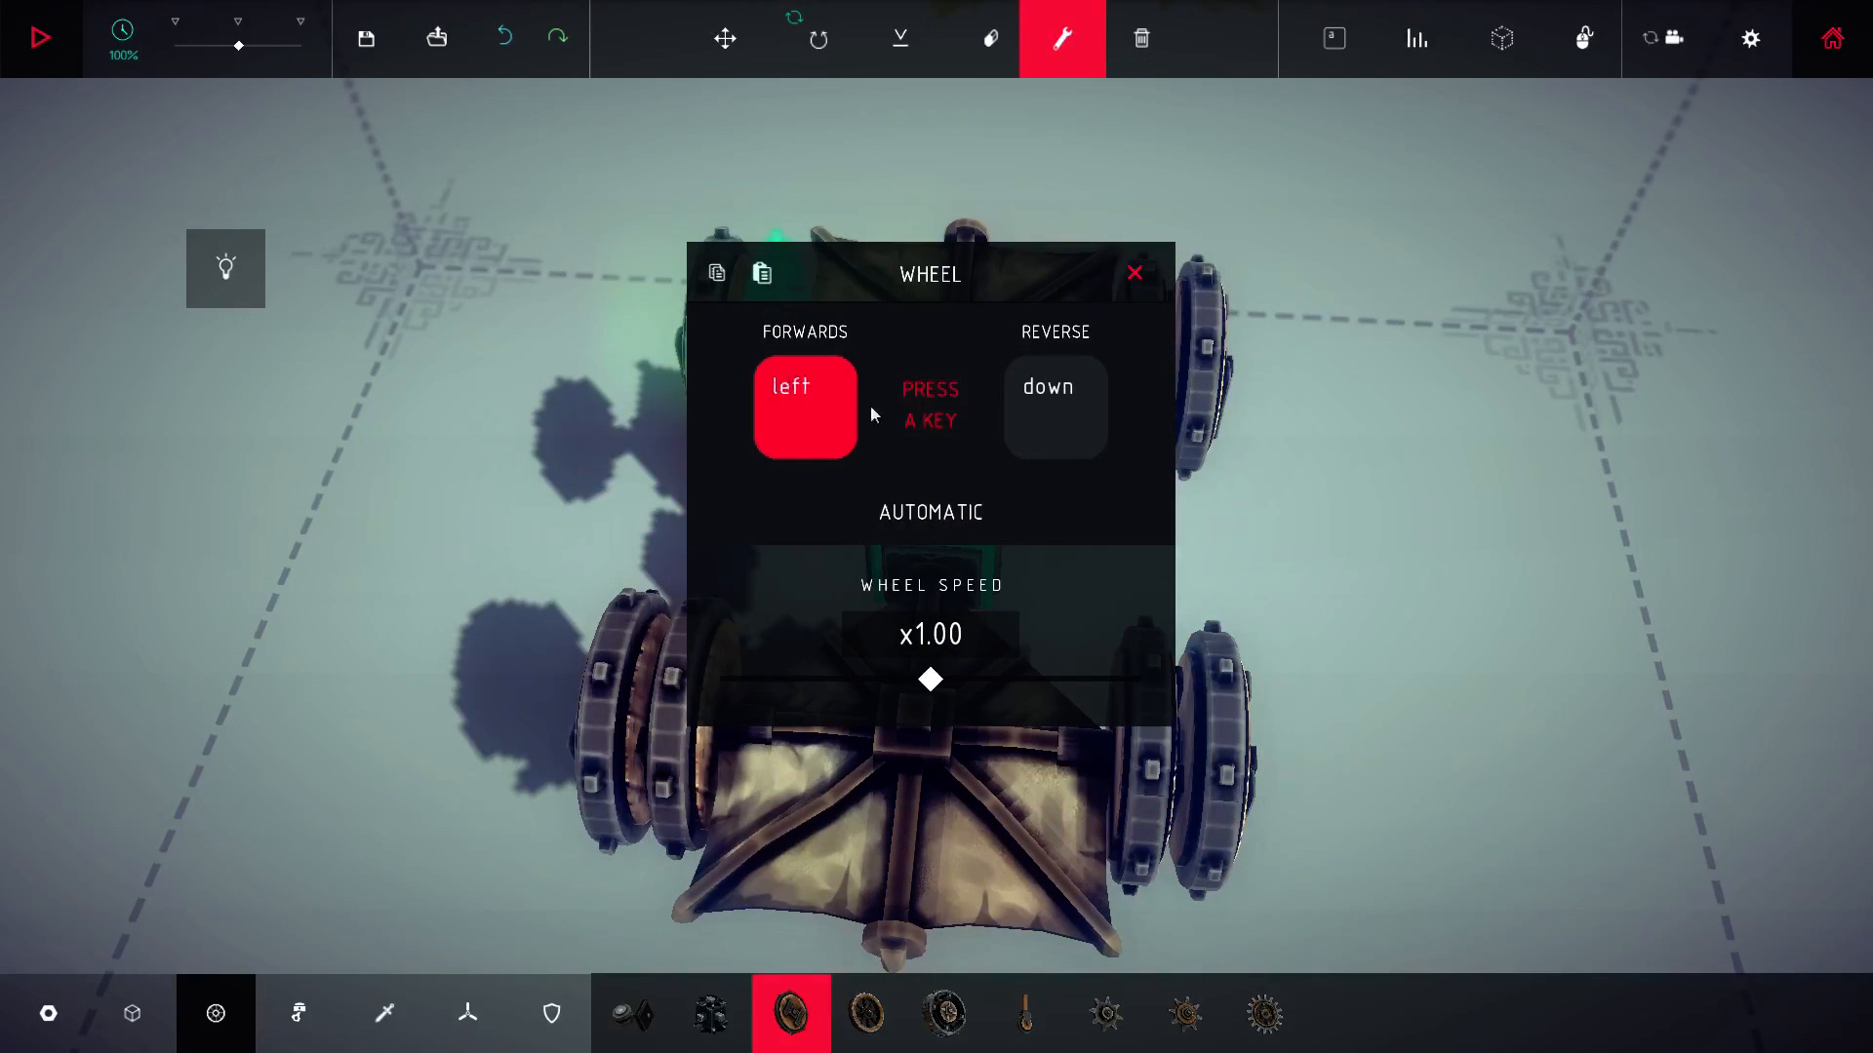
{"action": "left_click", "coordinate": [1132, 273]}
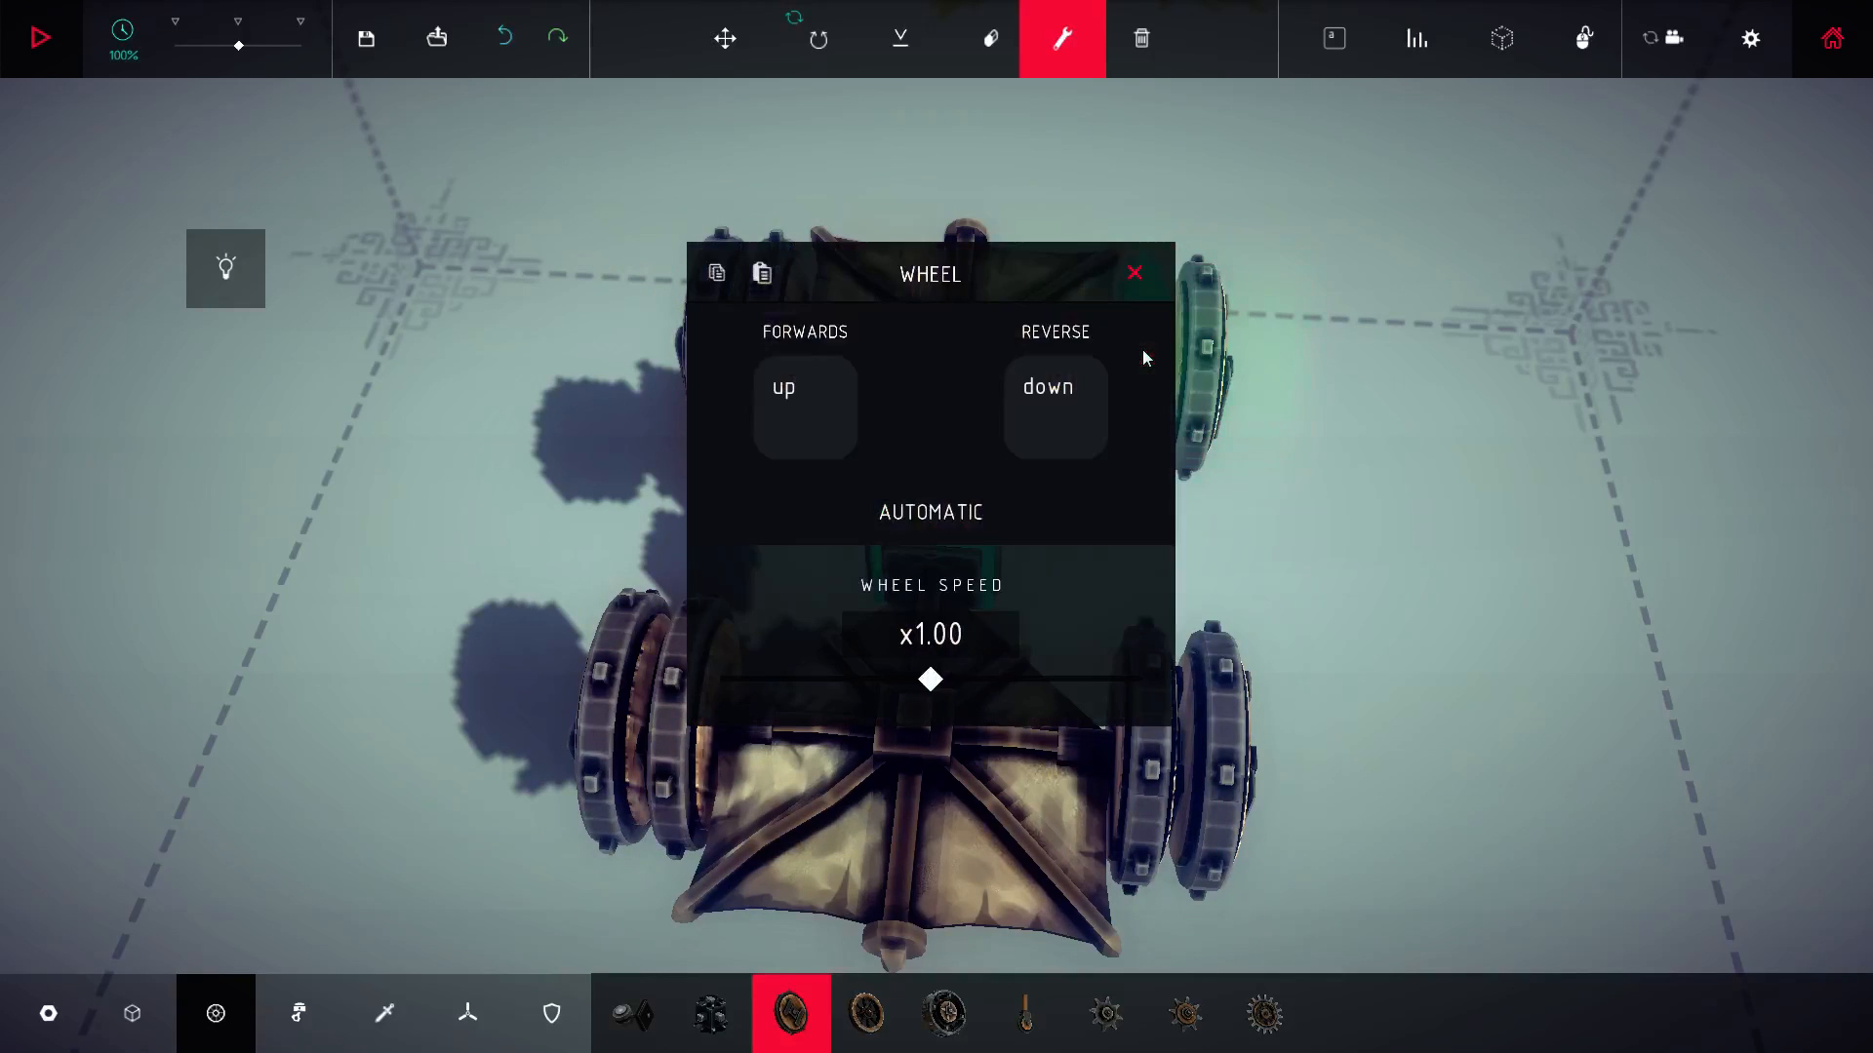
{"action": "left_click", "coordinate": [806, 406]}
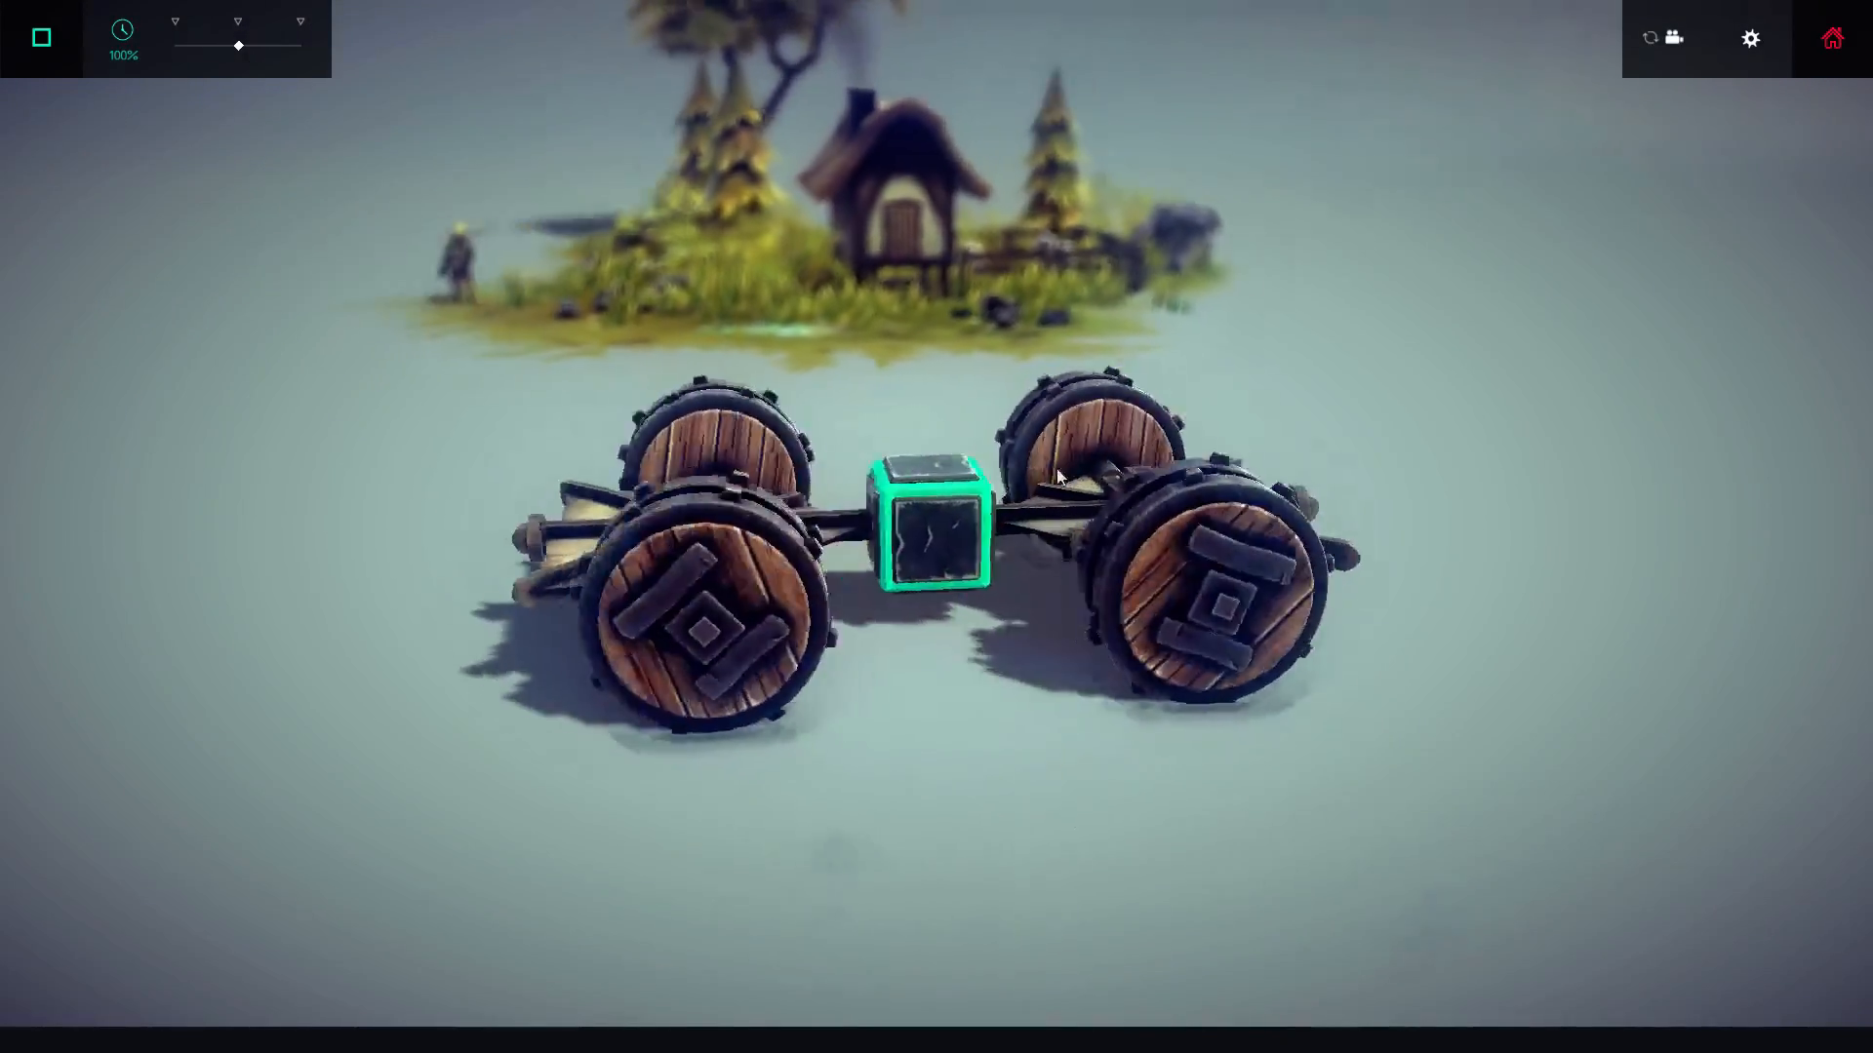
Step: Stop the test run and place brace plates across the wheel axles
{"action": "left_click", "coordinate": [39, 37]}
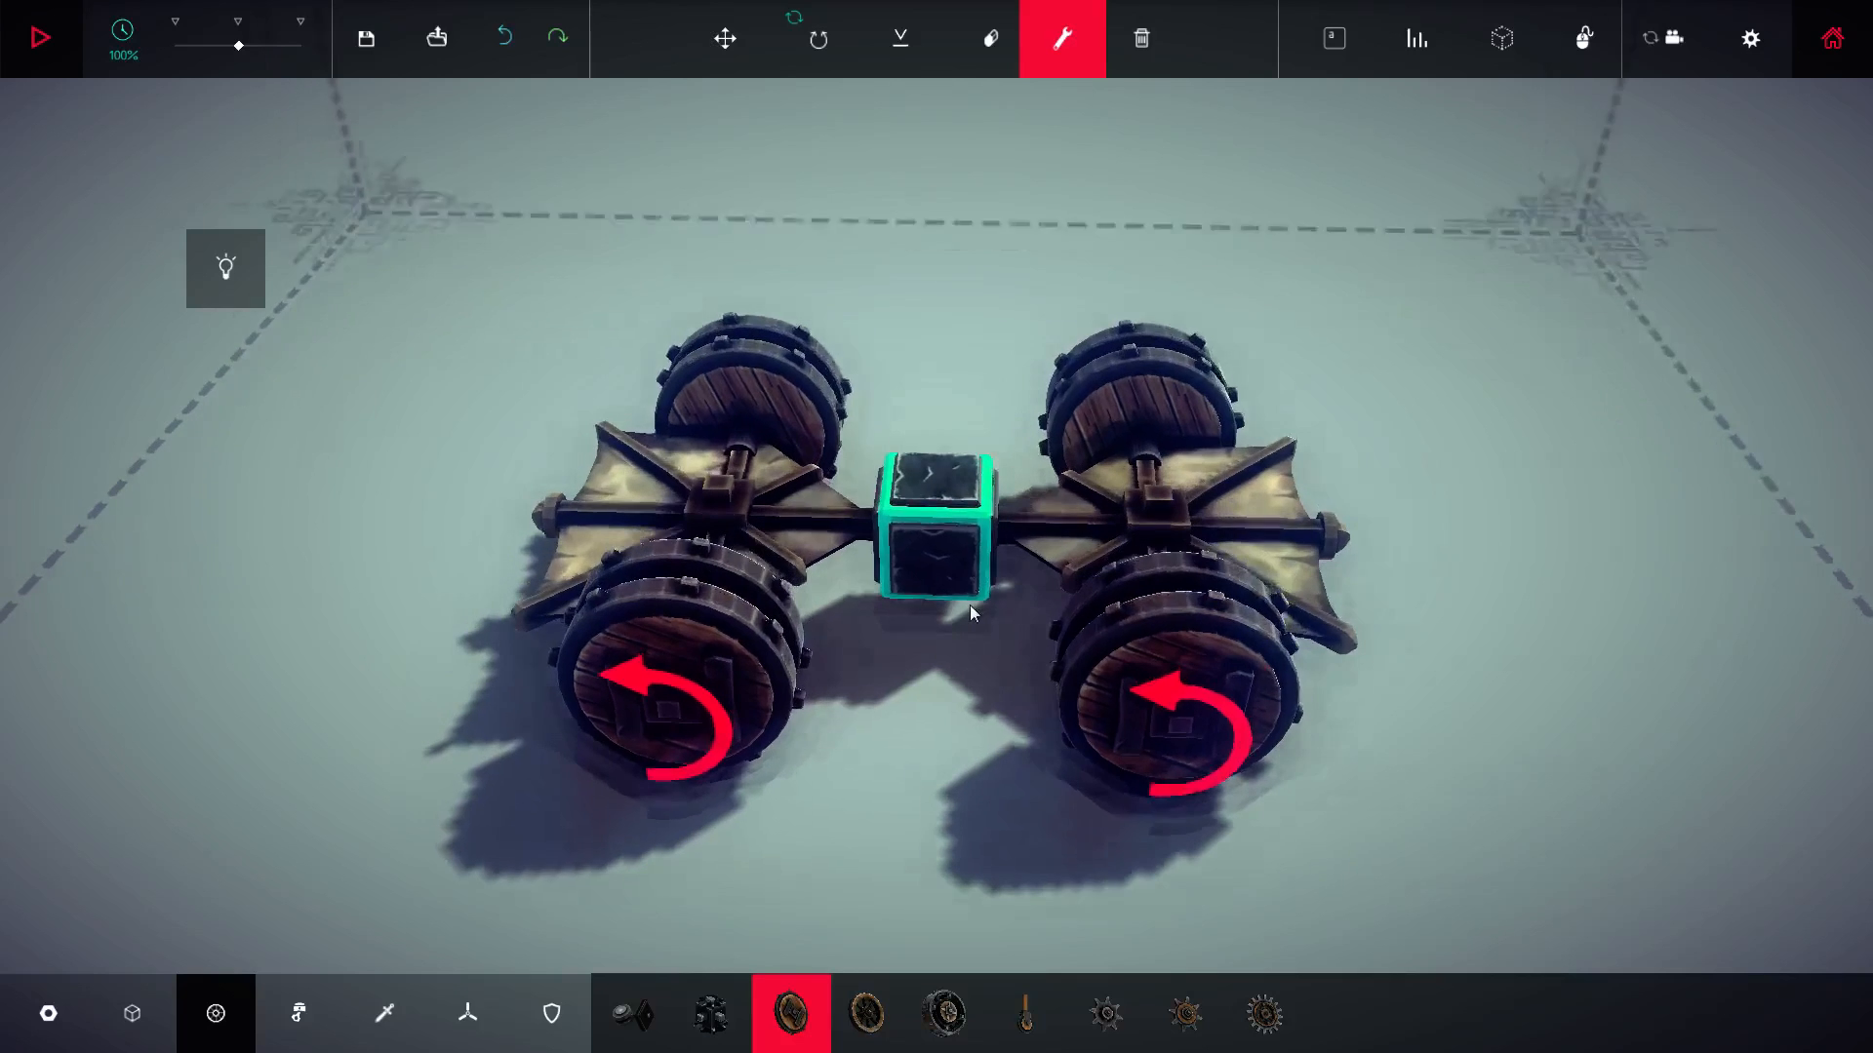
{"action": "left_click", "coordinate": [710, 1013]}
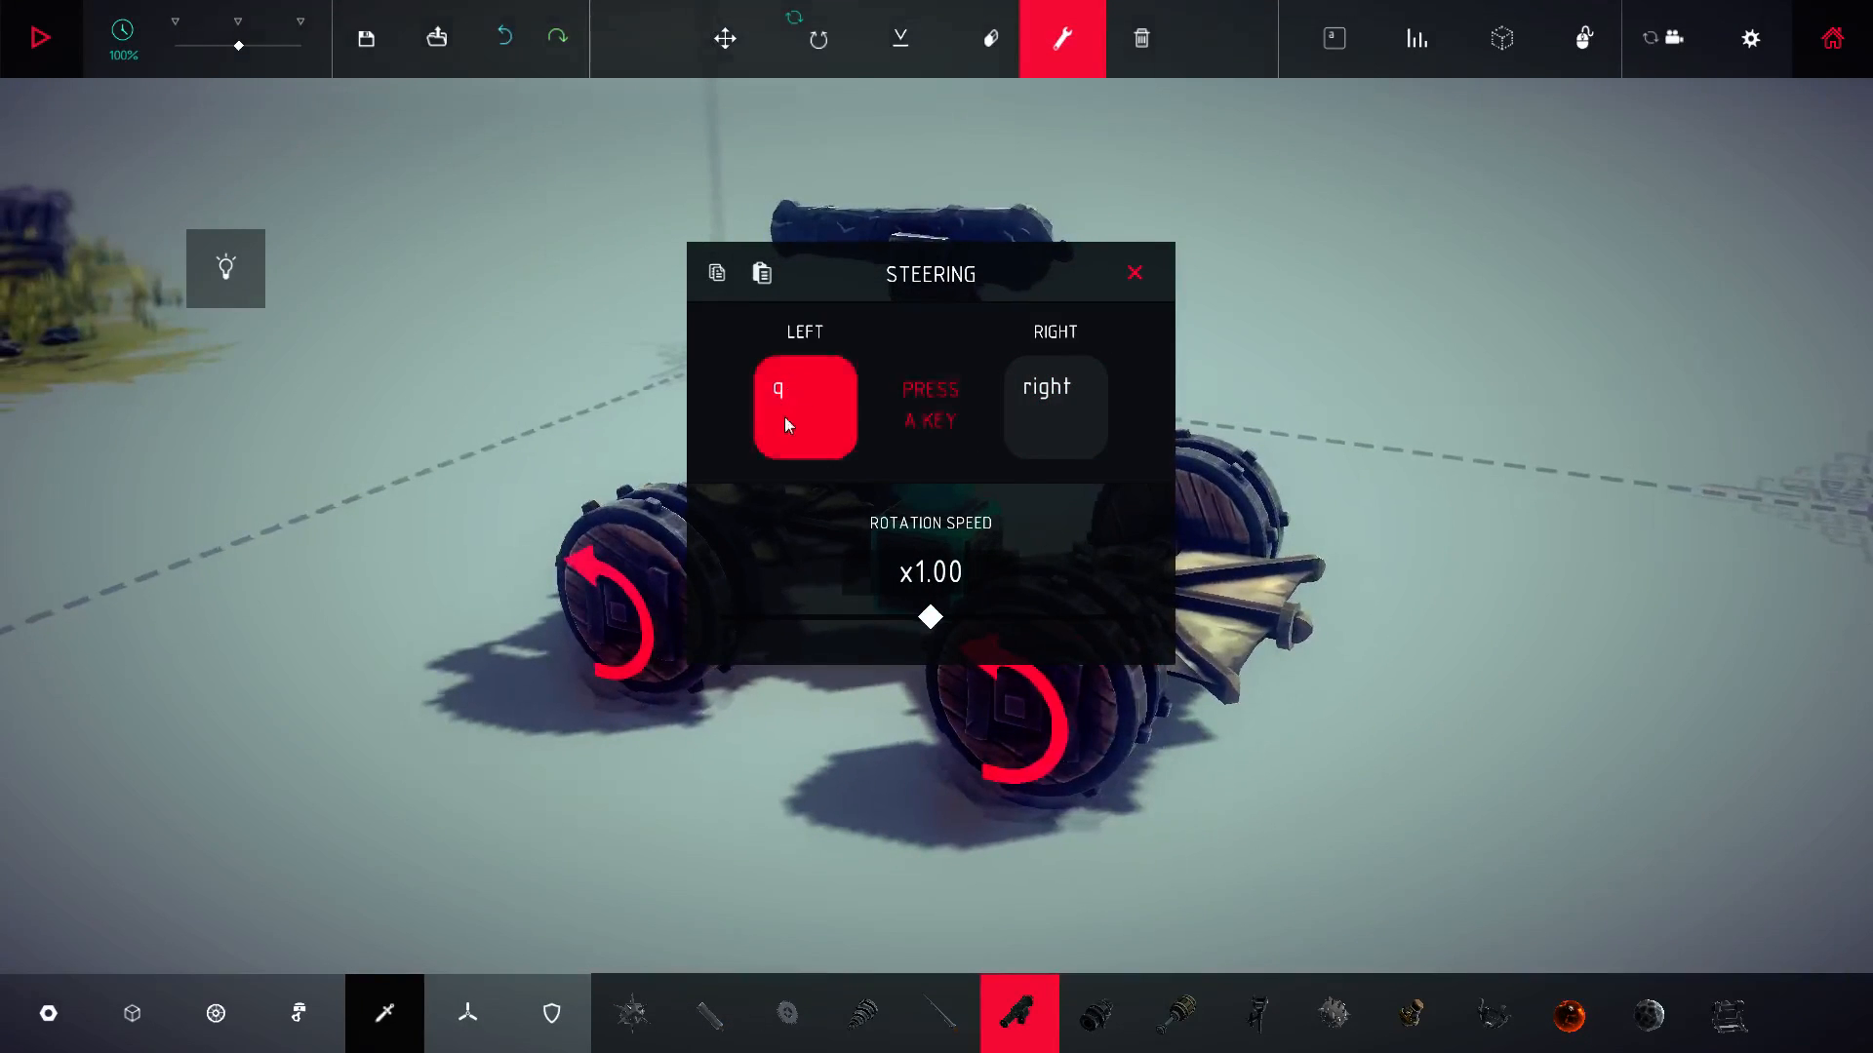
Step: Rebind the steering's left-turn key and close the steering hinge key settings
{"action": "left_click", "coordinate": [1131, 273]}
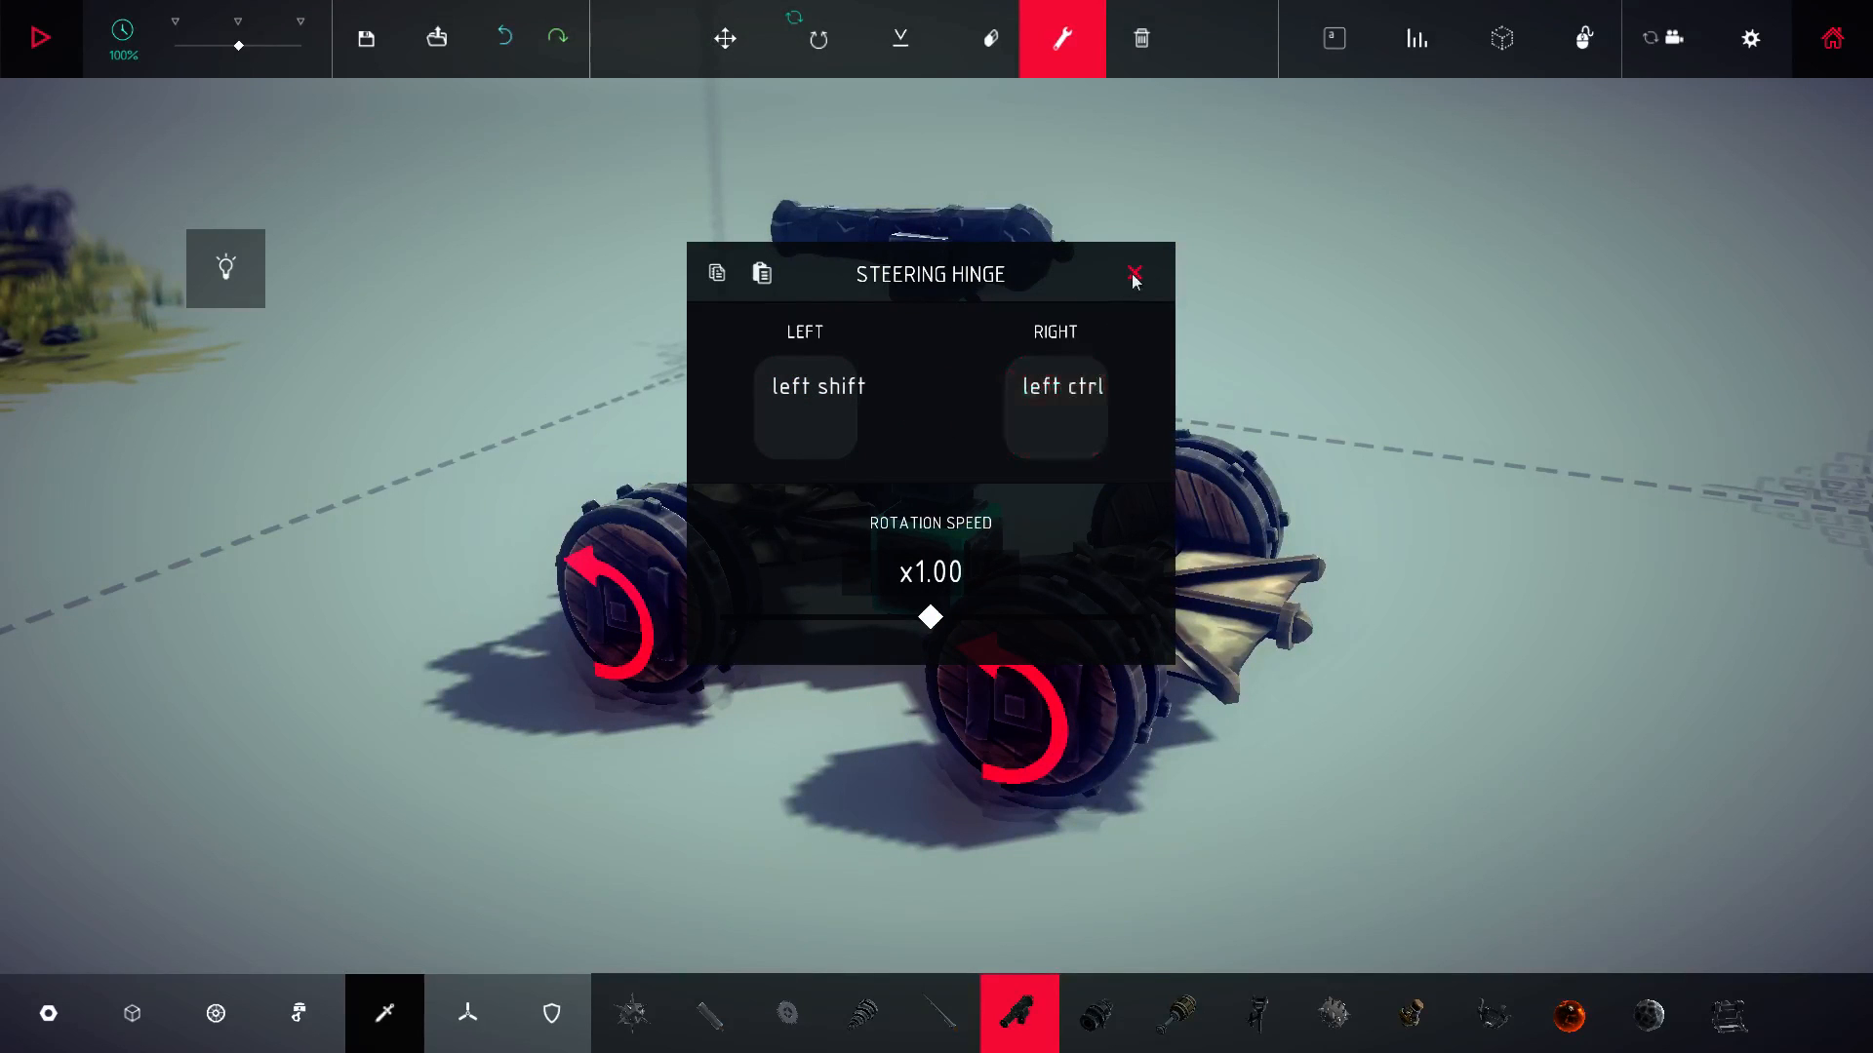
{"action": "left_click", "coordinate": [1133, 275]}
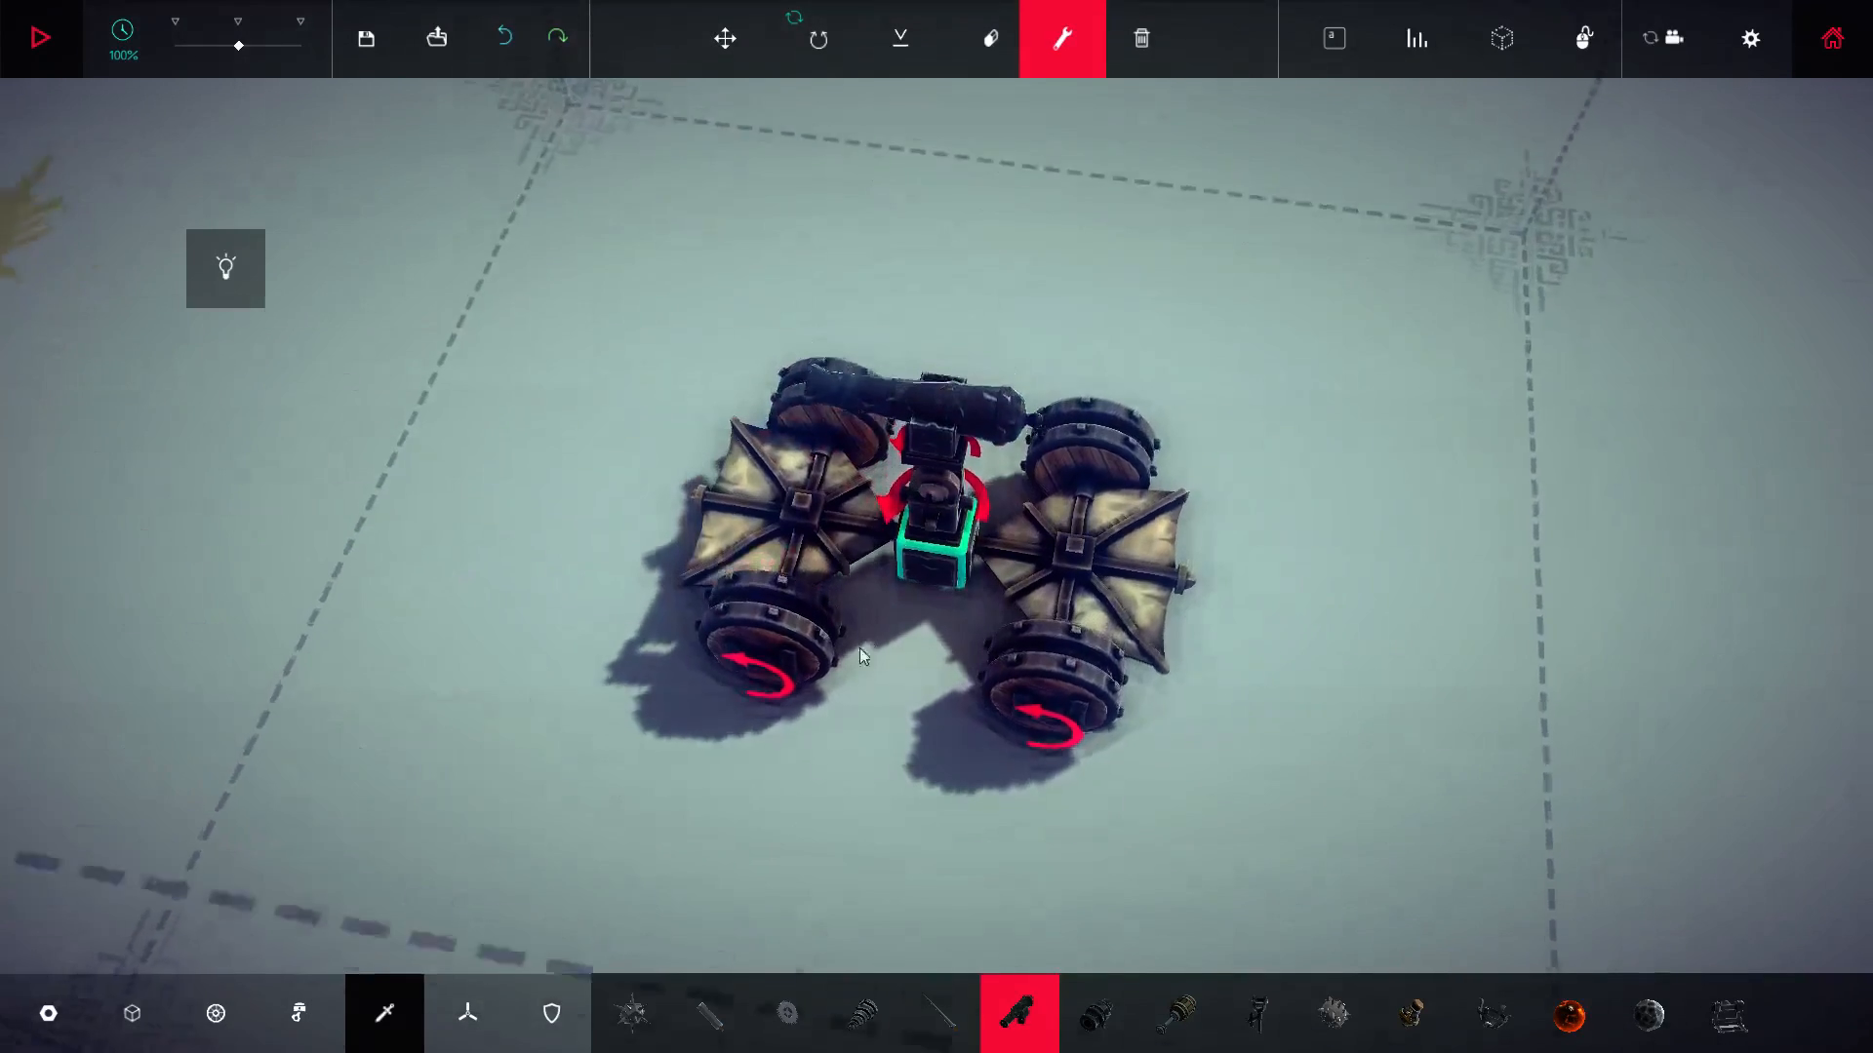
Step: Stack wooden blocks on the vehicle's side next to the cannon turret
{"action": "scroll", "scroll_direction": "up", "scroll_amount": 3}
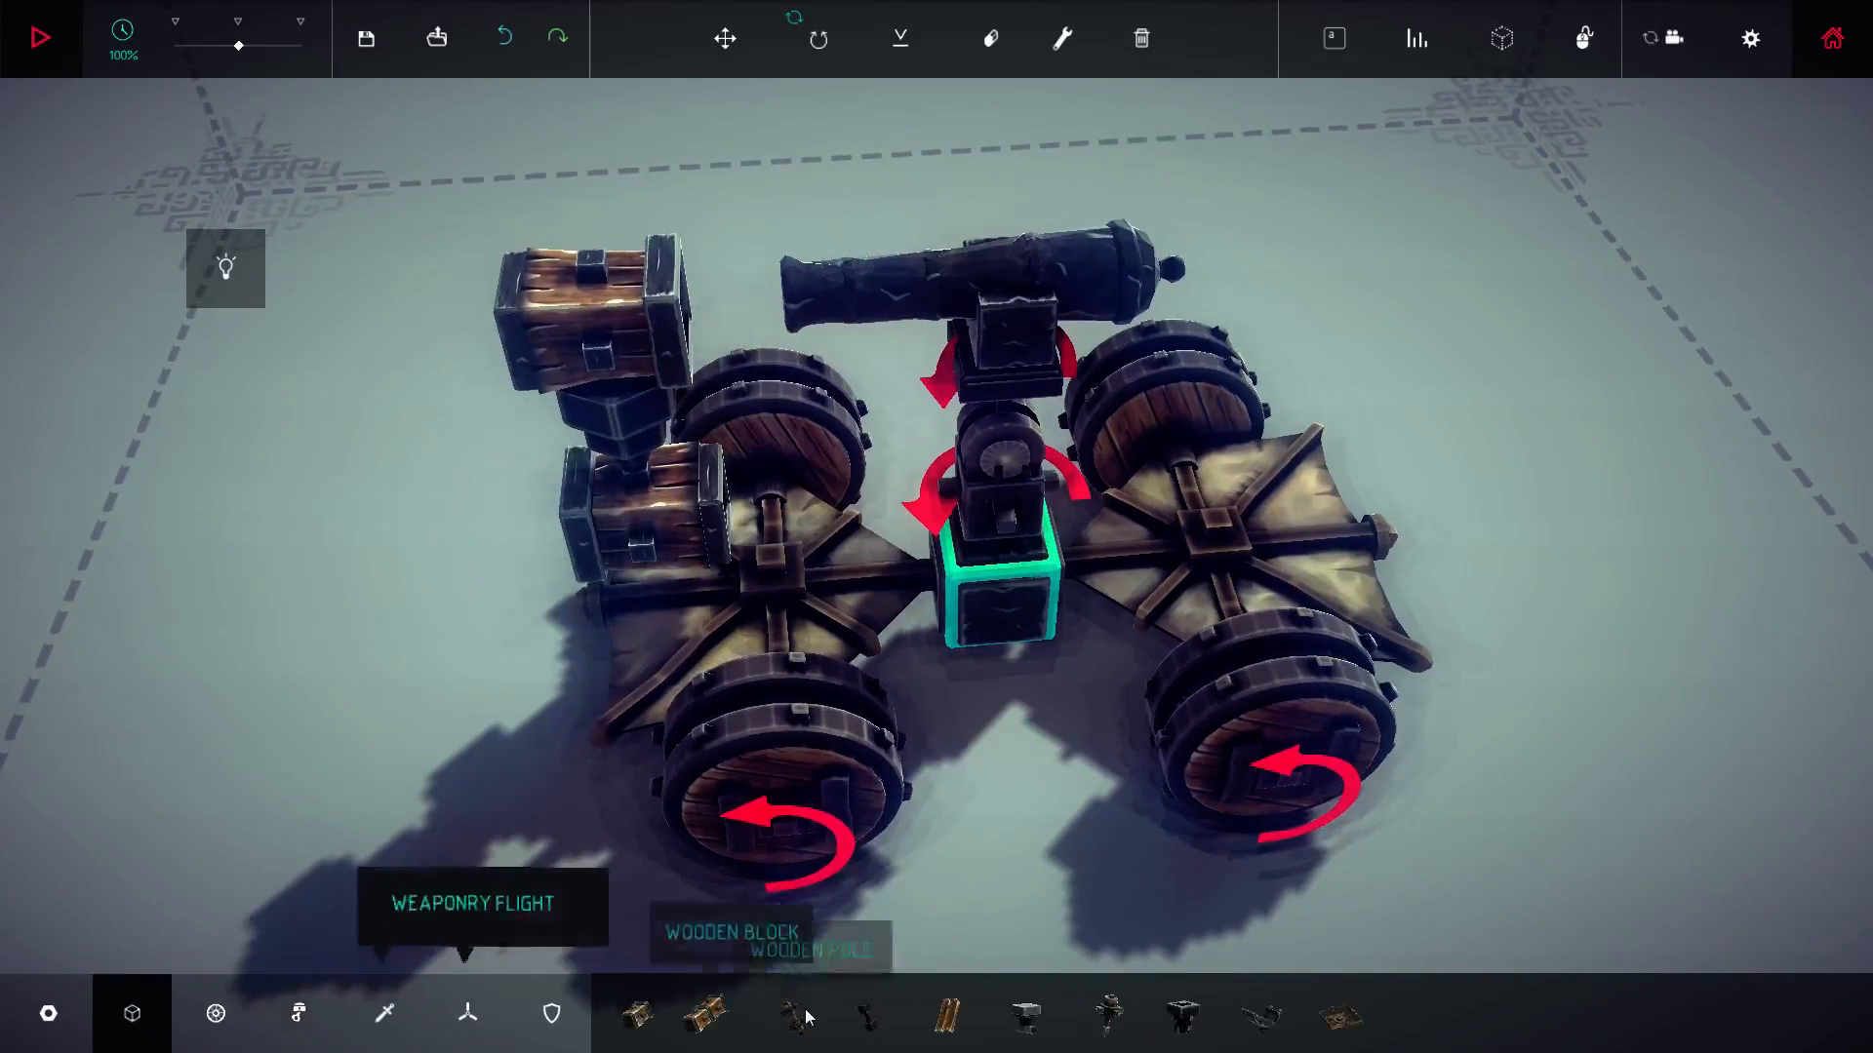
{"action": "left_click", "coordinate": [866, 1014]}
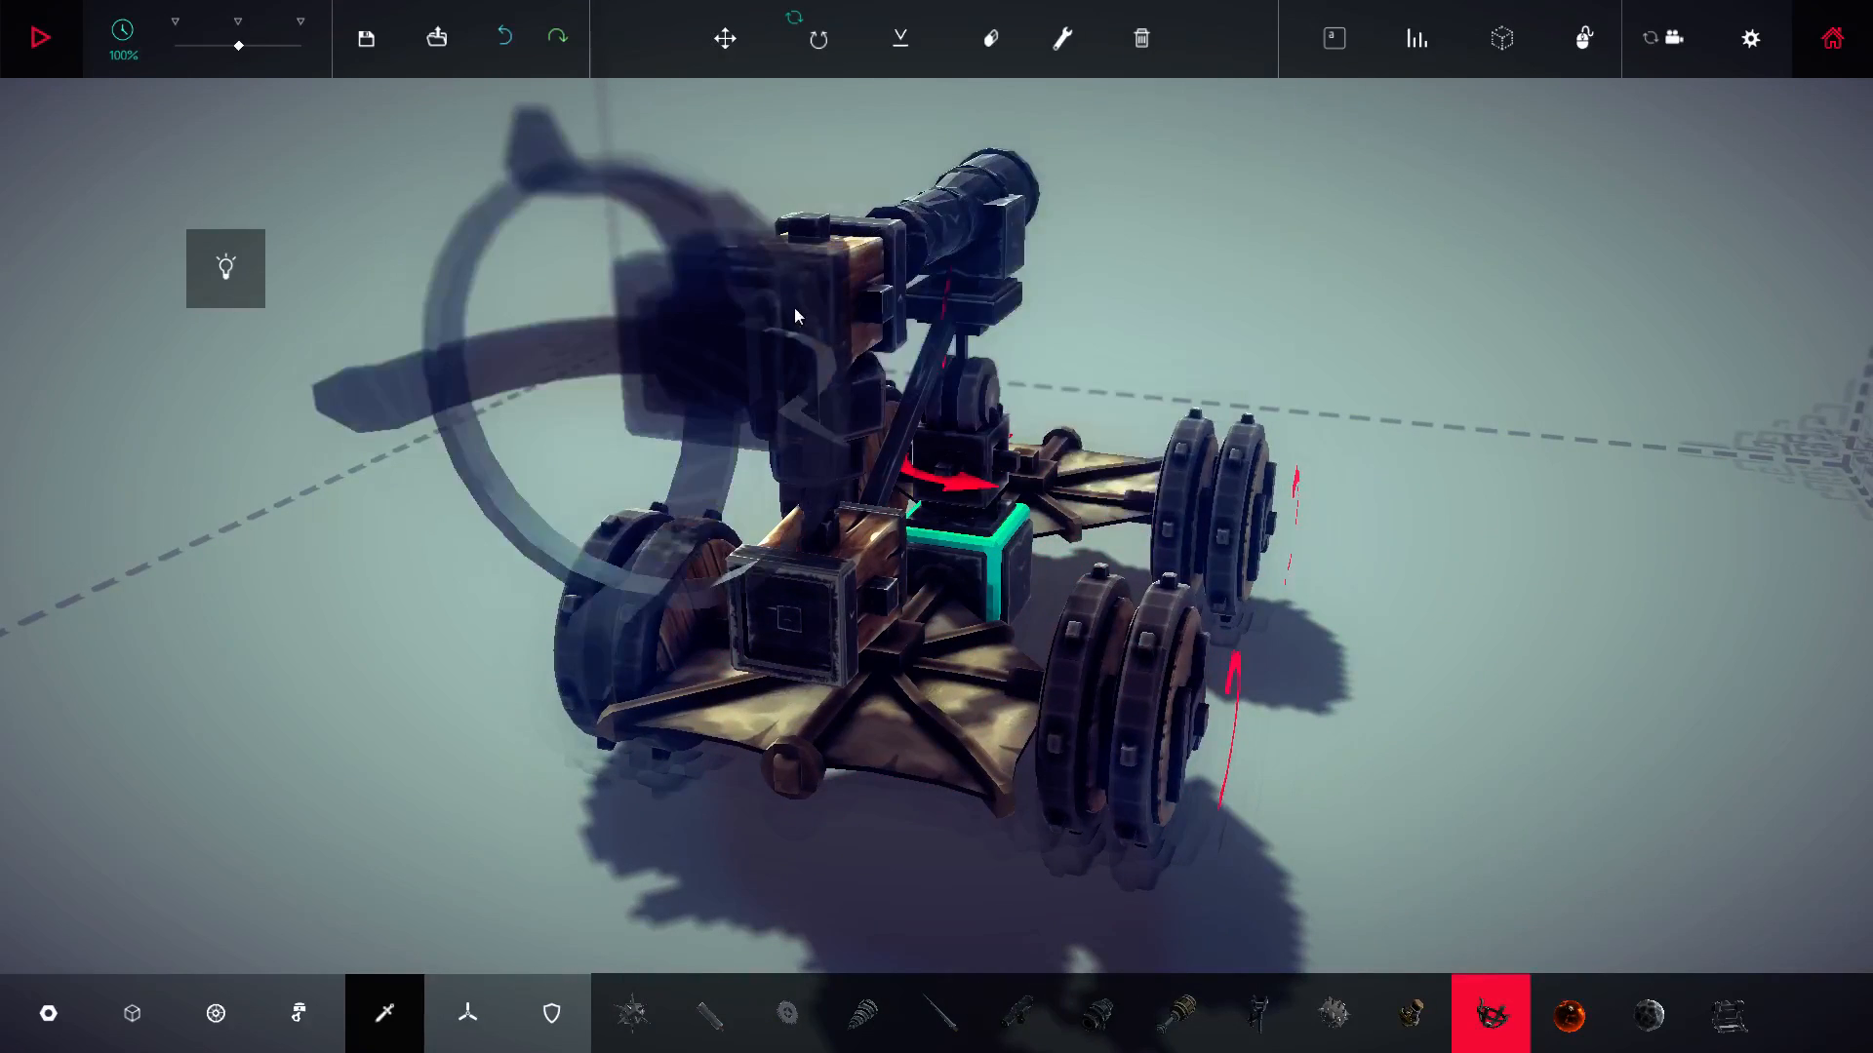
Step: Place the spiked bomb beside the tower and hold it with a grabber on the top block
{"action": "left_click", "coordinate": [1332, 1014]}
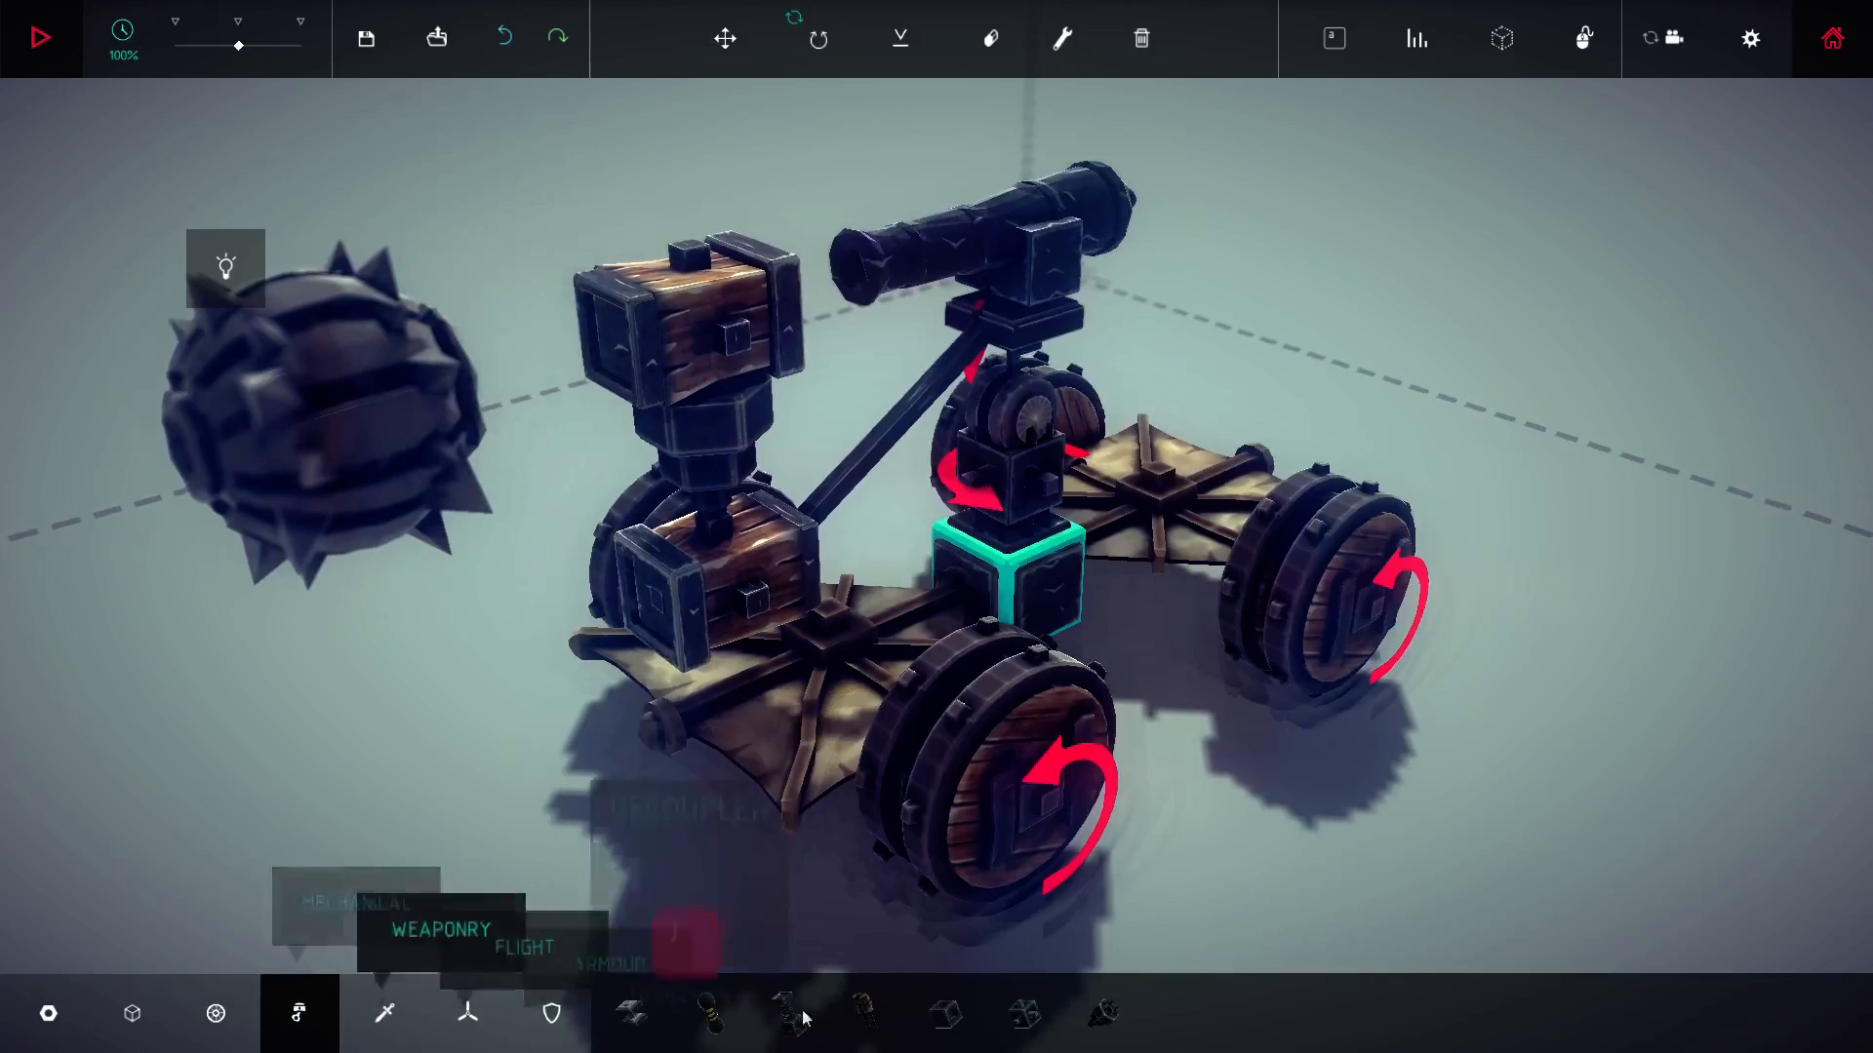
{"action": "left_click", "coordinate": [1100, 1012]}
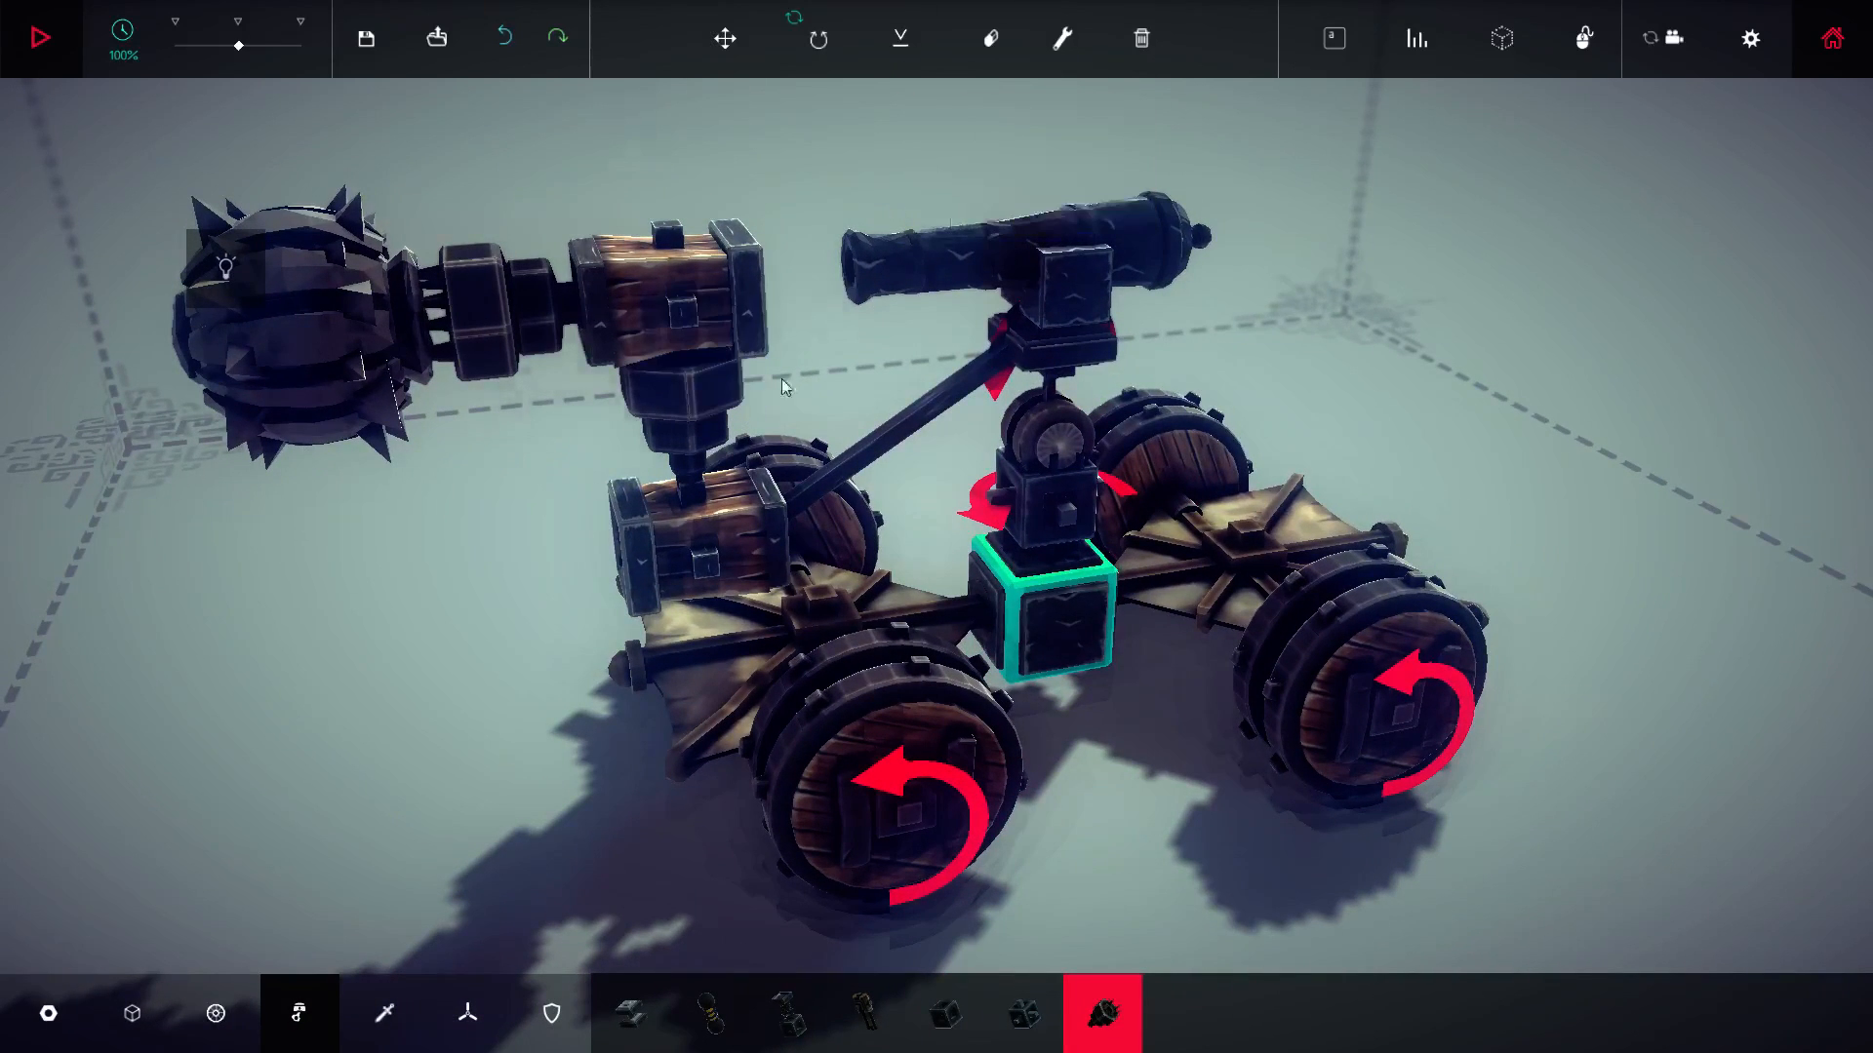
{"action": "left_click", "coordinate": [1062, 39]}
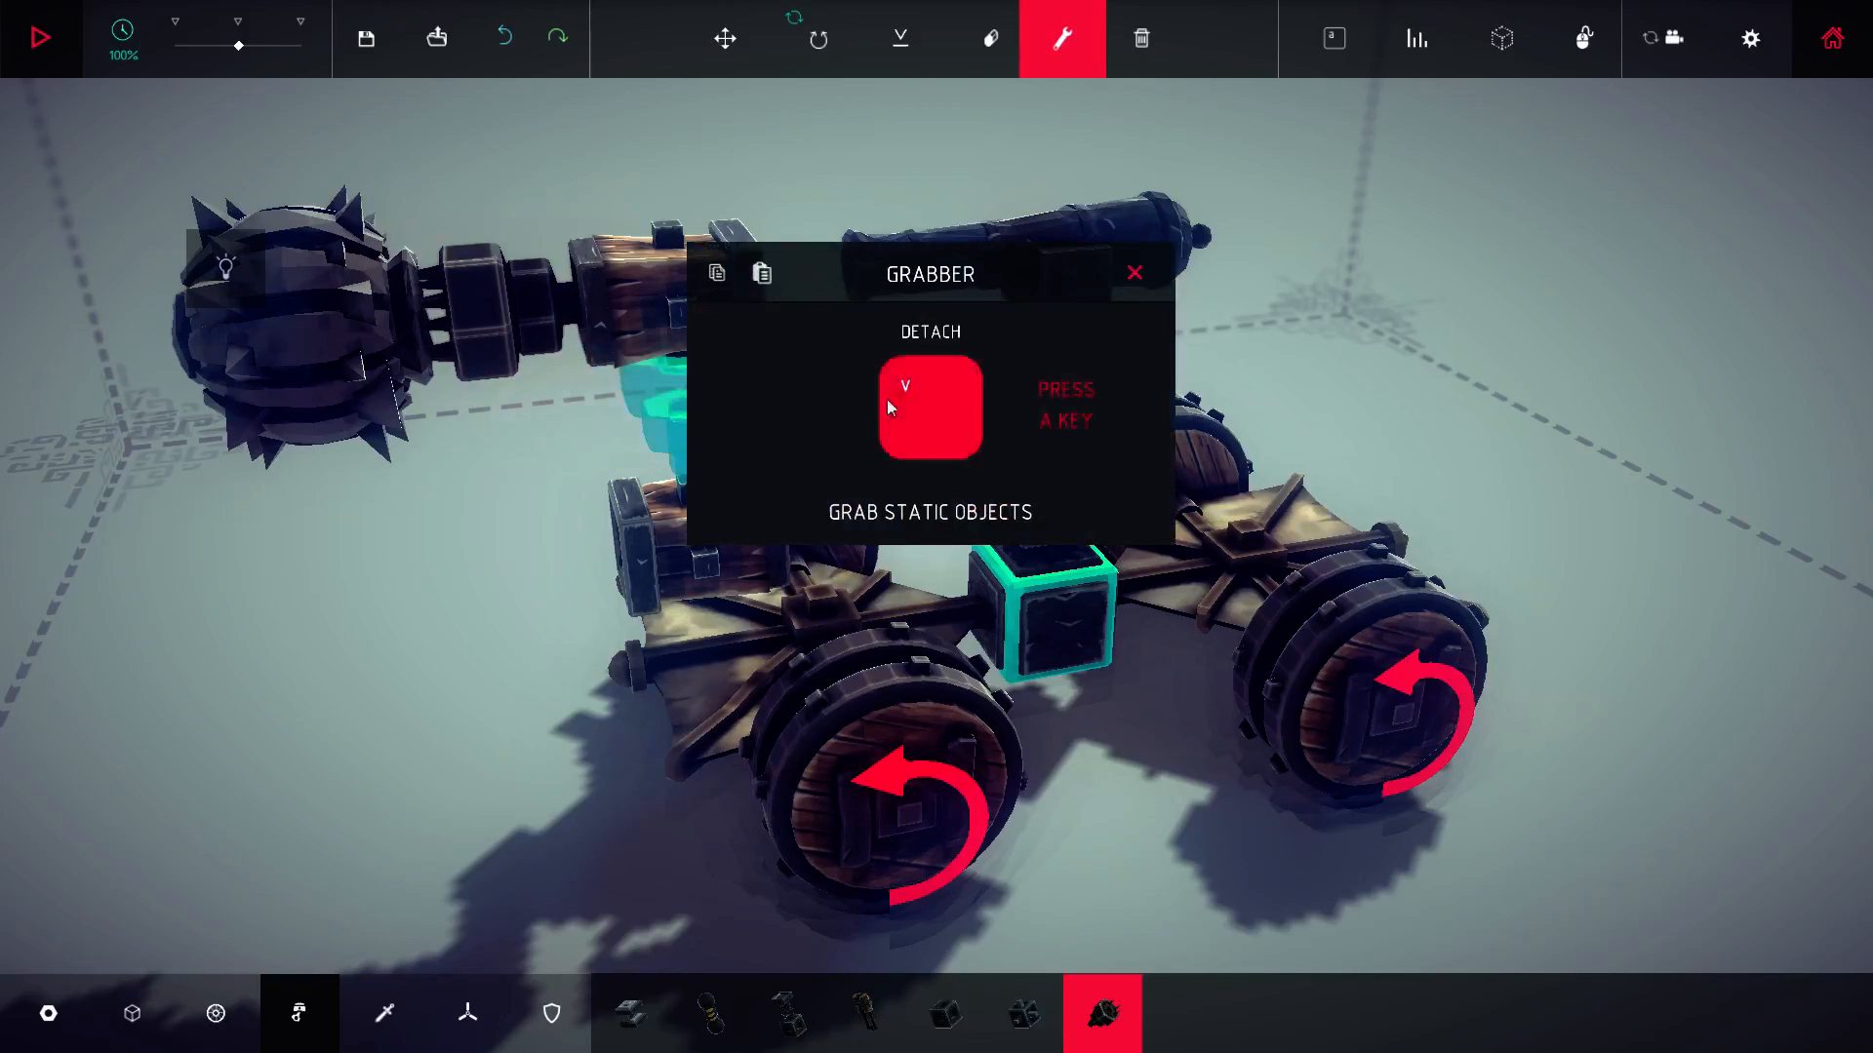
Step: Set the grabber's Detach to V, confirm the cannon's Shoot is C, and close the settings
{"action": "left_click", "coordinate": [1133, 273]}
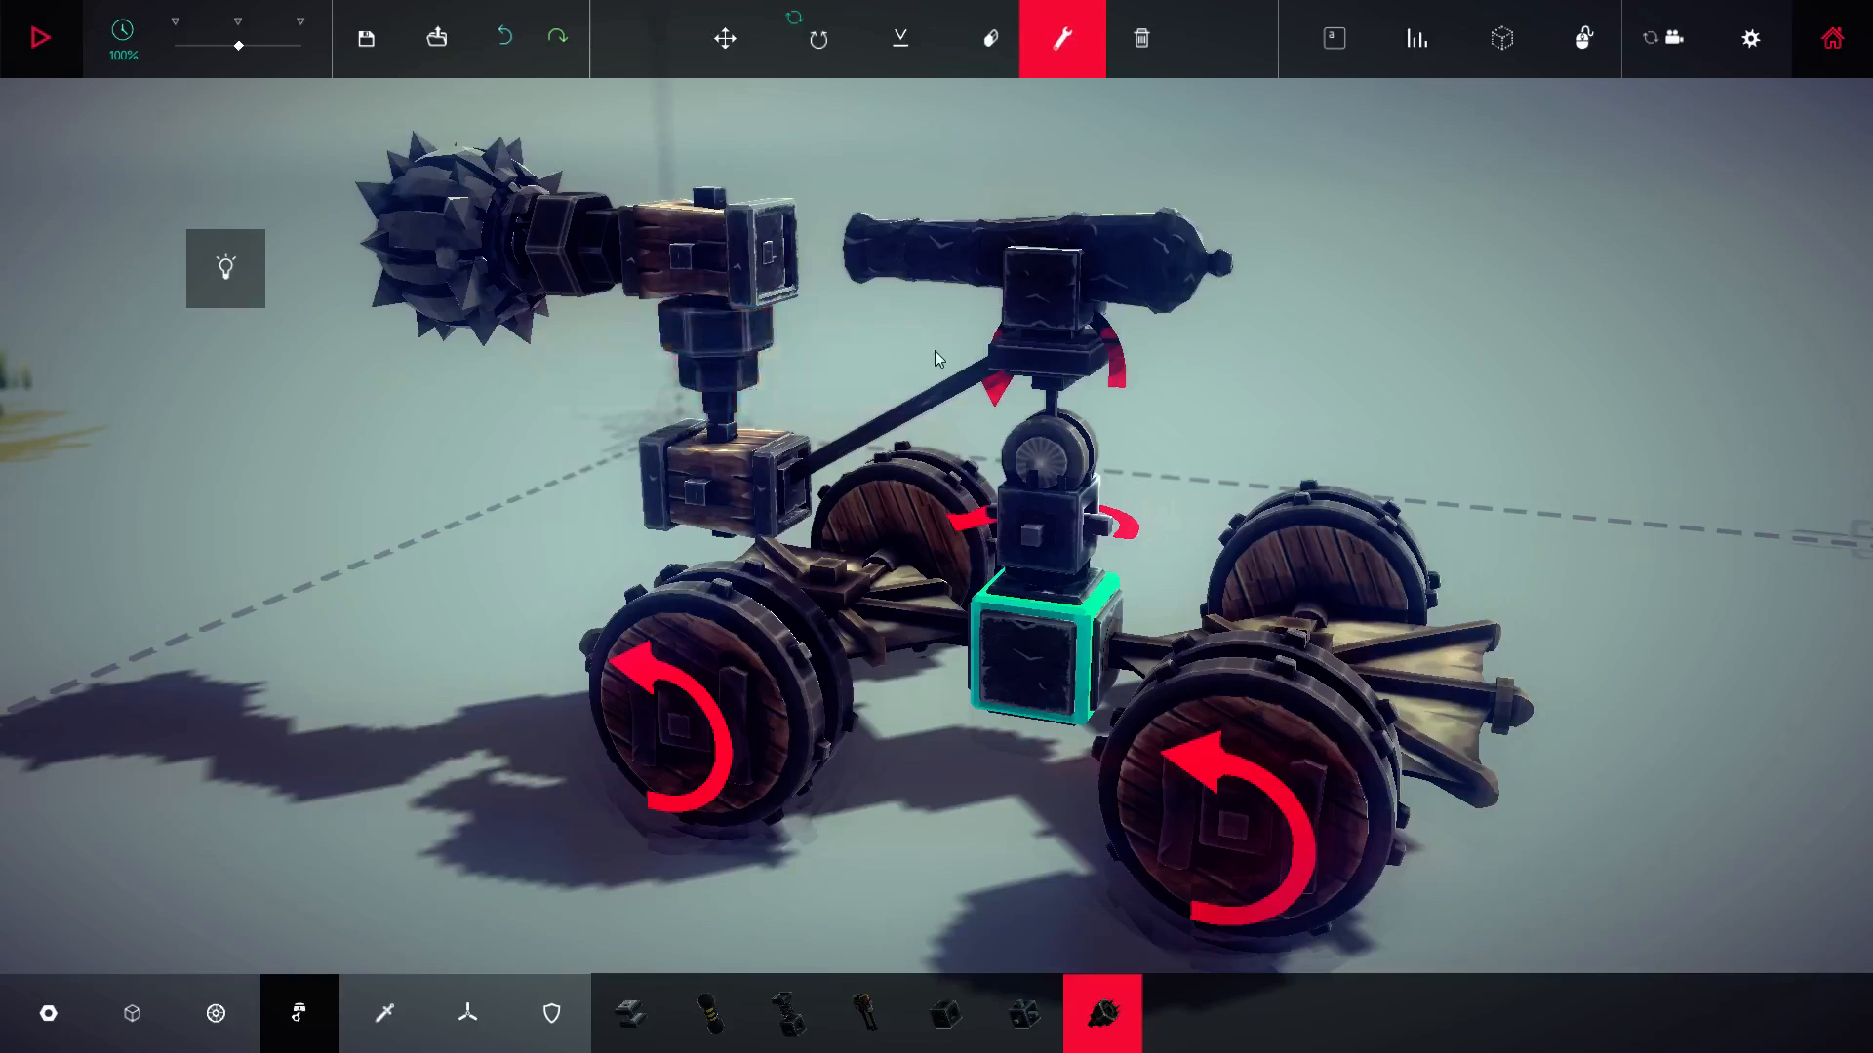
{"action": "left_click", "coordinate": [1051, 275]}
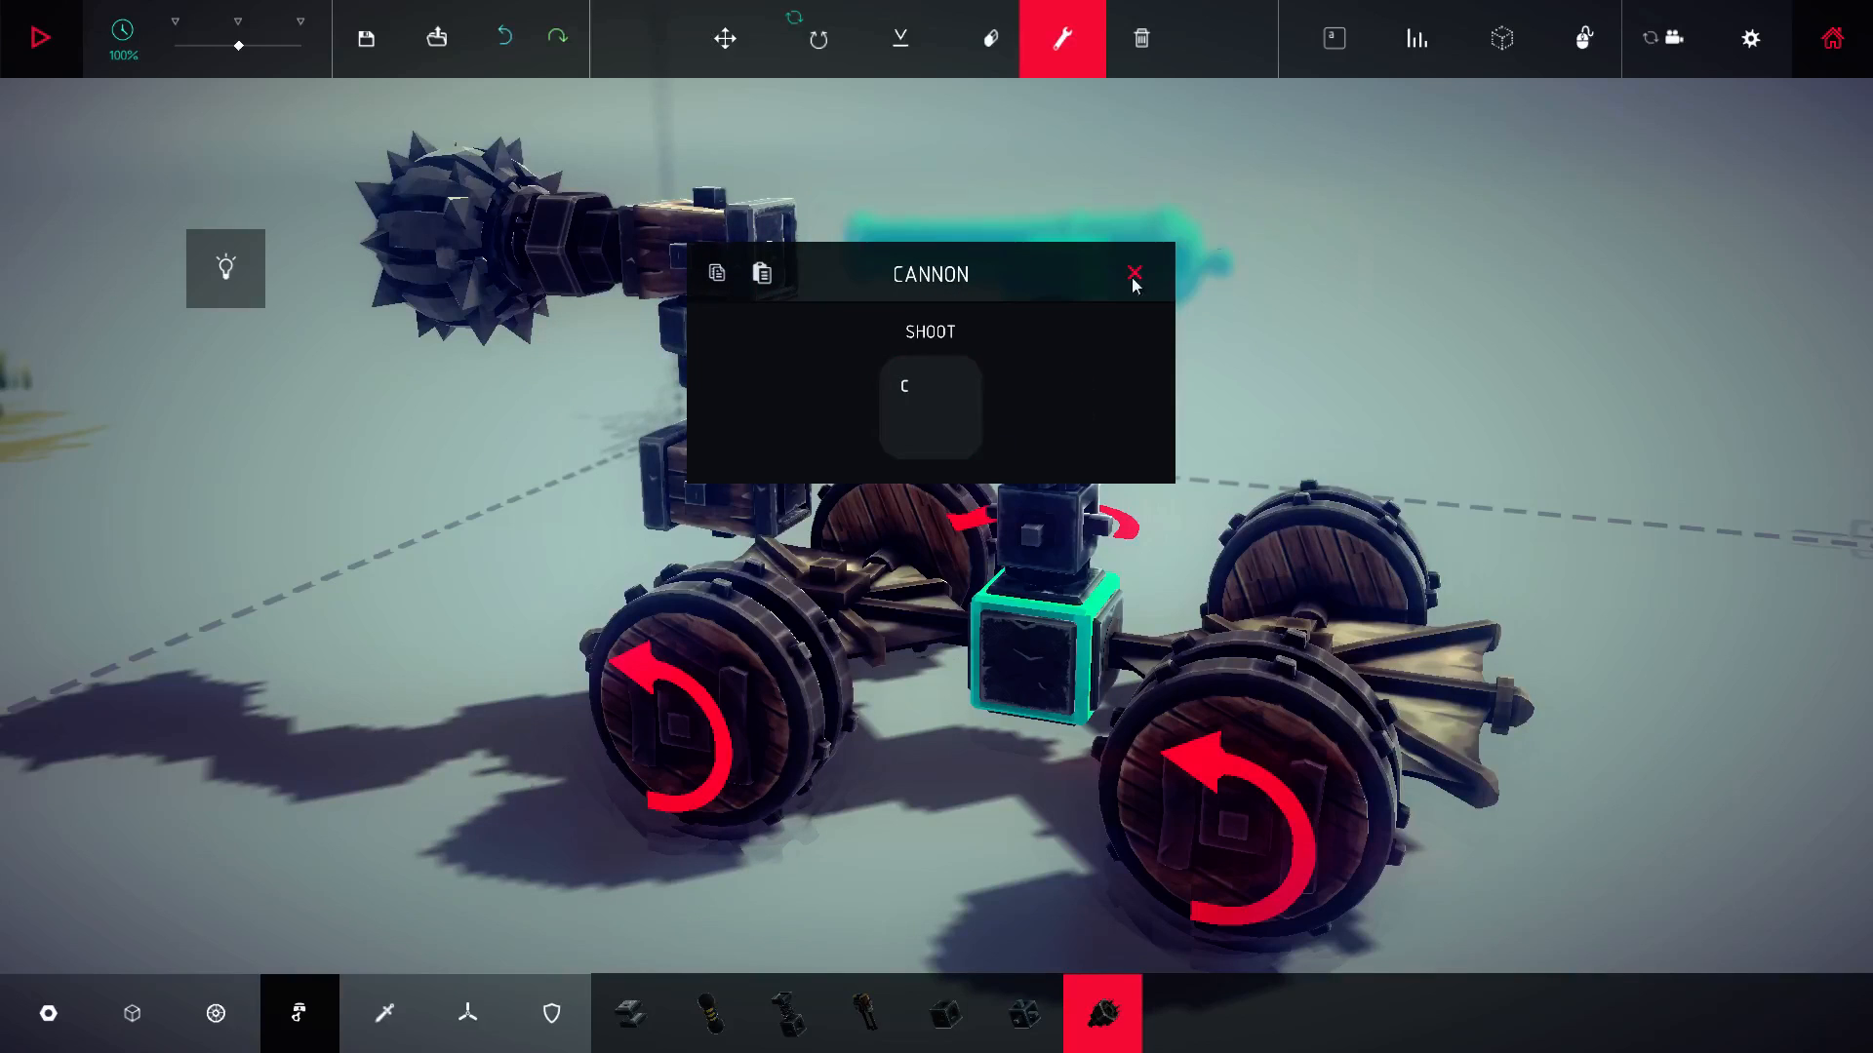
{"action": "left_click", "coordinate": [39, 38]}
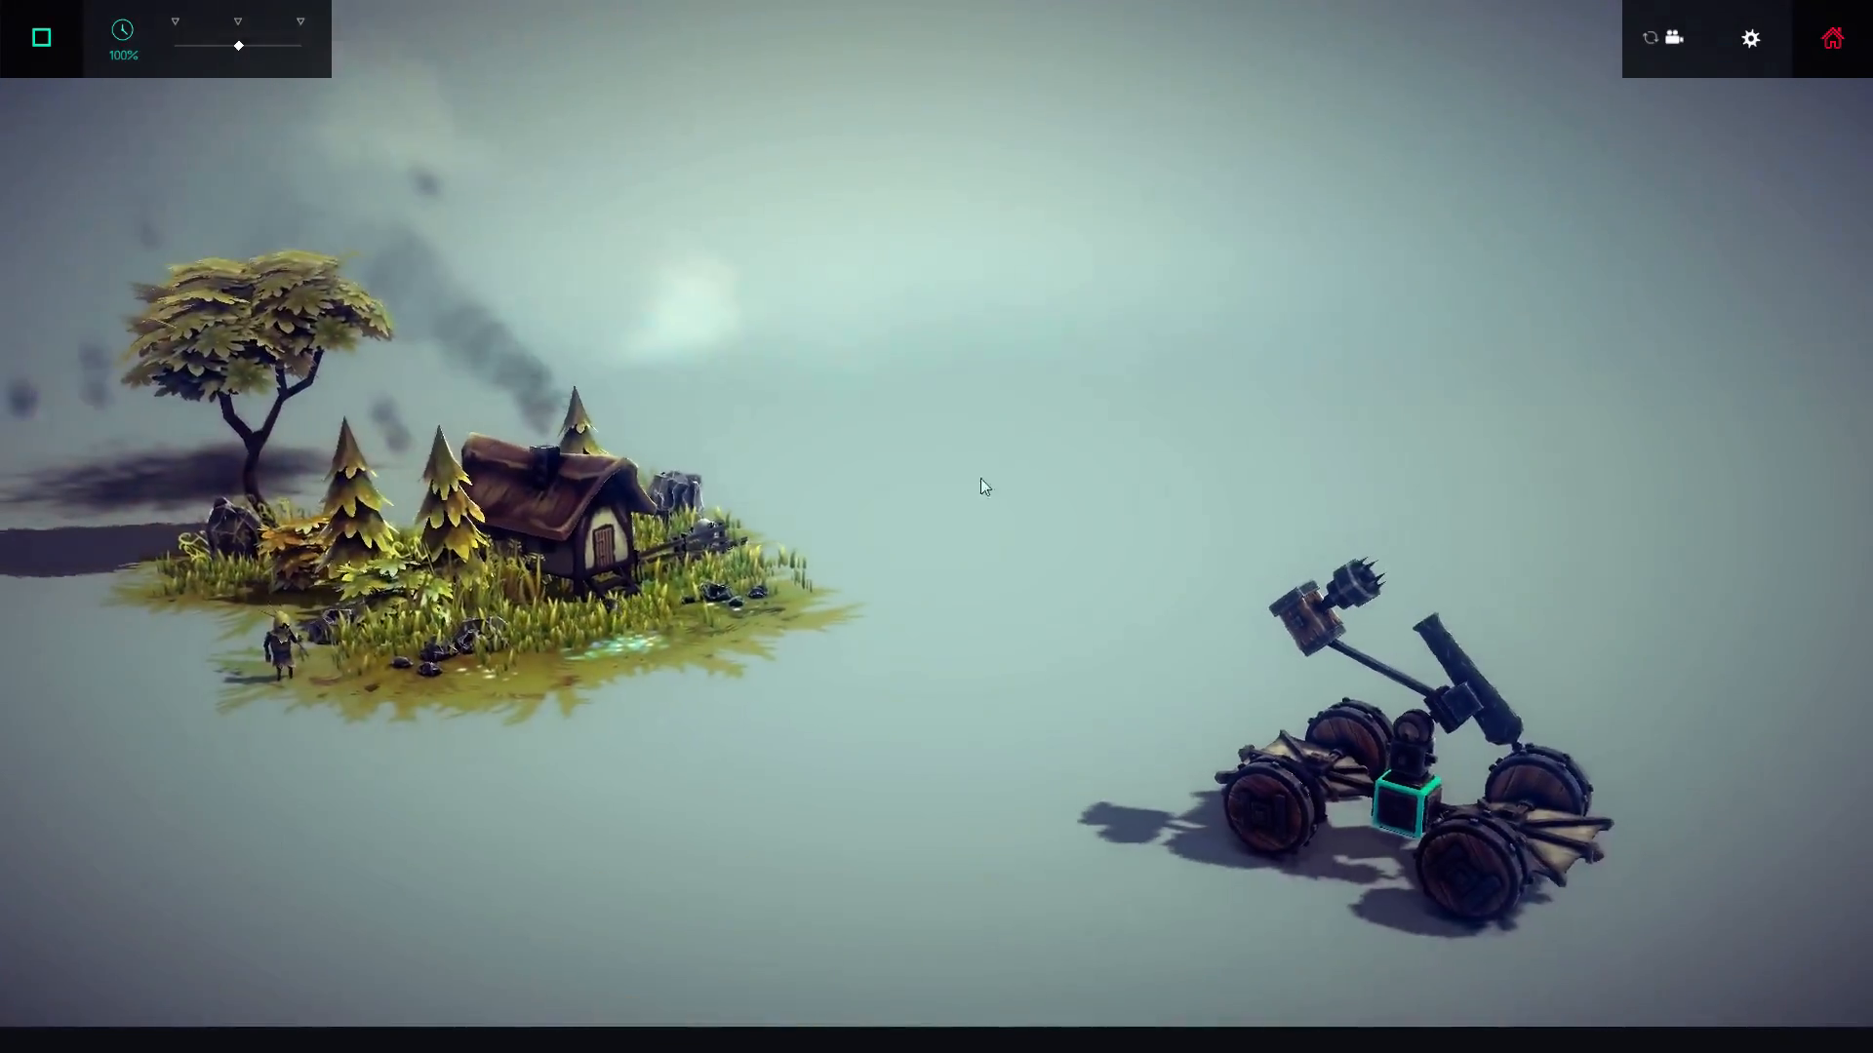
Step: End the simulation of the bomb-carrying cannon cart and return to building mode
{"action": "left_click", "coordinate": [39, 37]}
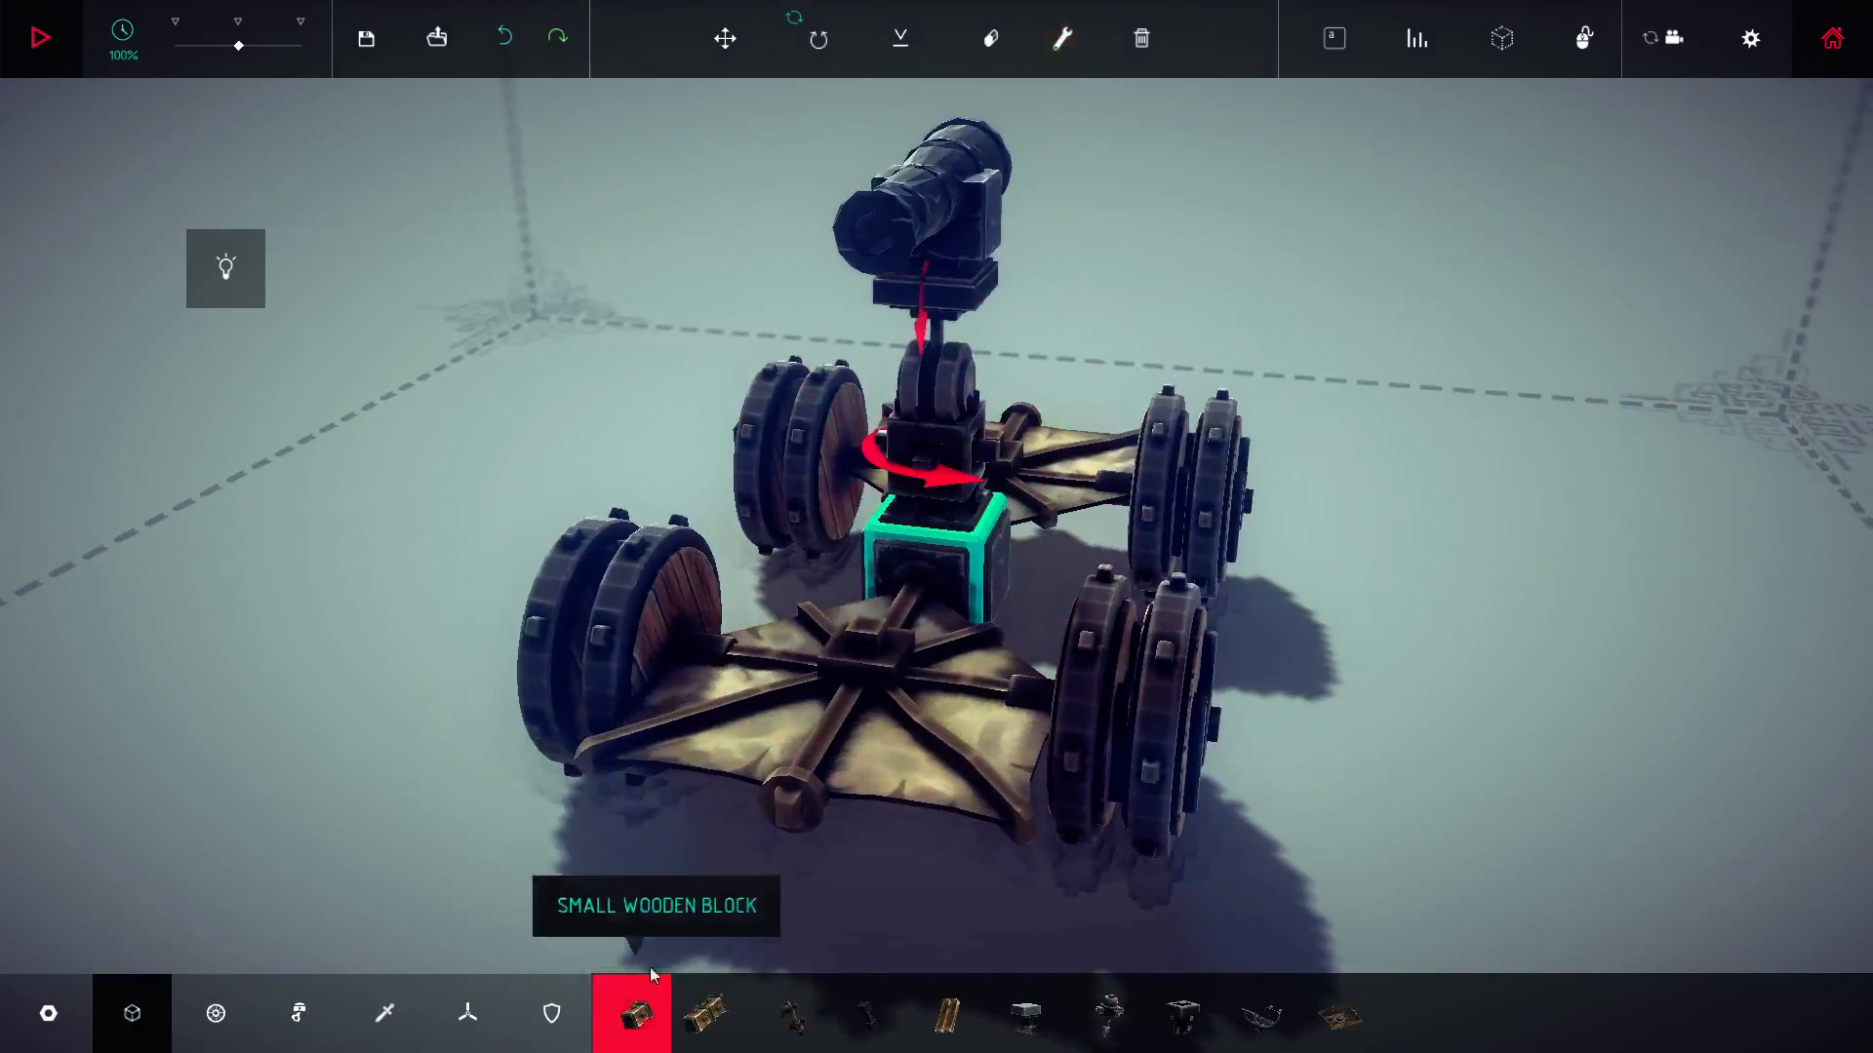
Step: Place a small wooden block raised on a post ahead of the cannon on the chassis
{"action": "left_click", "coordinate": [39, 37]}
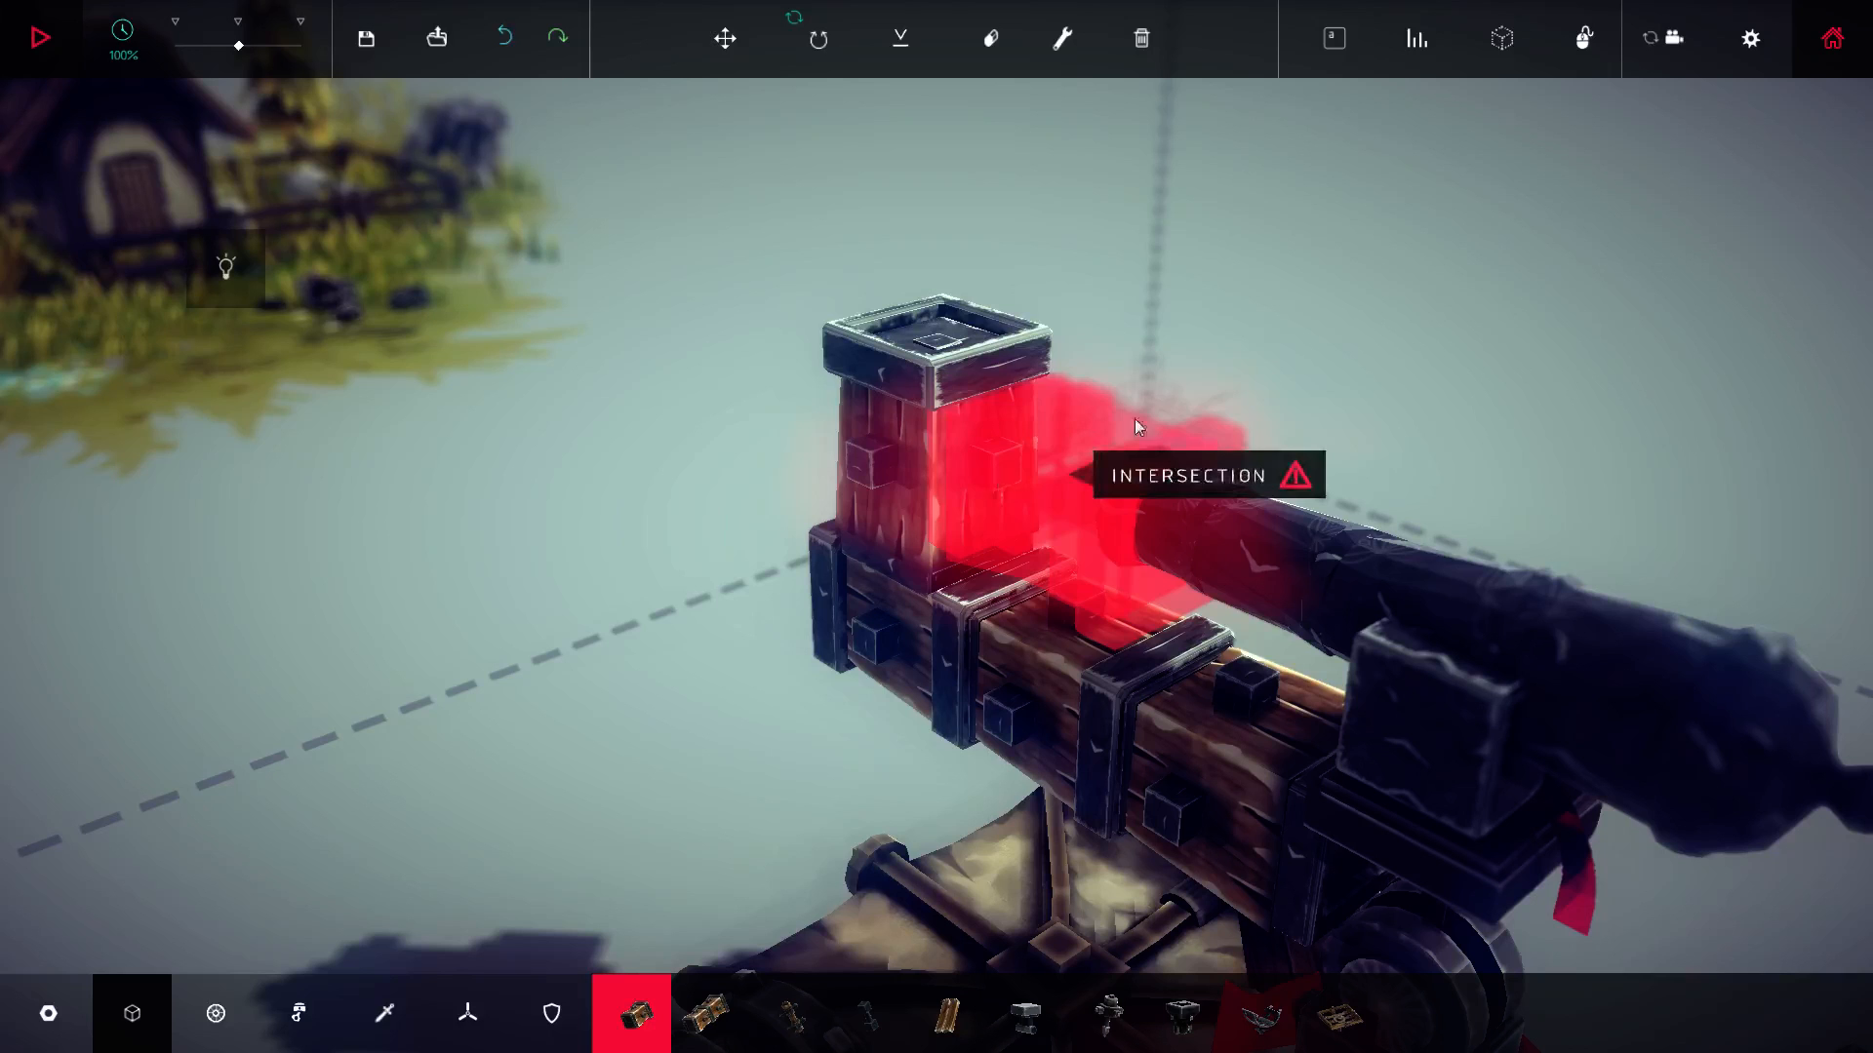
{"action": "mouse_move", "coordinate": [1020, 470]}
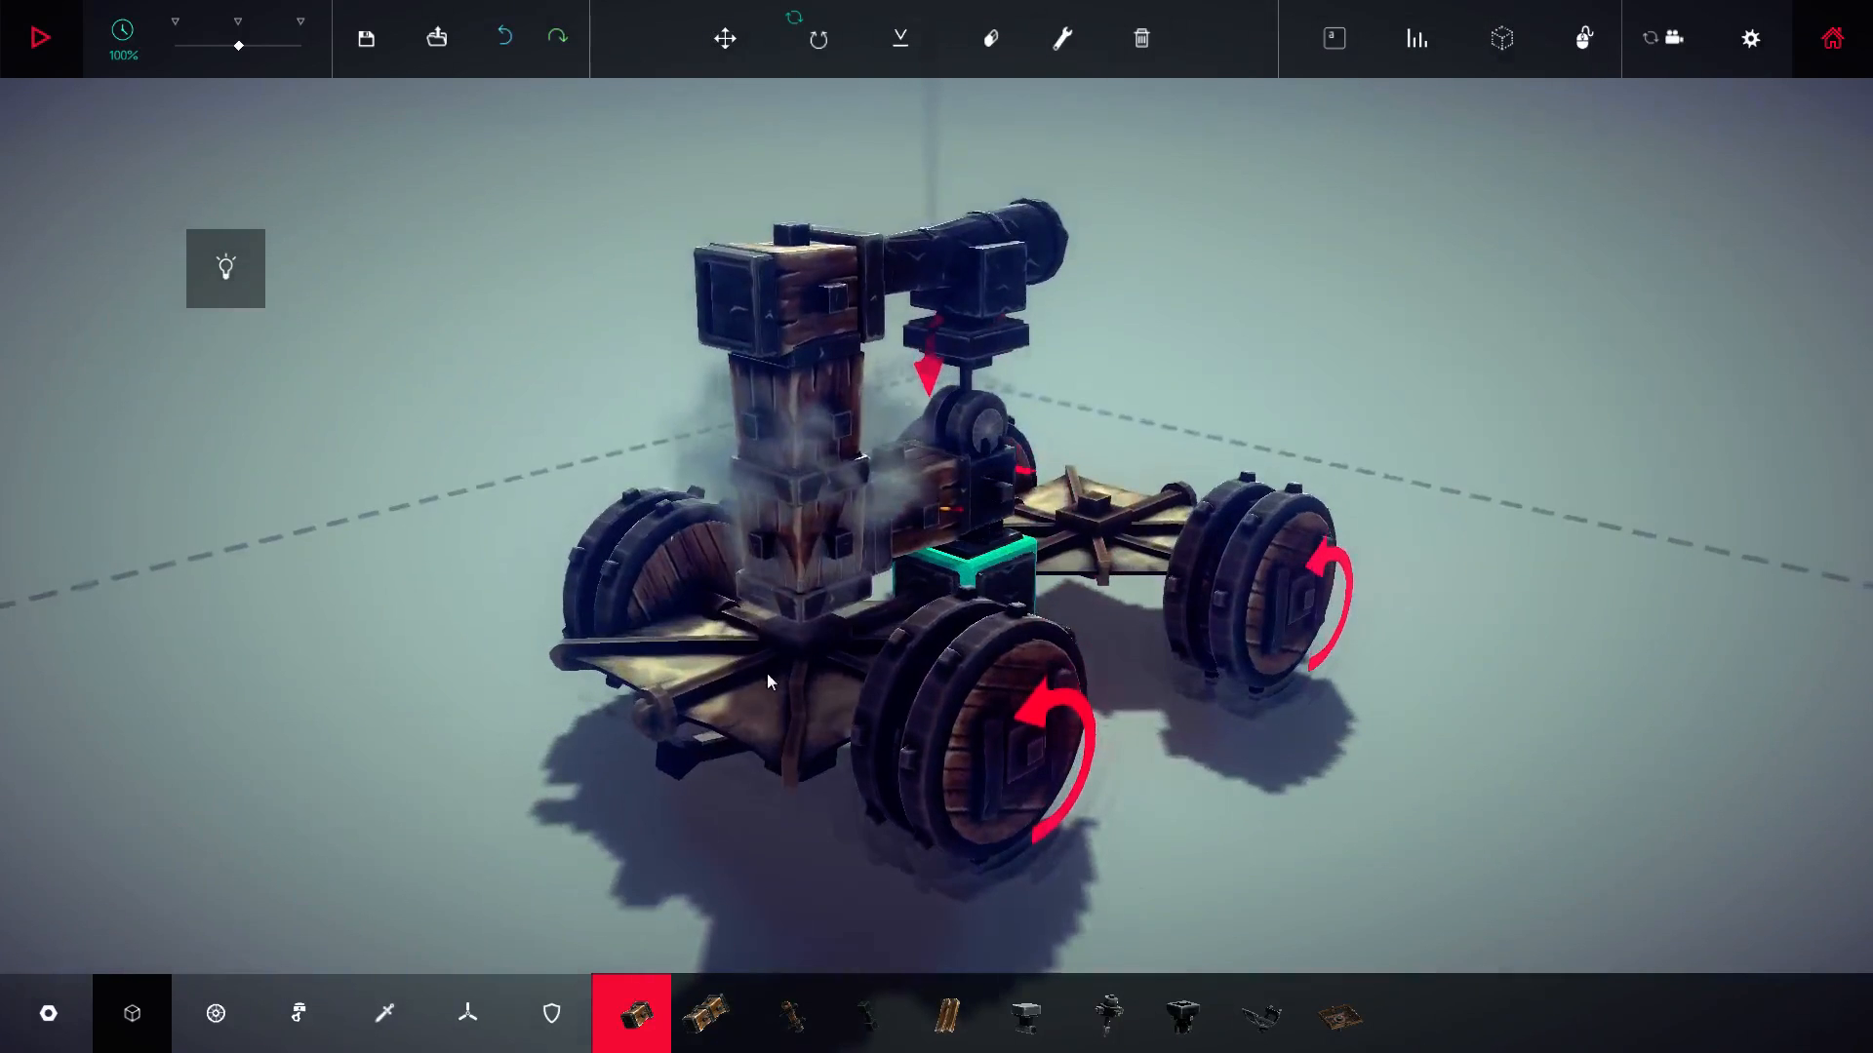
{"action": "left_click_drag", "start_coordinate": [764, 681], "coordinate": [872, 538]}
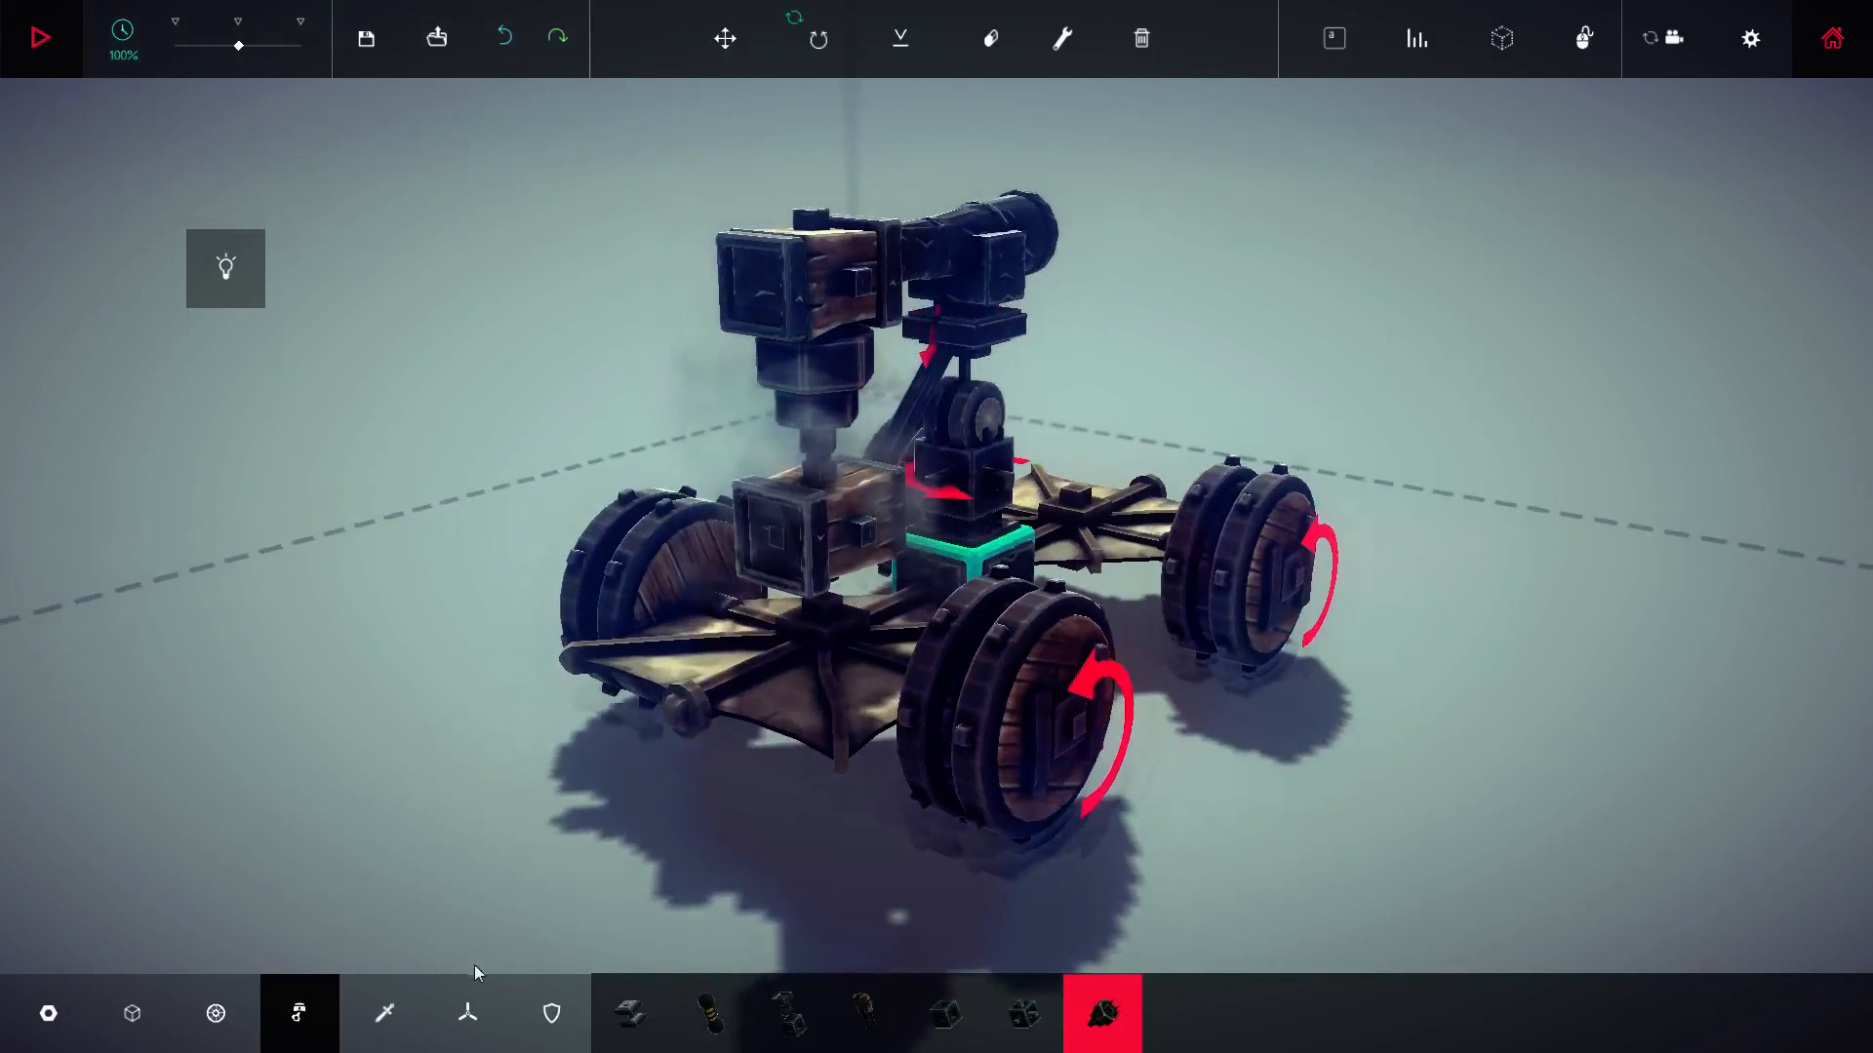
Step: Fix a grabber to the front face of the block beside the cannon barrel
{"action": "left_click", "coordinate": [384, 1012]}
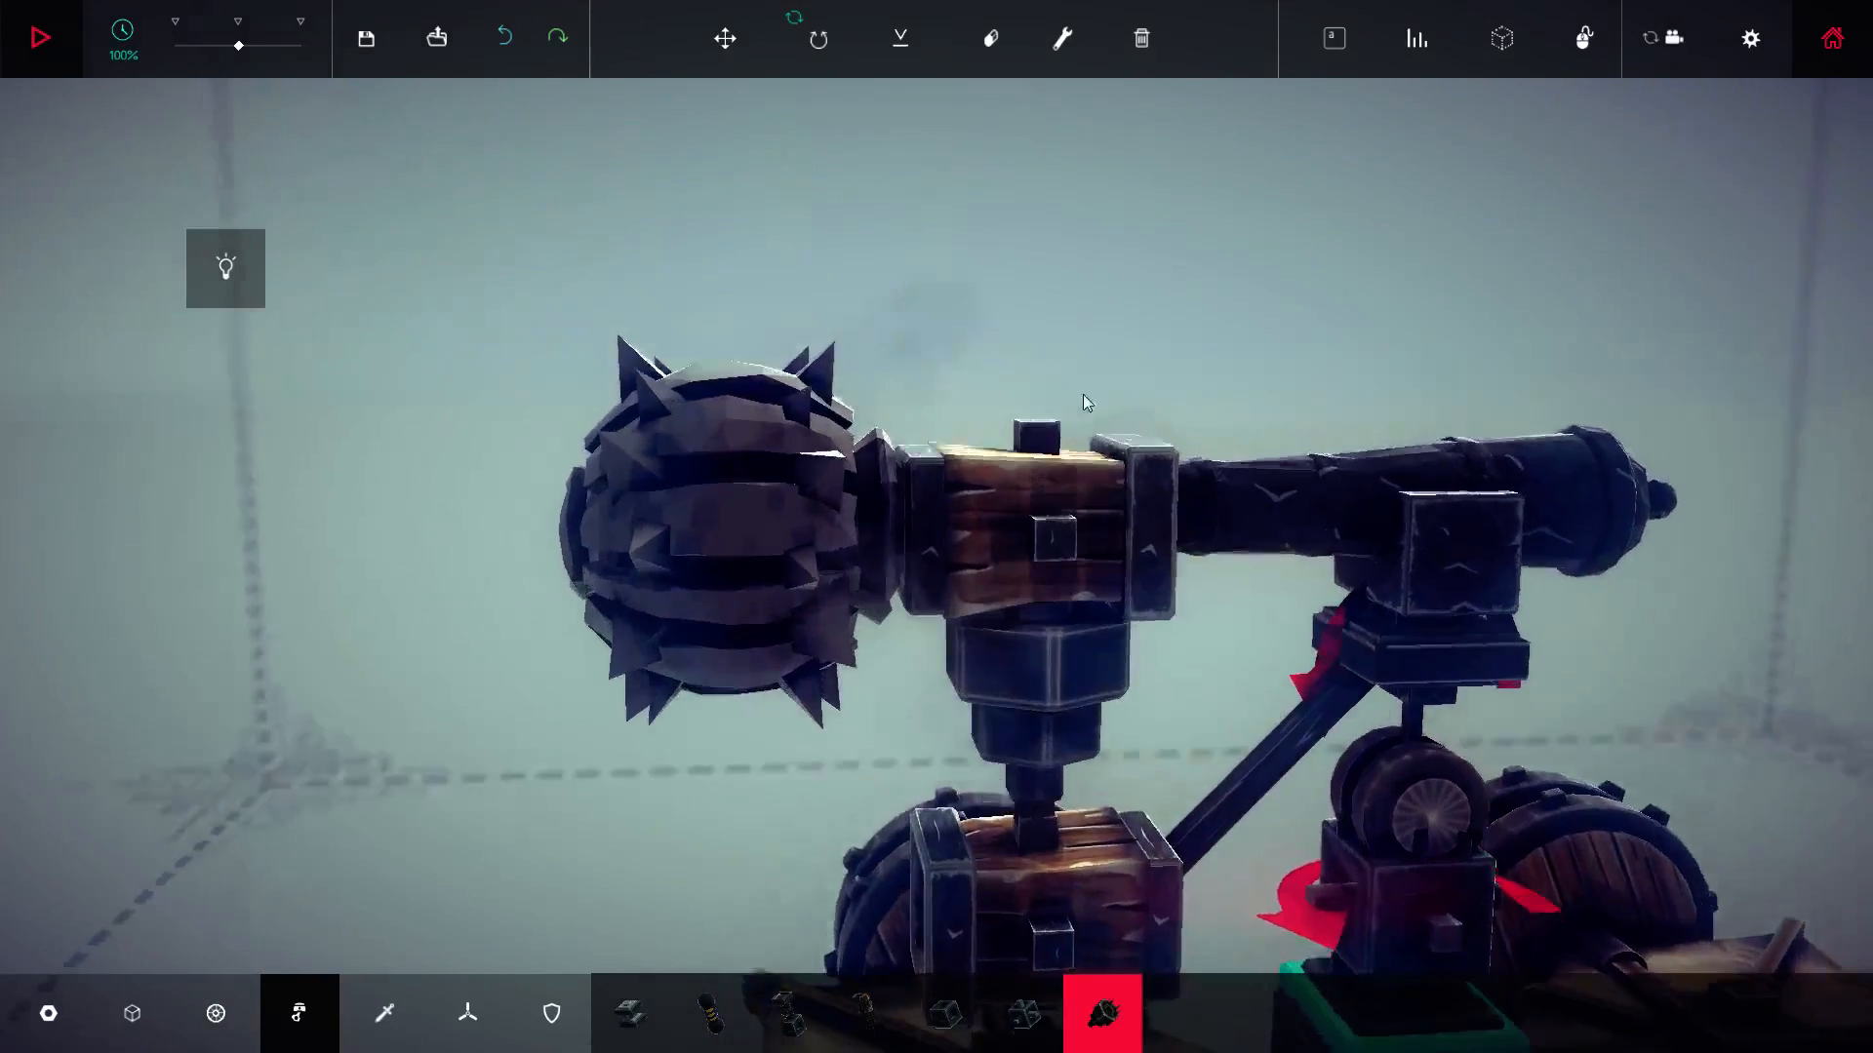
{"action": "left_click", "coordinate": [1061, 39]}
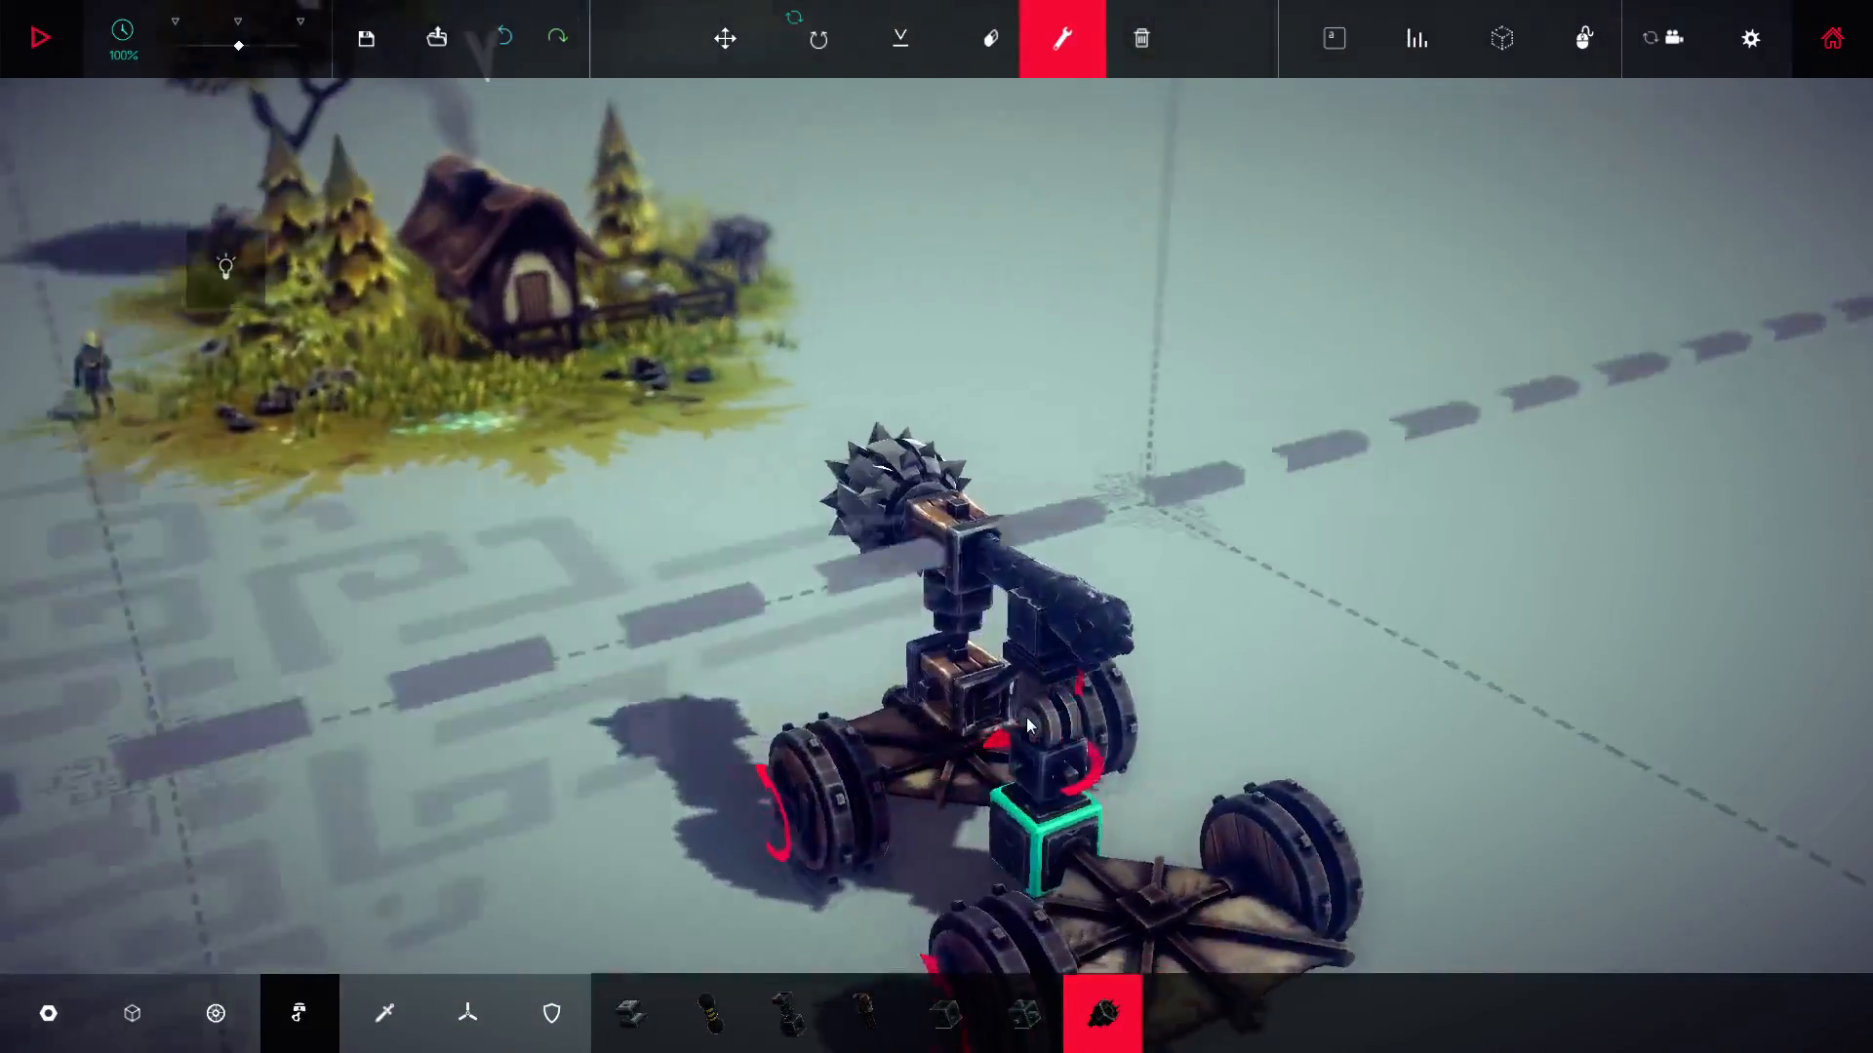
{"action": "left_click", "coordinate": [39, 37]}
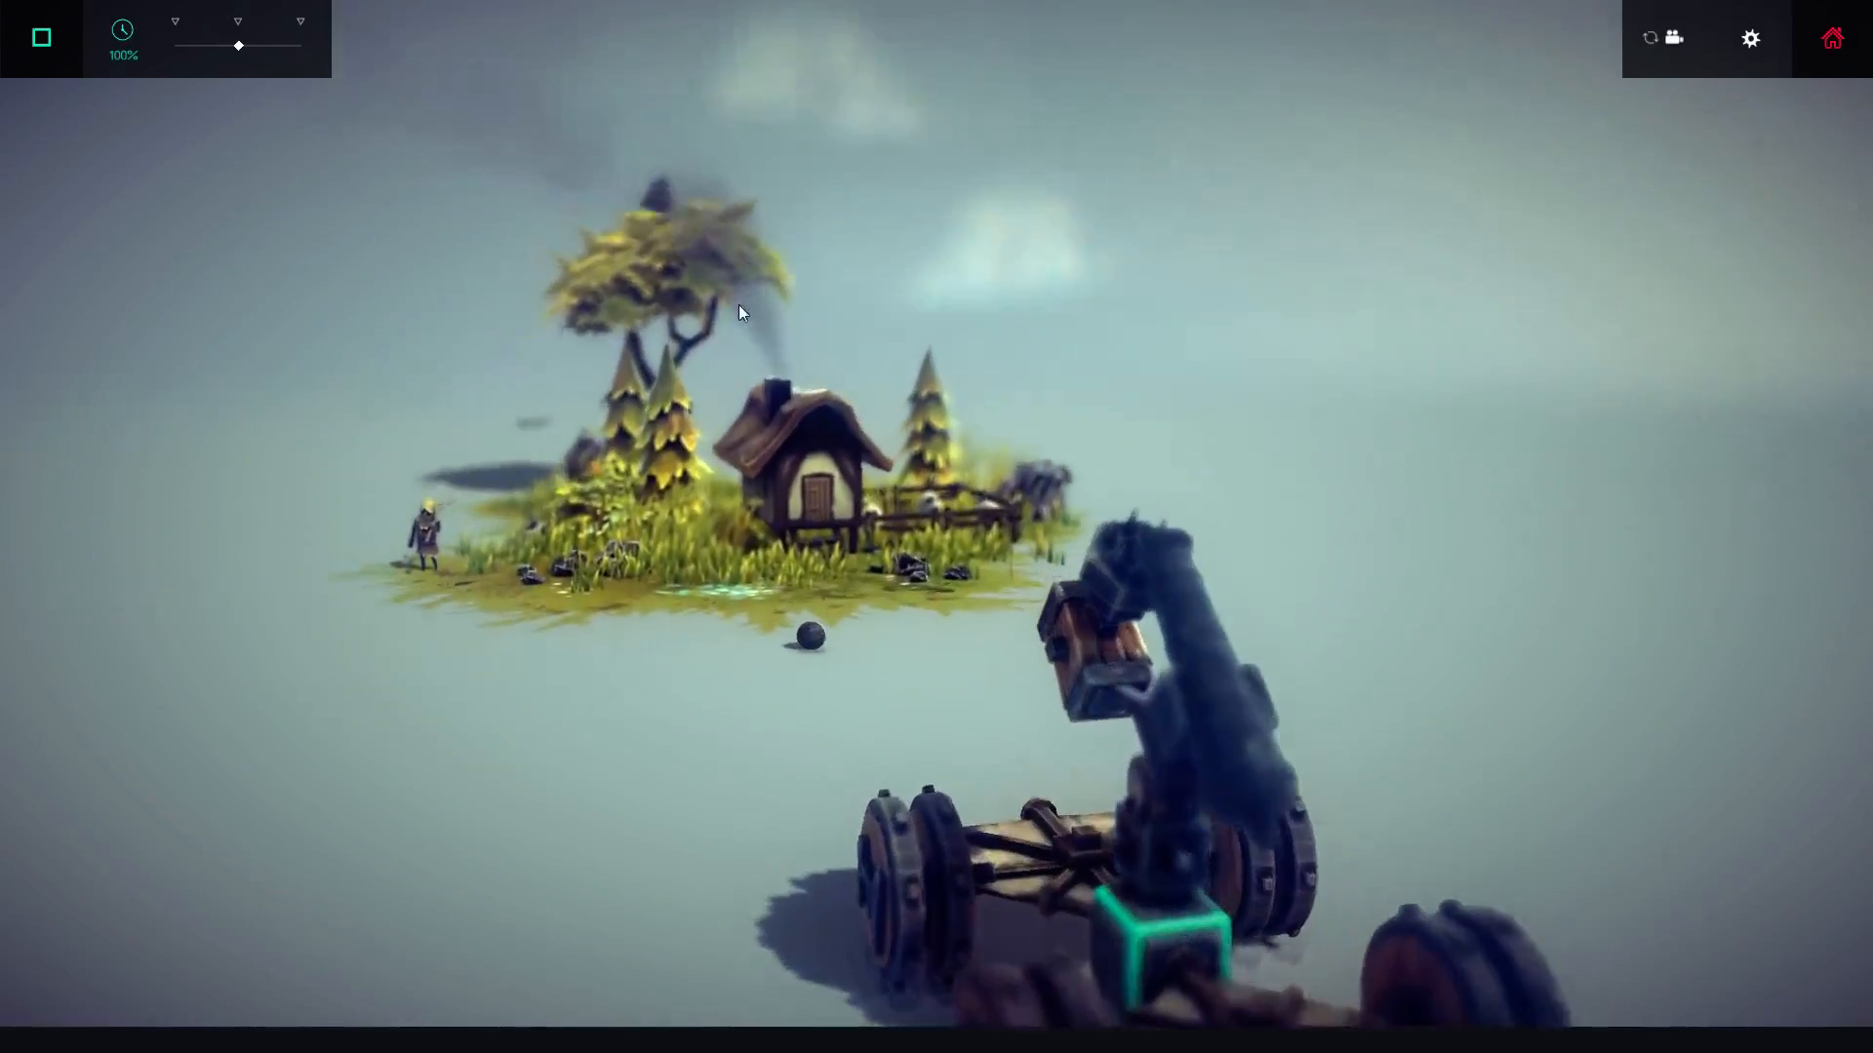
{"action": "left_click", "coordinate": [39, 37]}
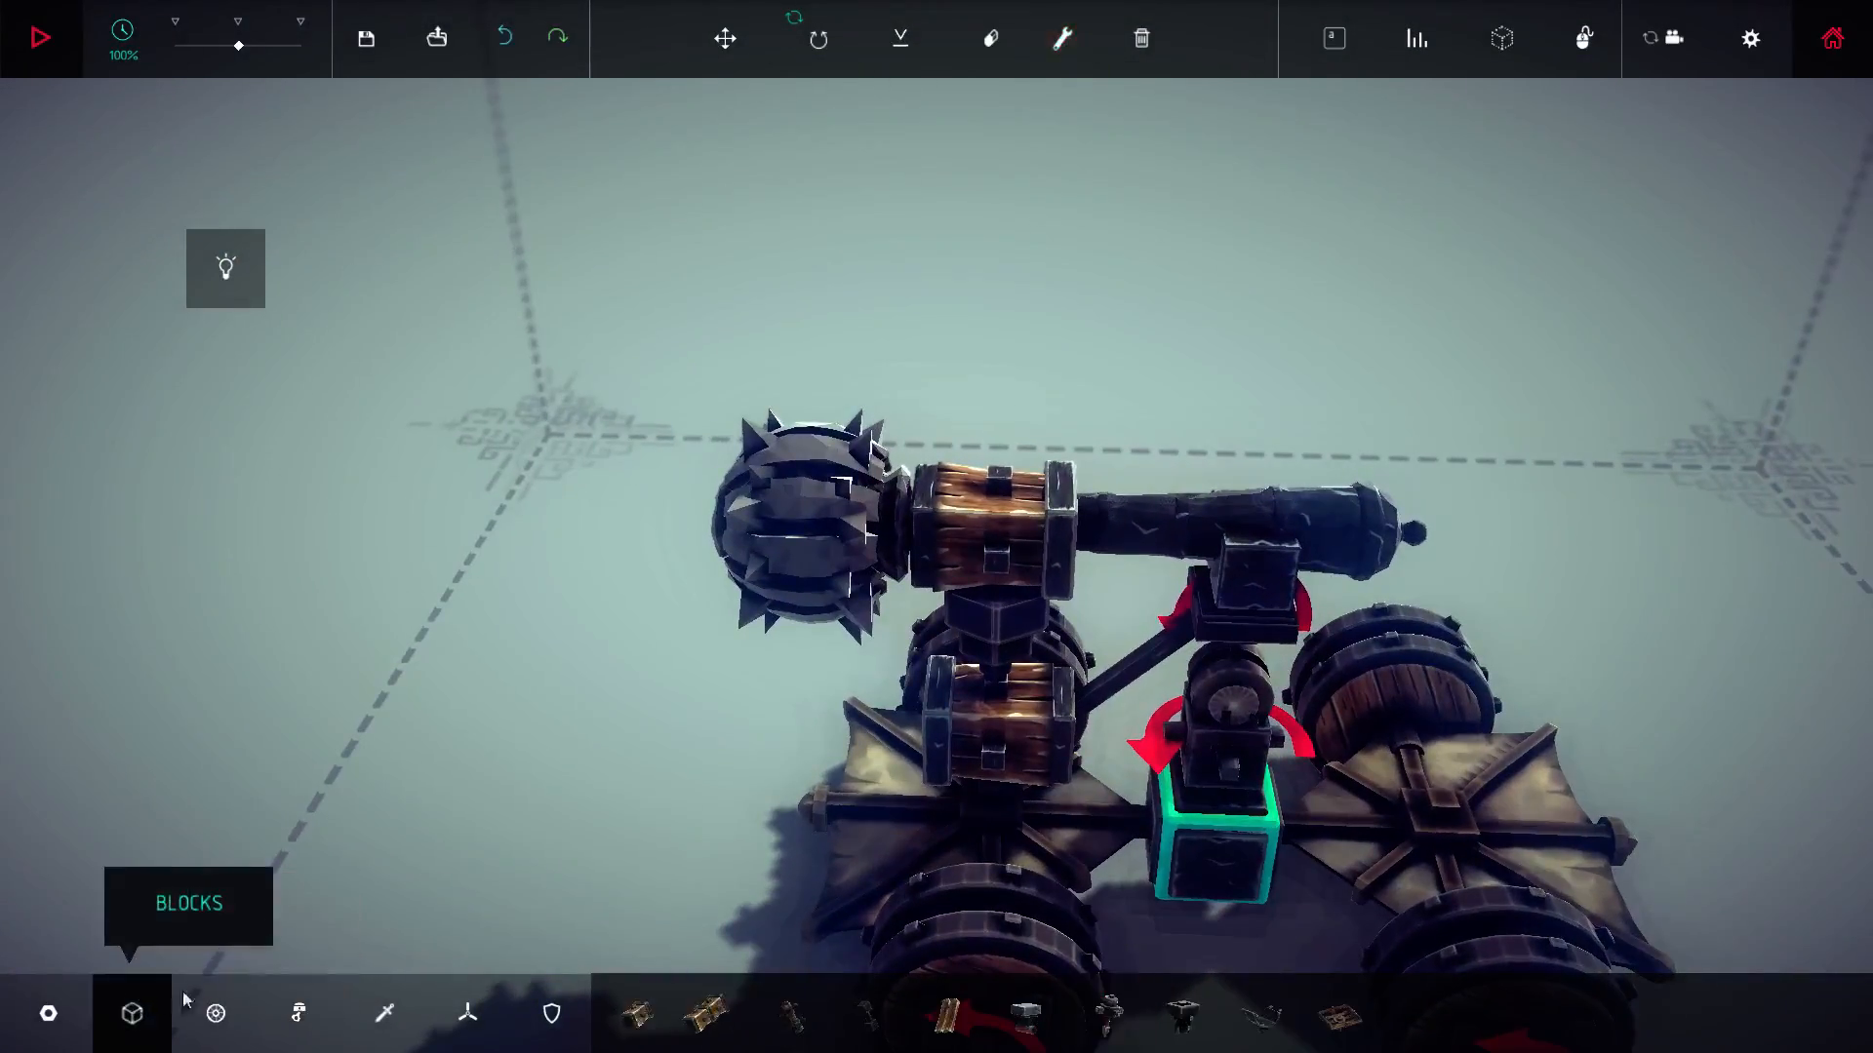
Step: Stack wooden blocks and poles with a brace above the grabber, capping the column over the cannon
{"action": "left_click", "coordinate": [632, 1013]}
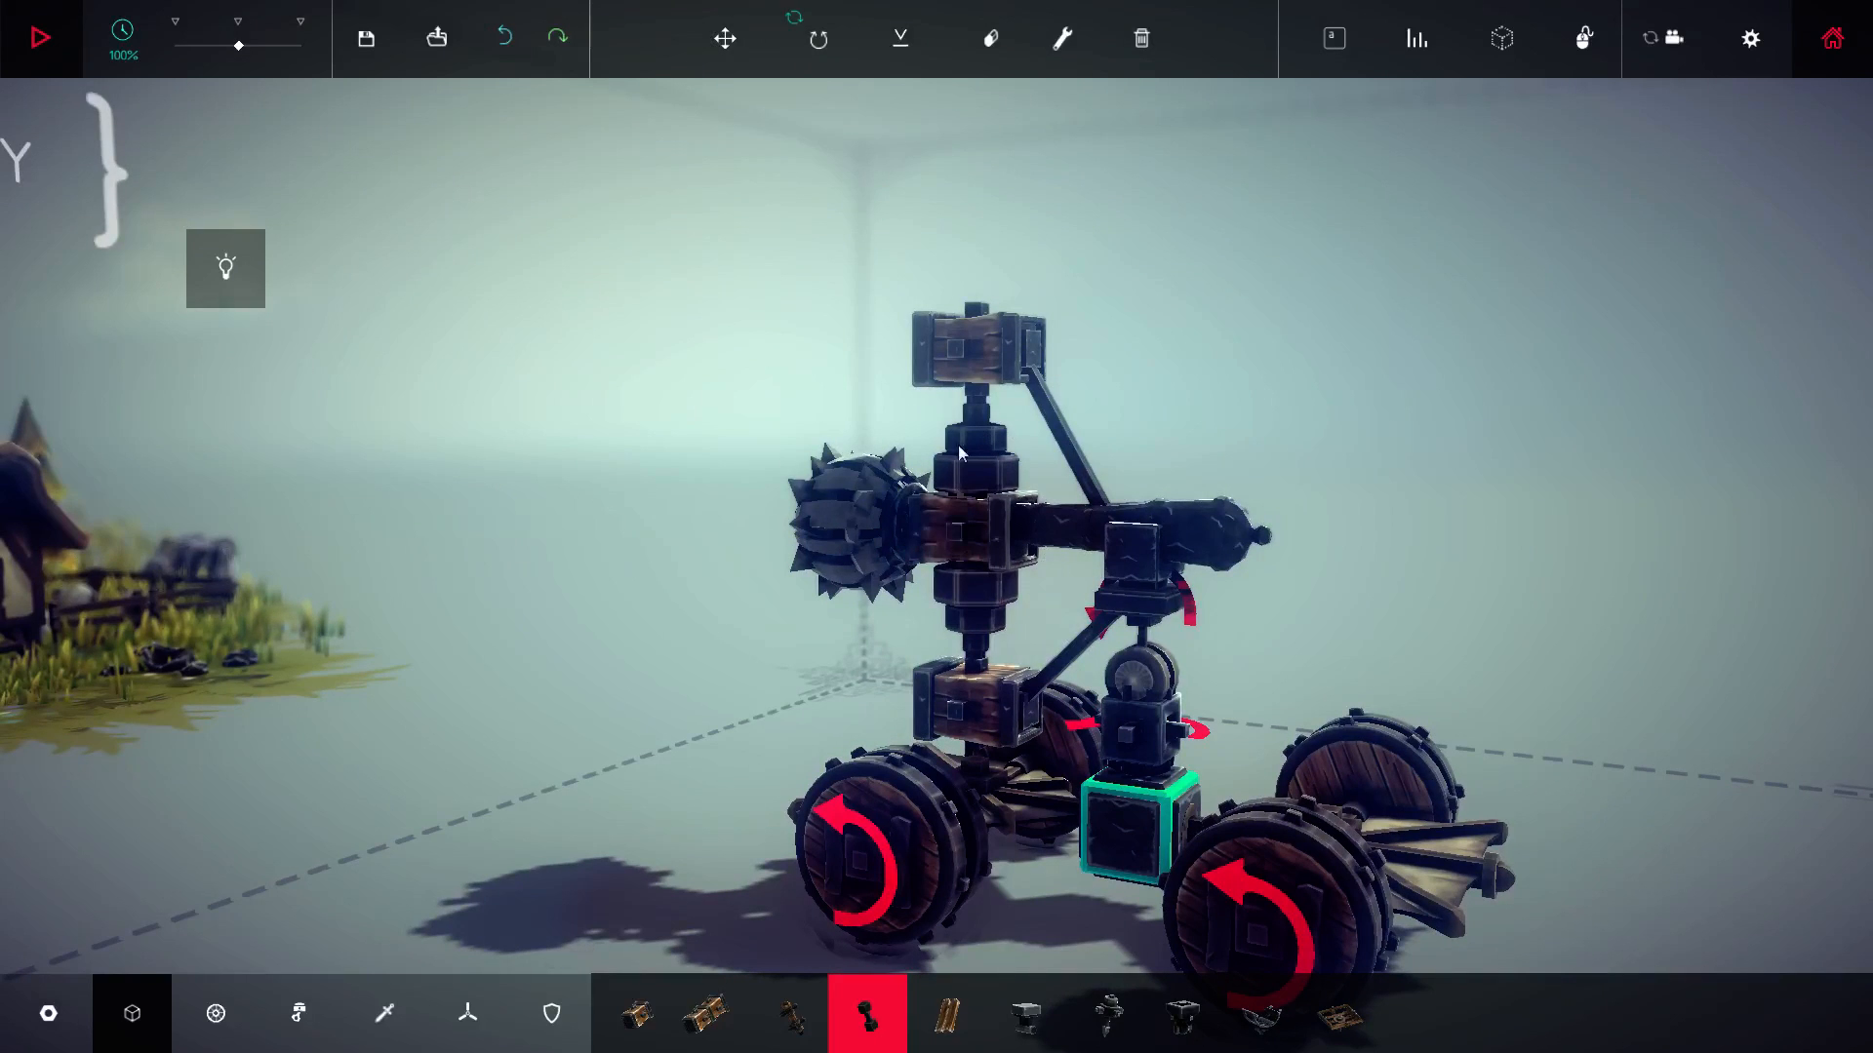
{"action": "mouse_move", "coordinate": [1028, 462]}
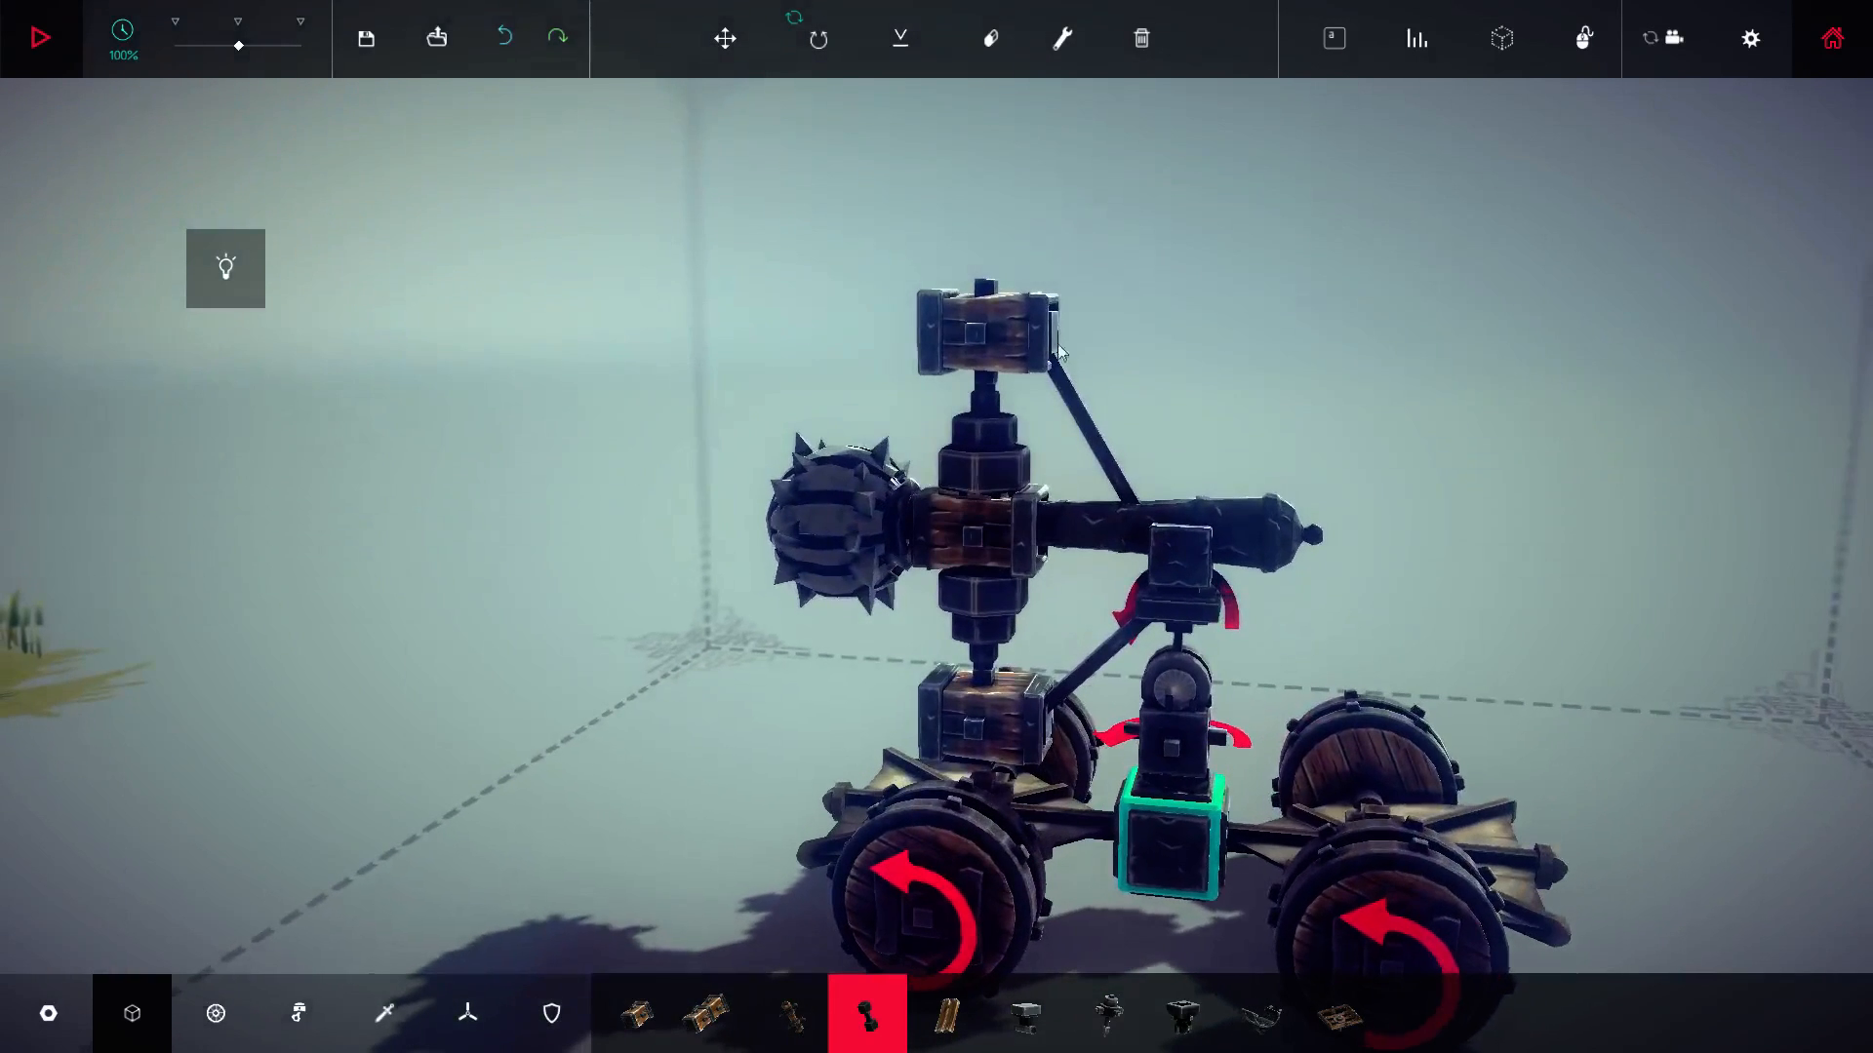
{"action": "left_click", "coordinate": [1061, 39]}
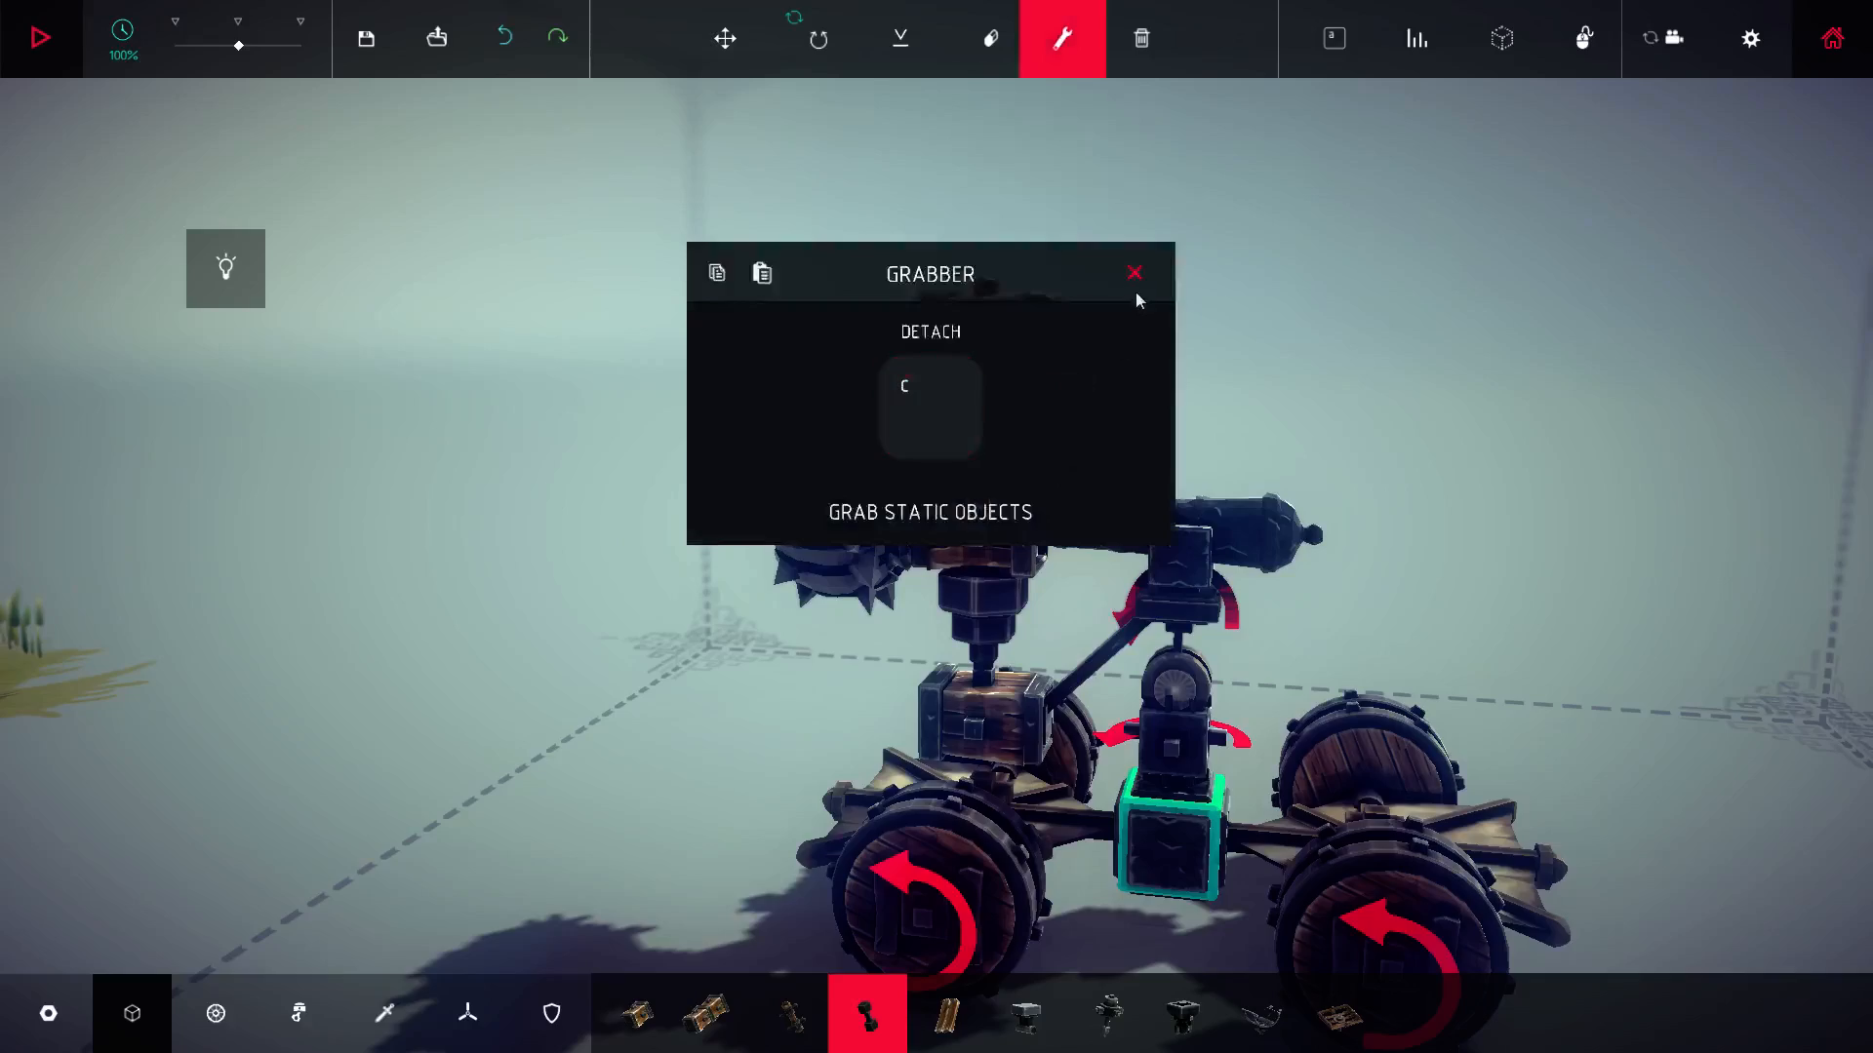
Step: Close the Grabber tweak panel after confirming its detach key
{"action": "left_click", "coordinate": [39, 37]}
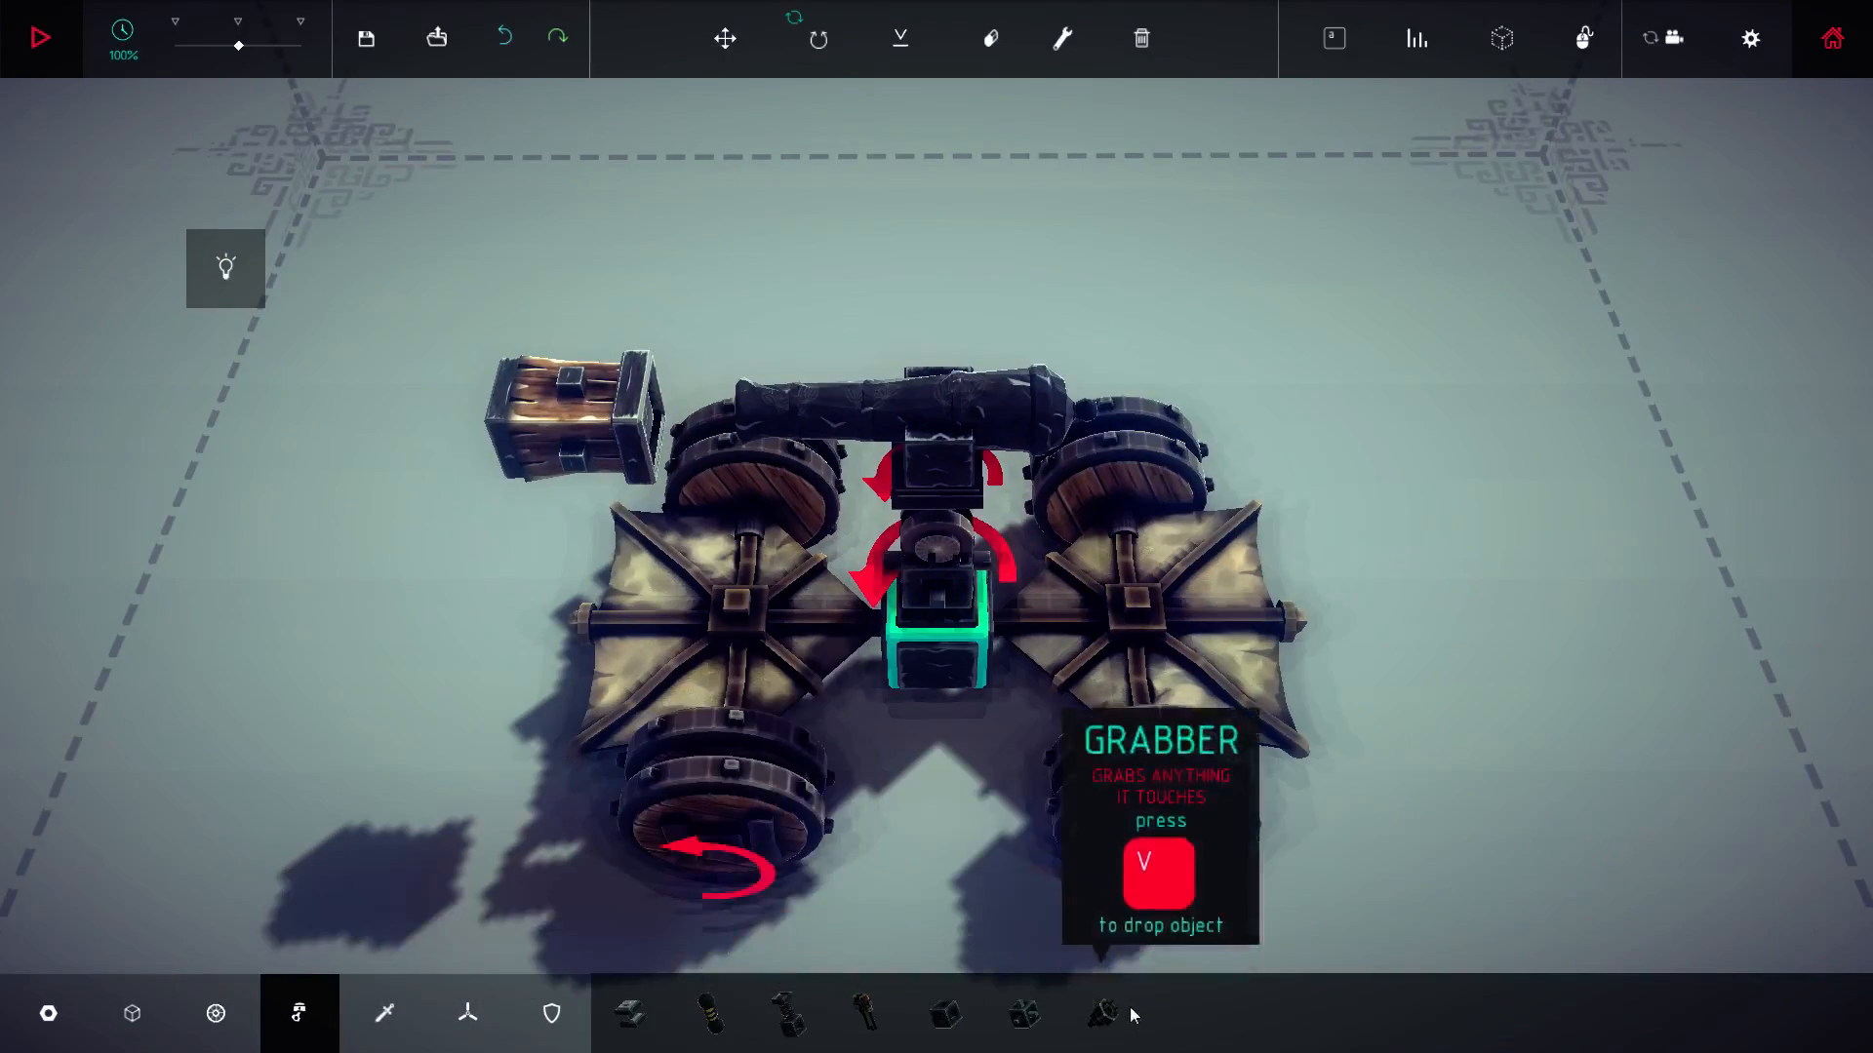
Step: Mount a grabber on the muzzle block with detach bound to V, ready for the test run
{"action": "left_click", "coordinate": [1100, 1012]}
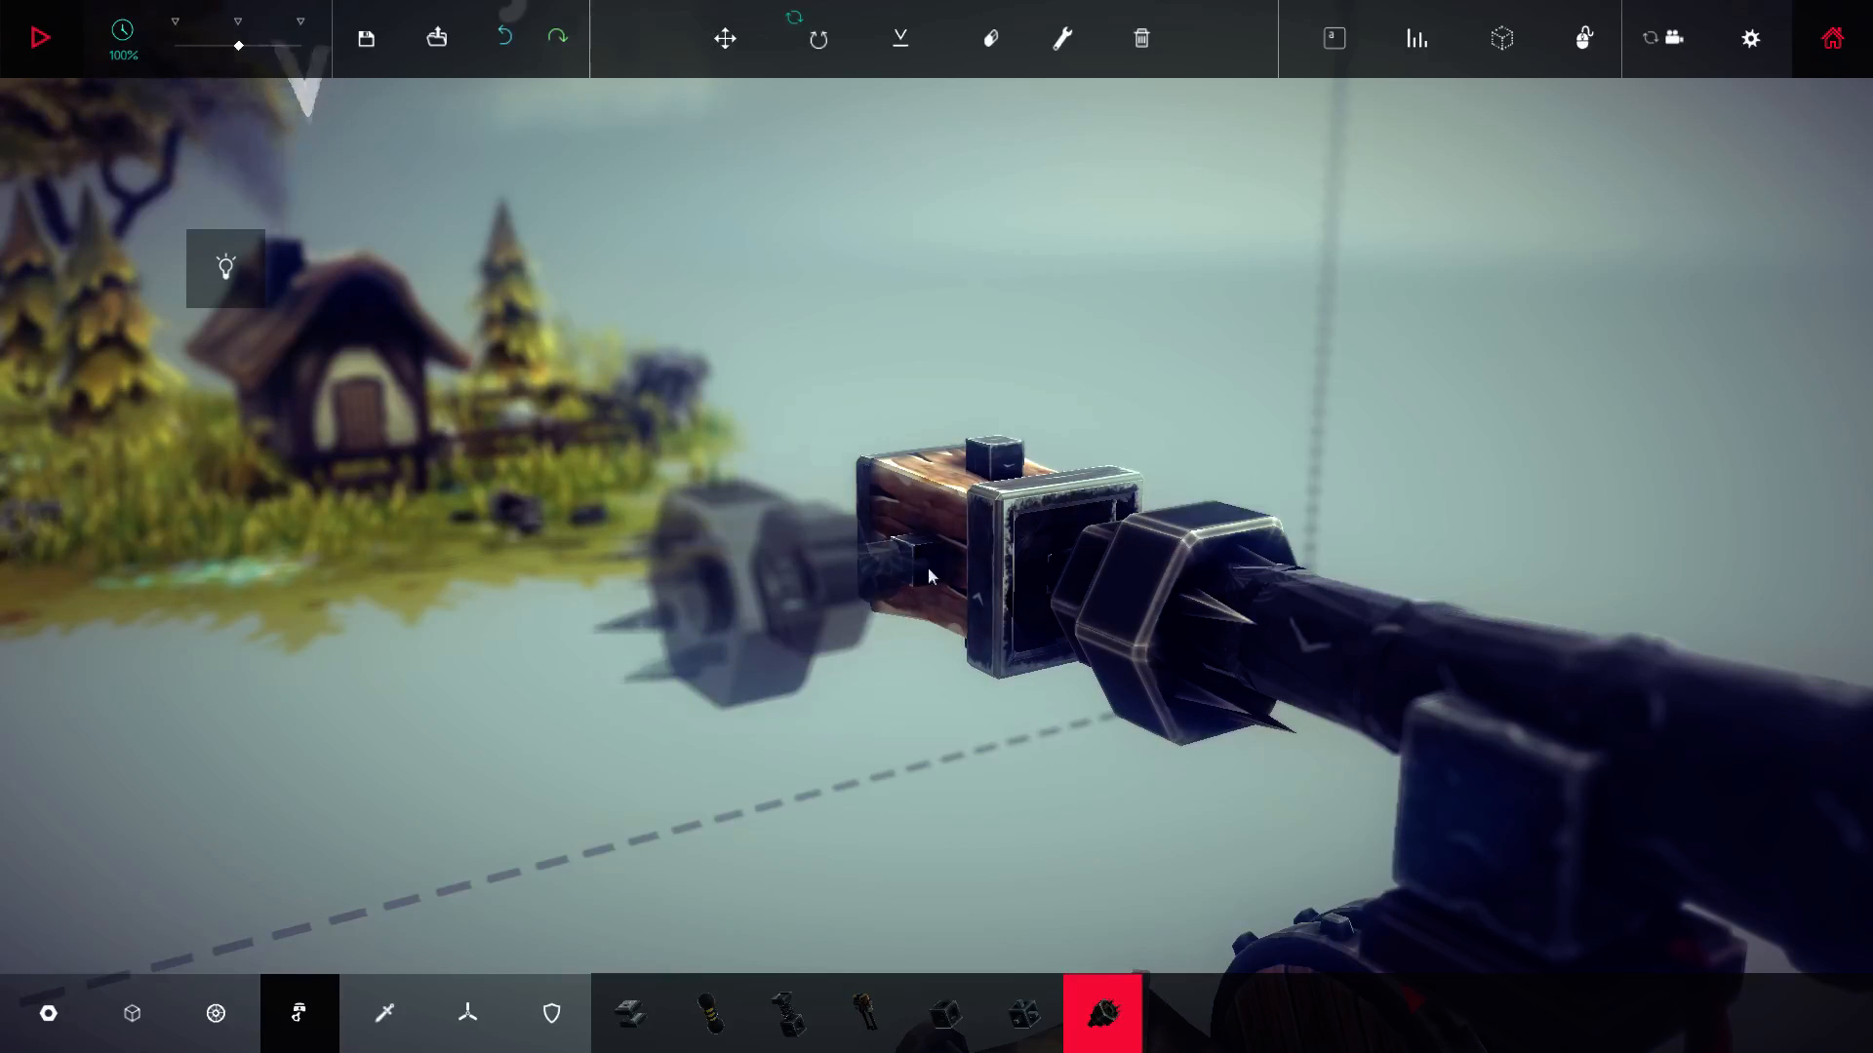
{"action": "mouse_move", "coordinate": [901, 517]}
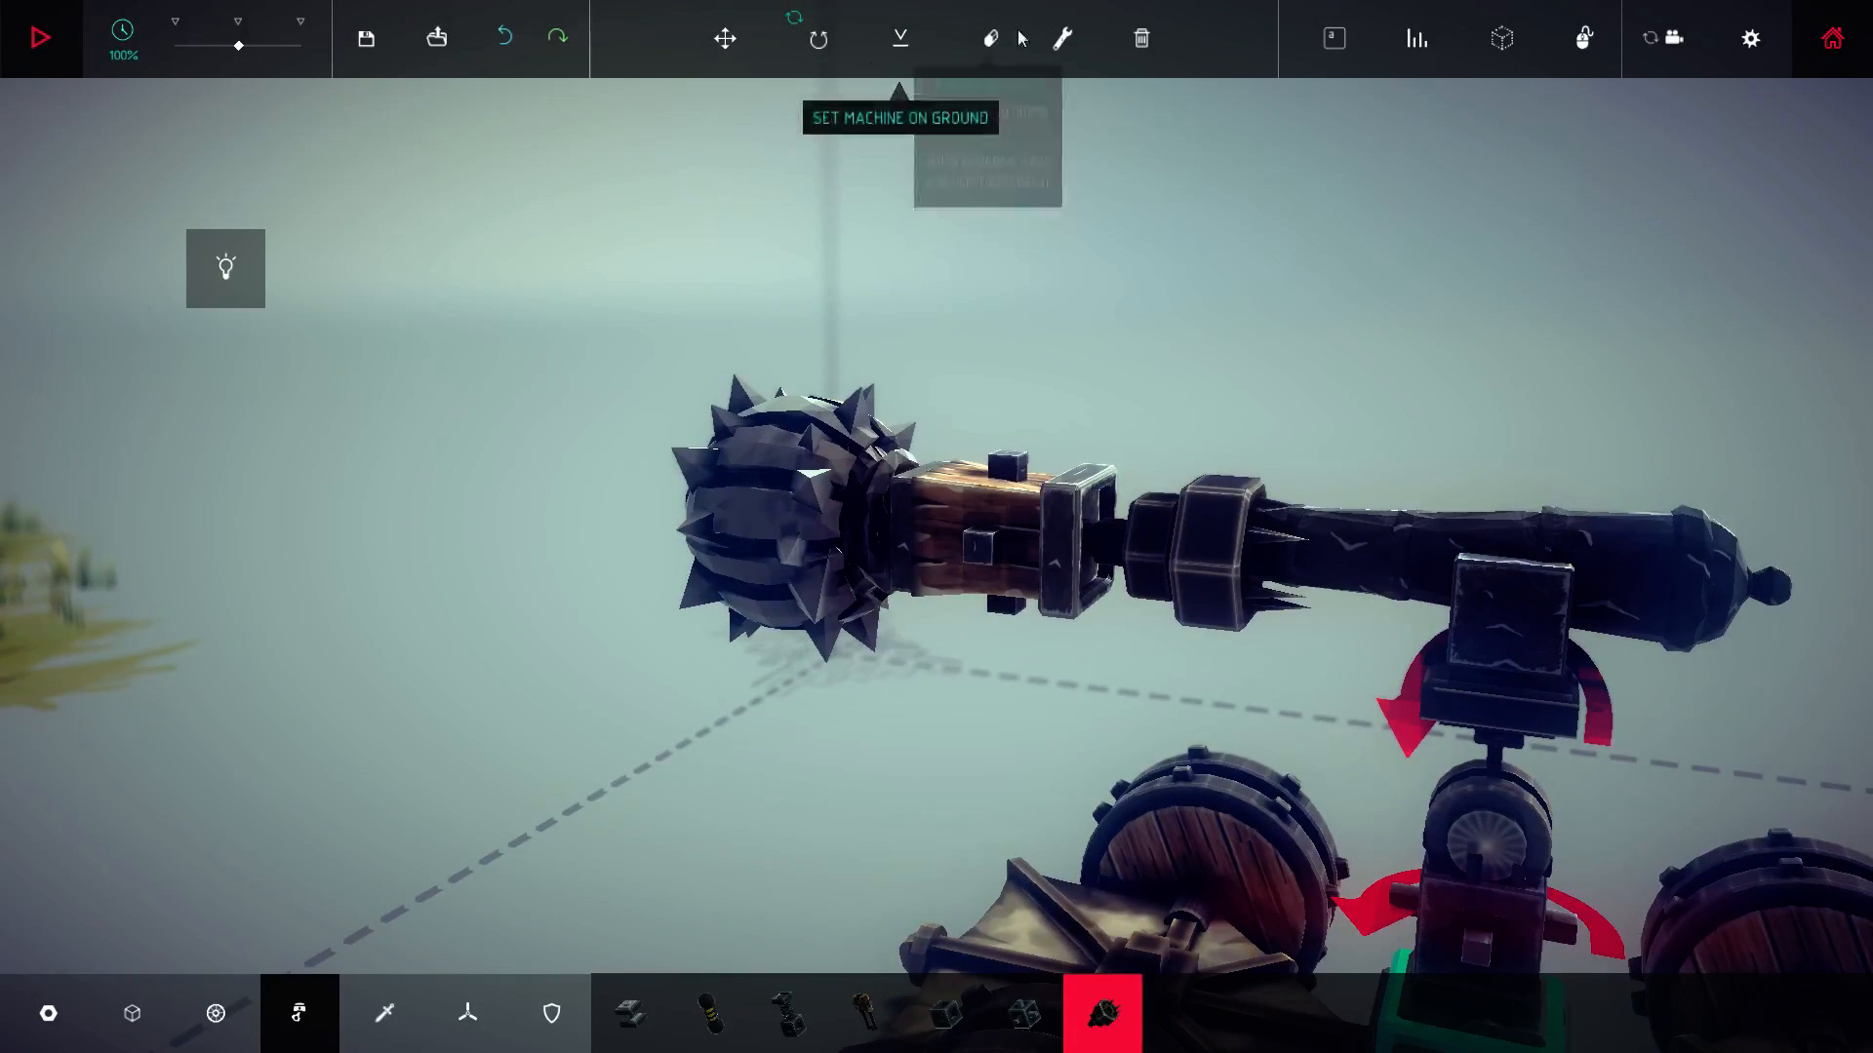
{"action": "left_click", "coordinate": [1061, 39]}
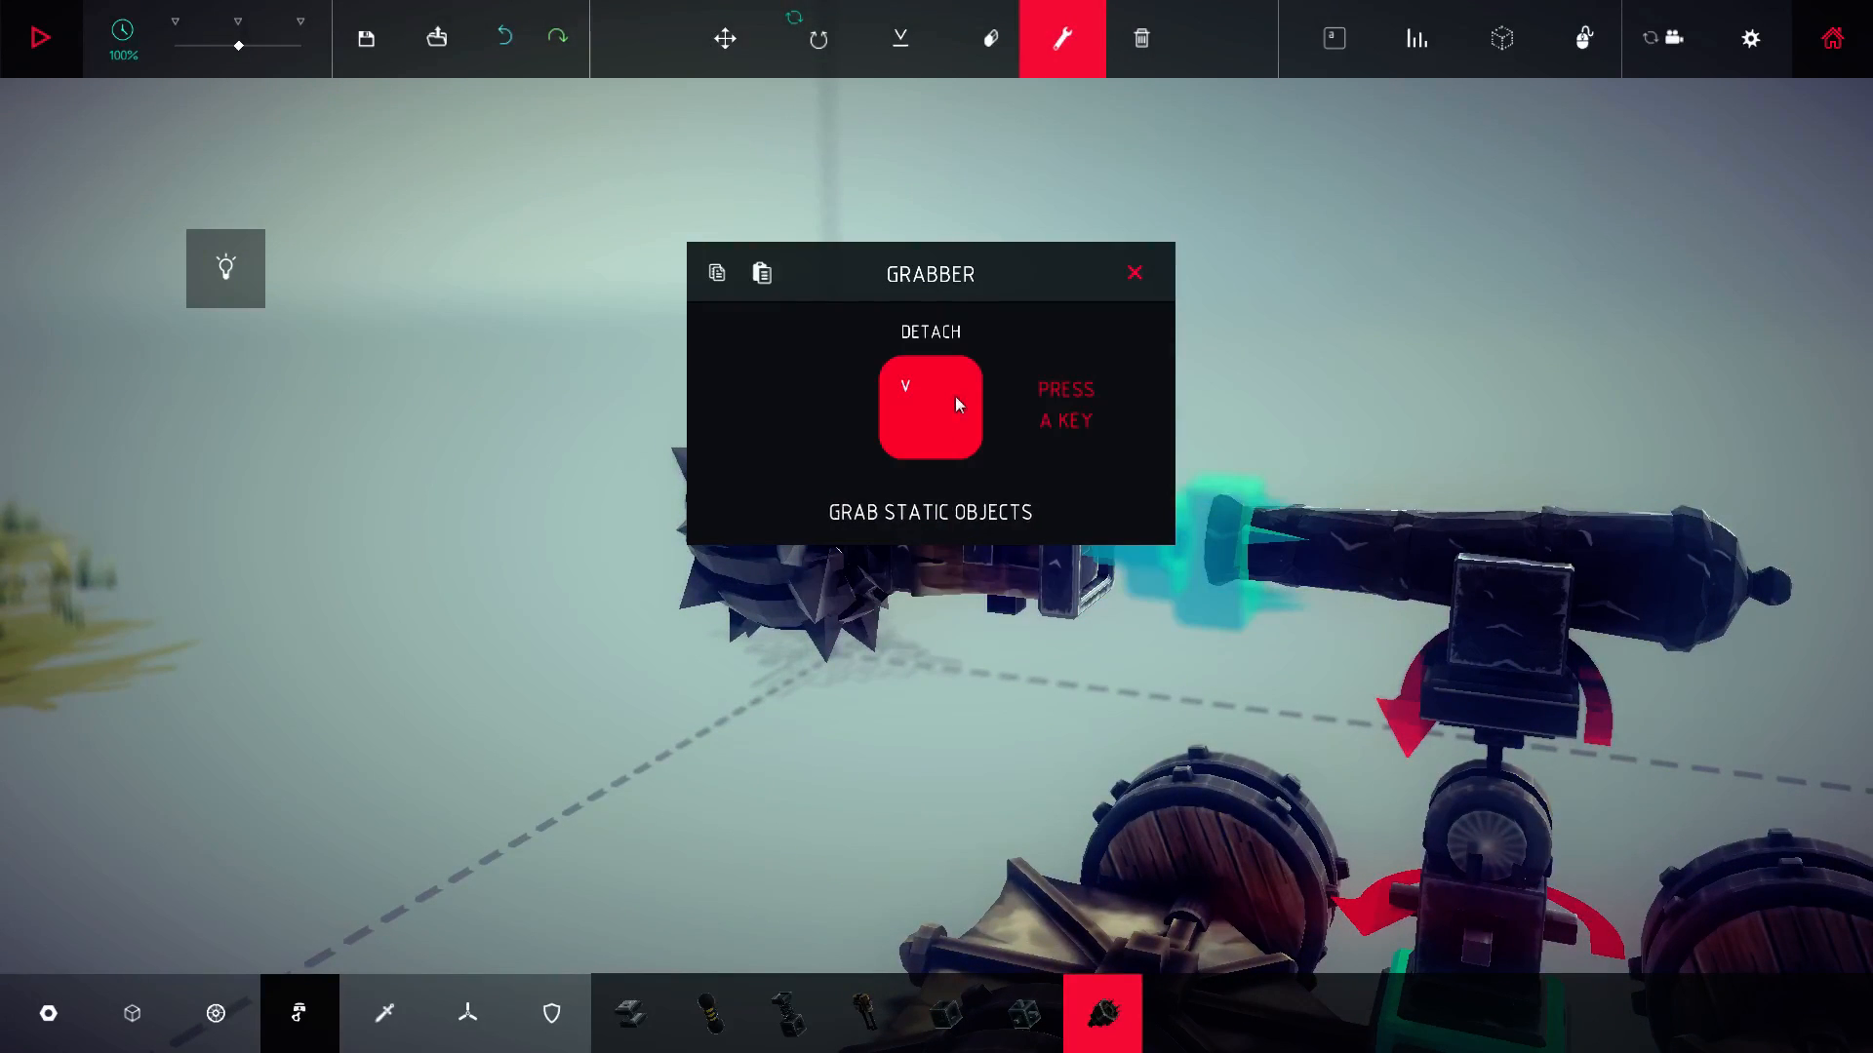
{"action": "left_click", "coordinate": [1132, 273]}
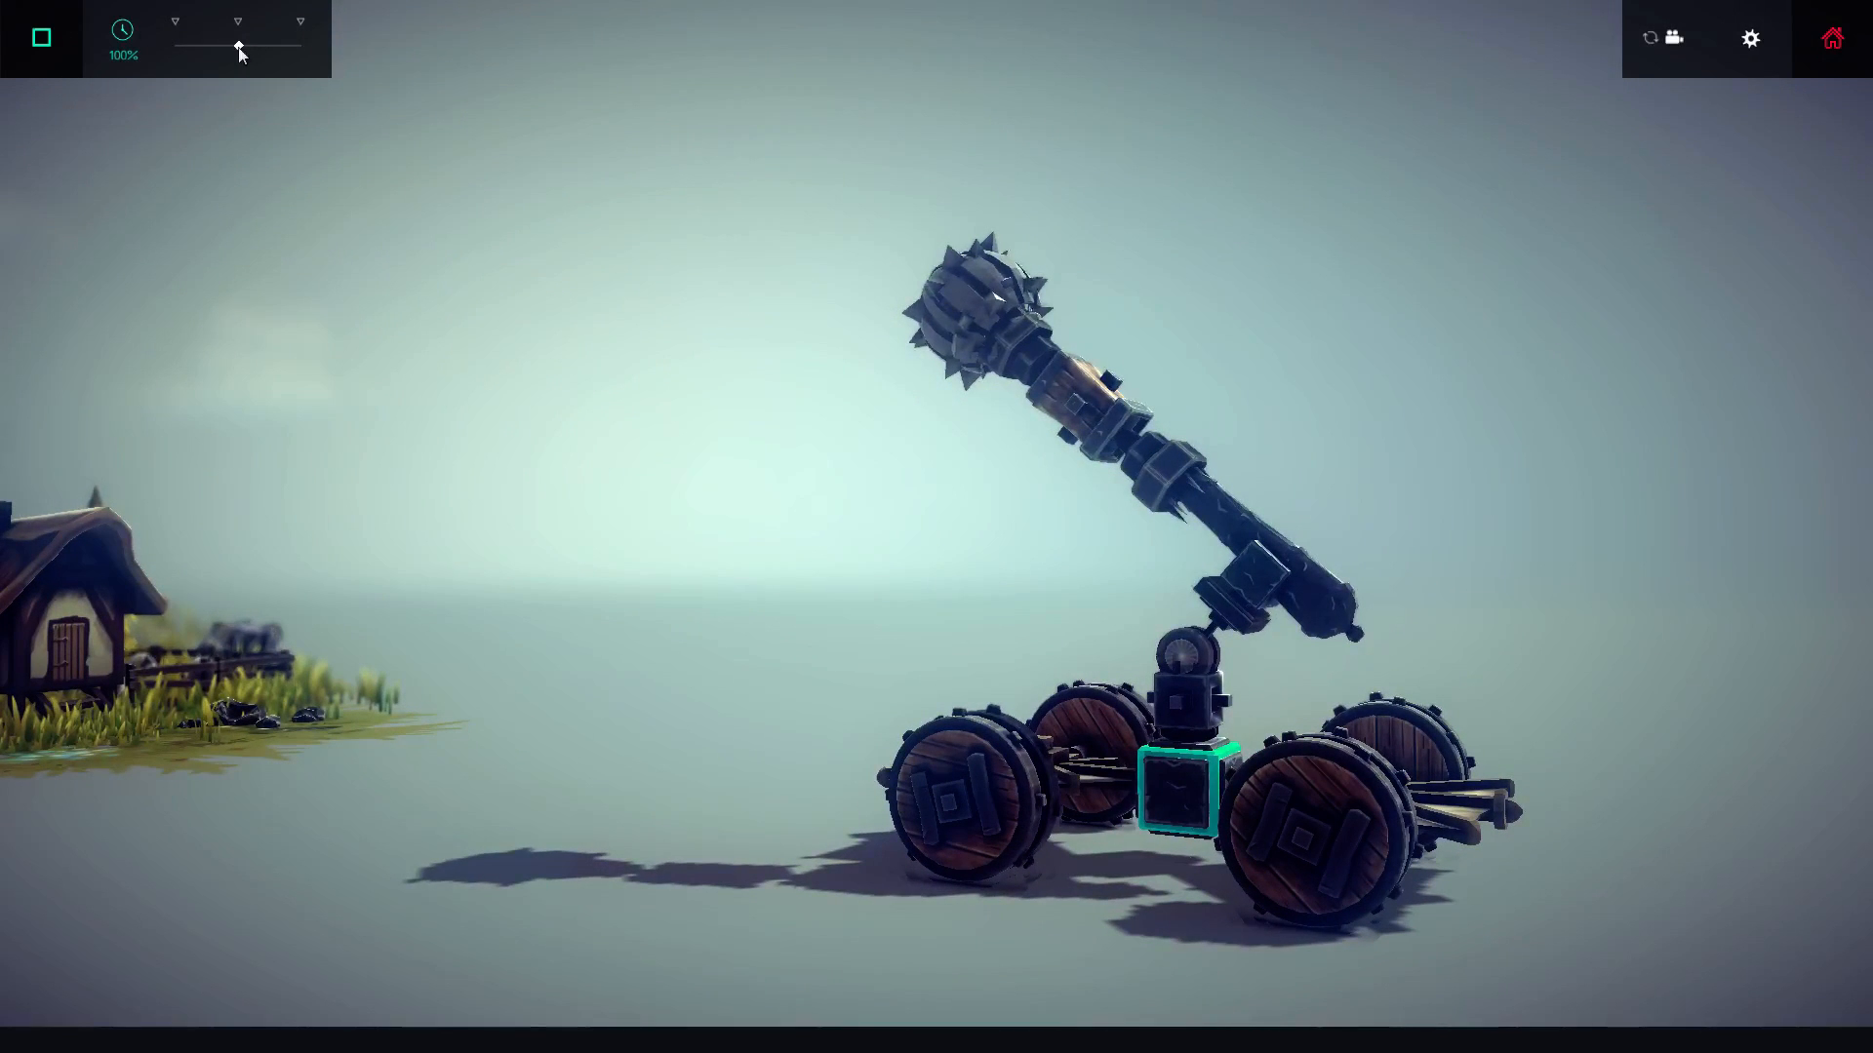
Step: Watch the launch in slow motion, restore normal speed, then leave the time scale near 22%
{"action": "left_click_drag", "start_coordinate": [238, 47], "coordinate": [187, 47]}
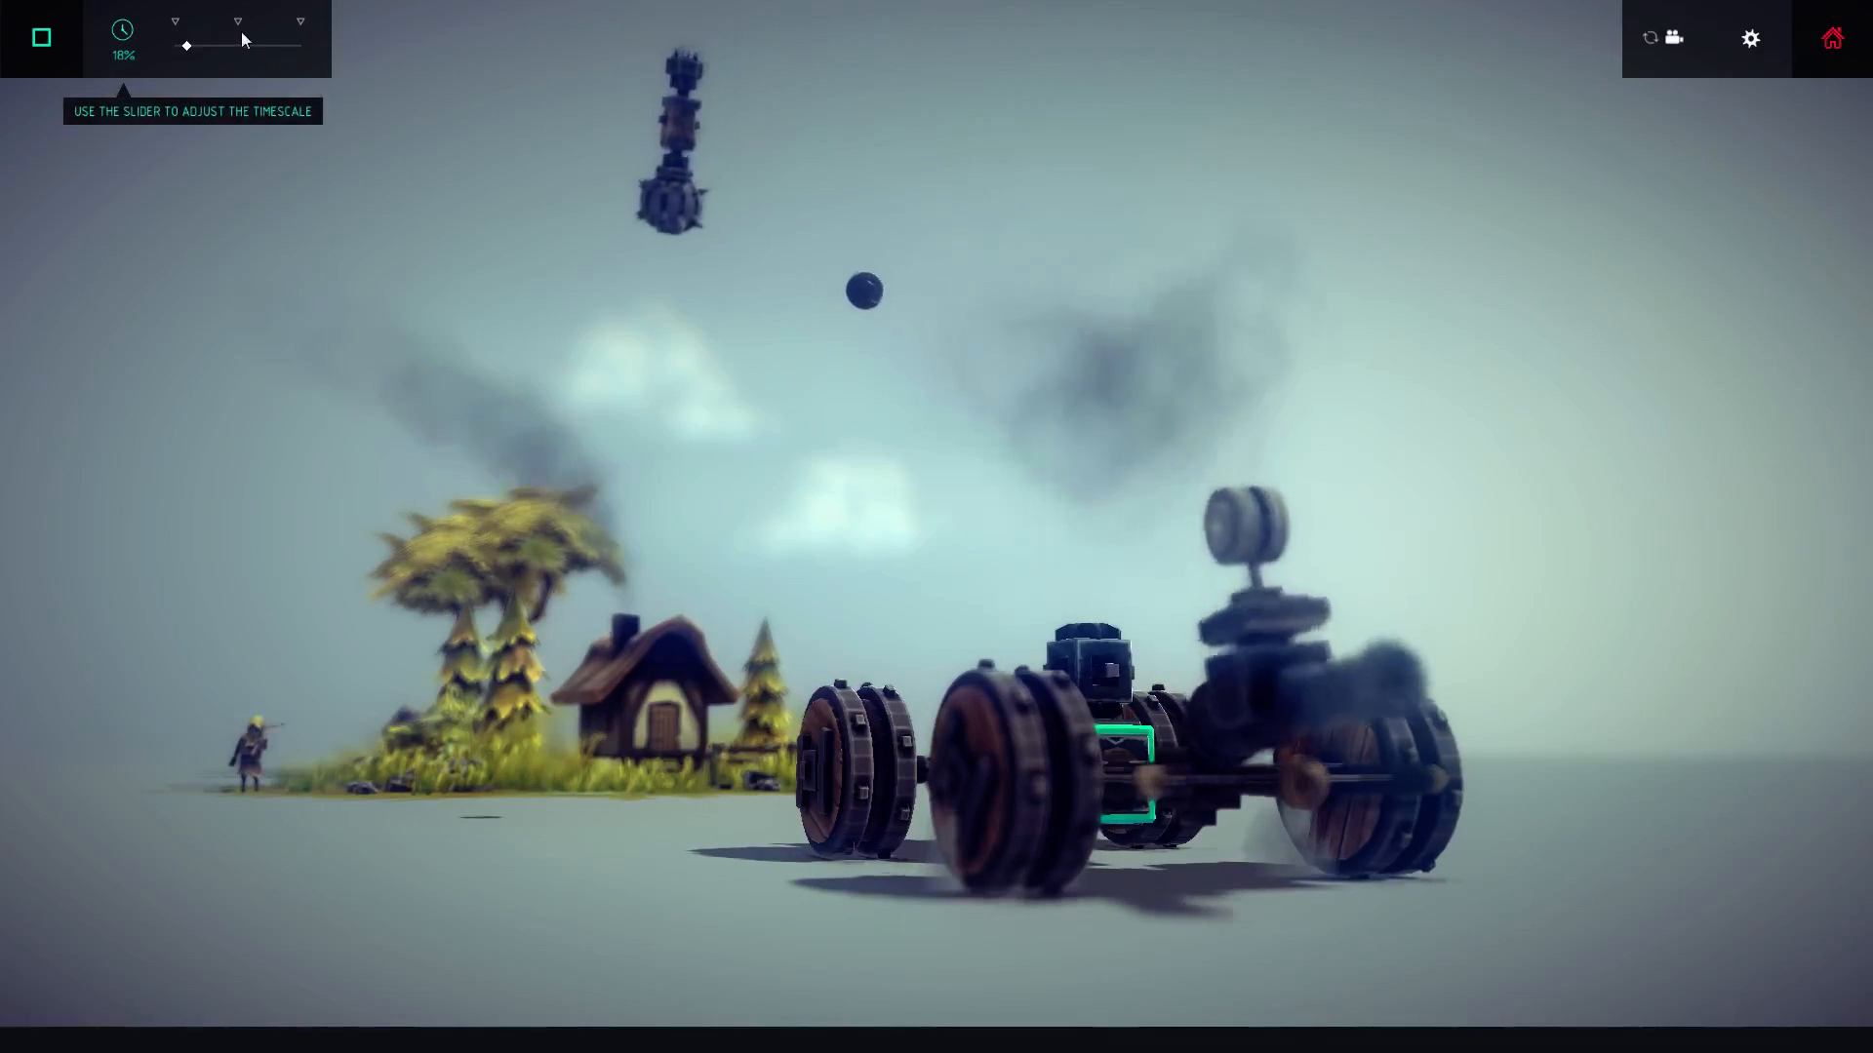
{"action": "left_click_drag", "start_coordinate": [185, 45], "coordinate": [238, 45]}
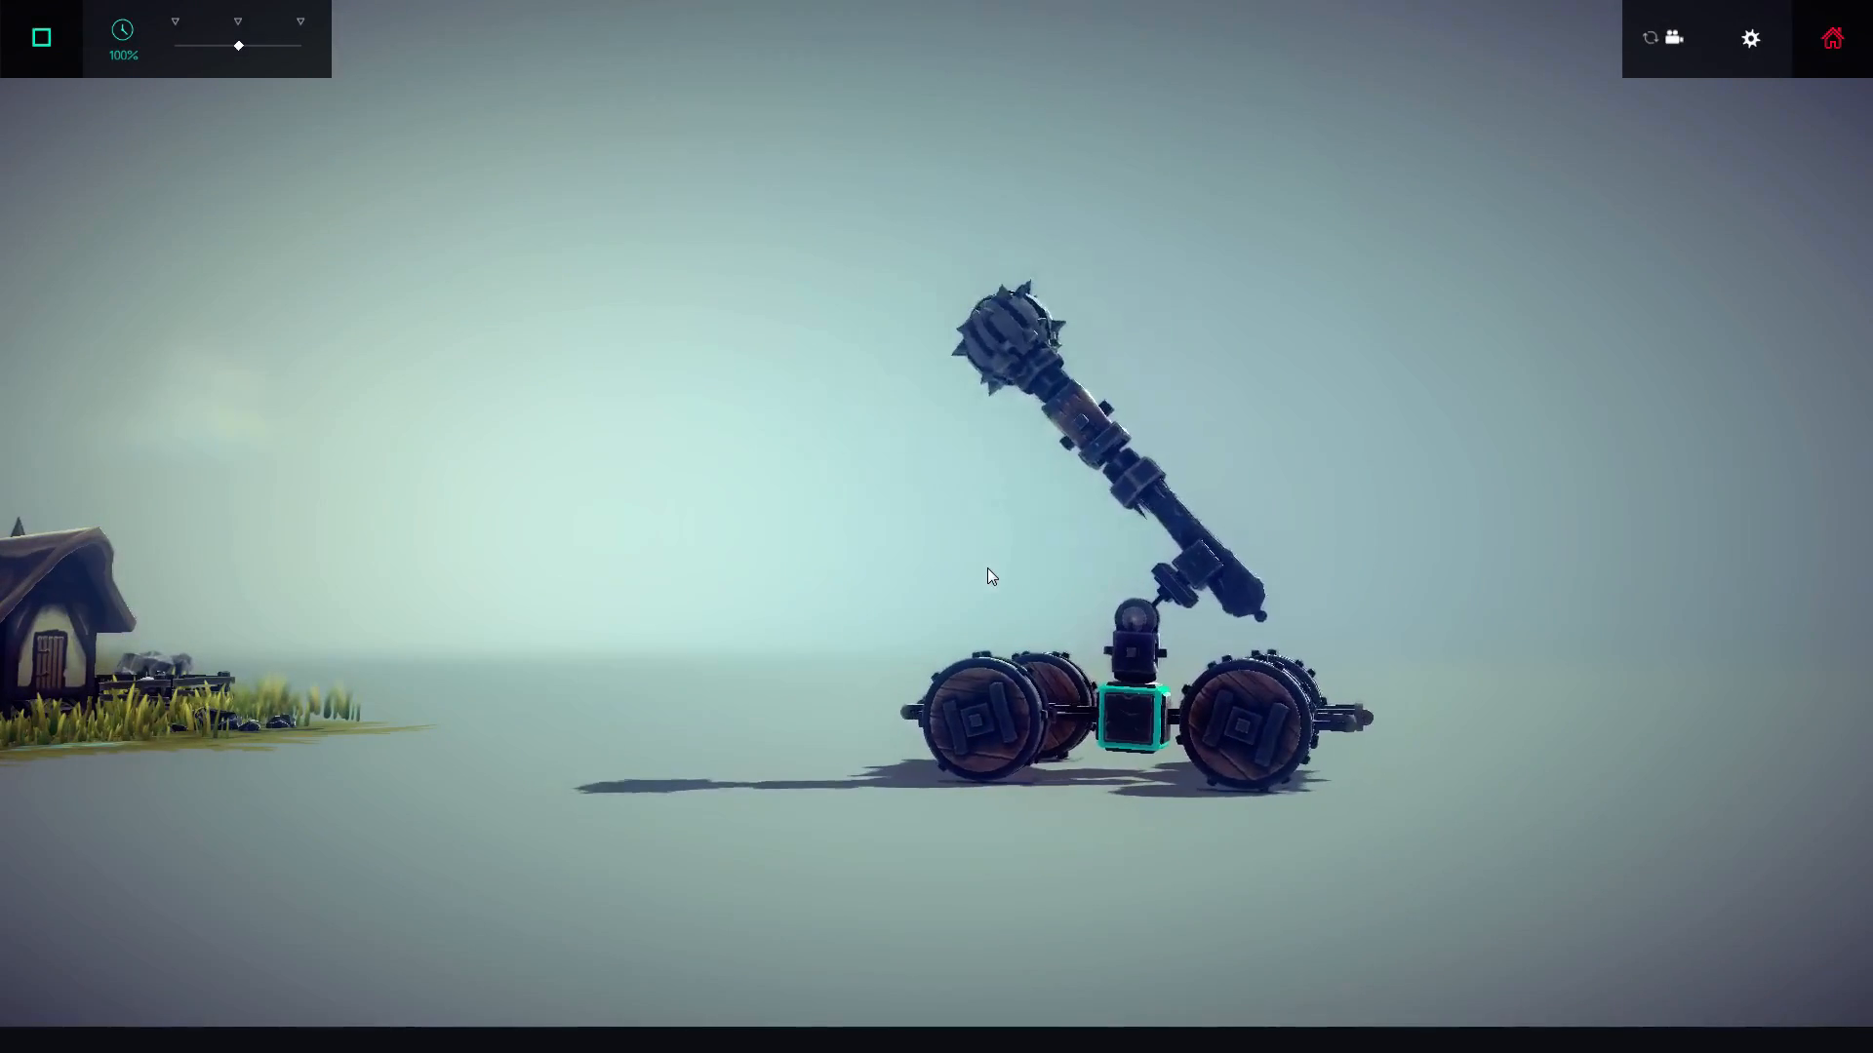
{"action": "left_click_drag", "start_coordinate": [238, 47], "coordinate": [197, 47]}
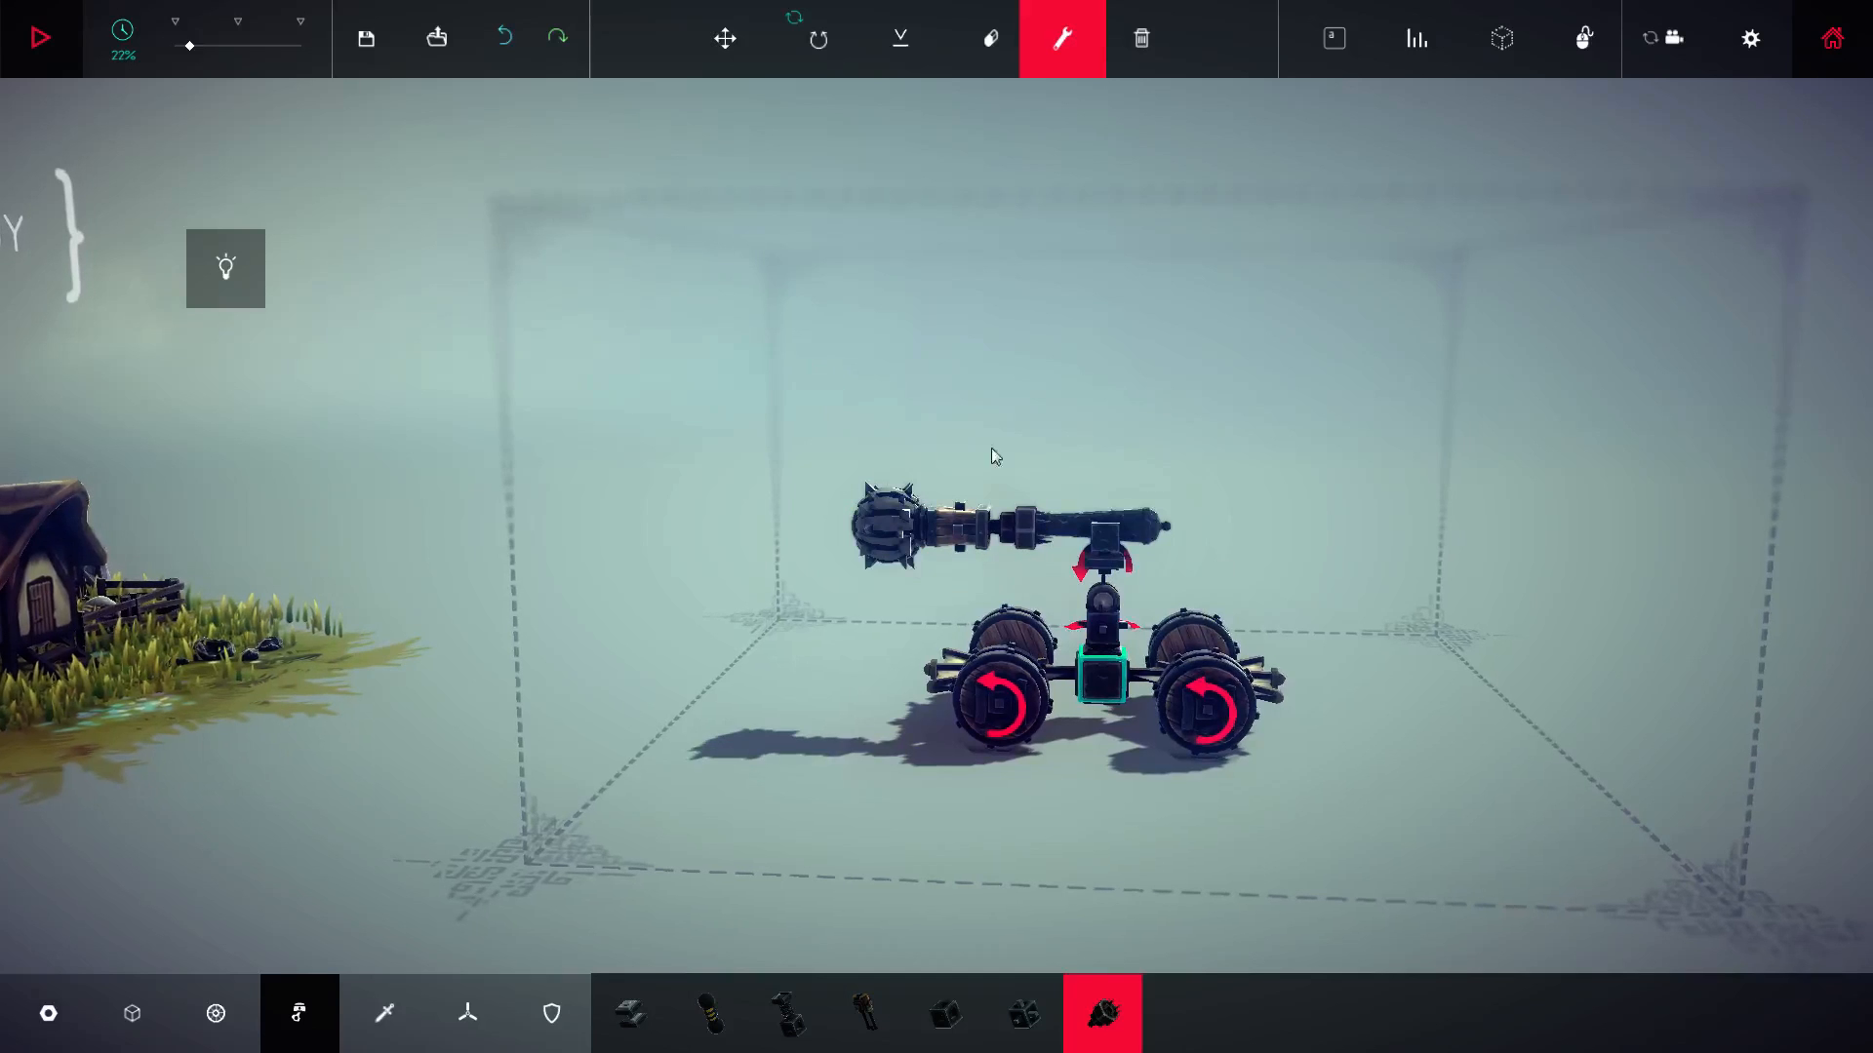
{"action": "left_click", "coordinate": [39, 37]}
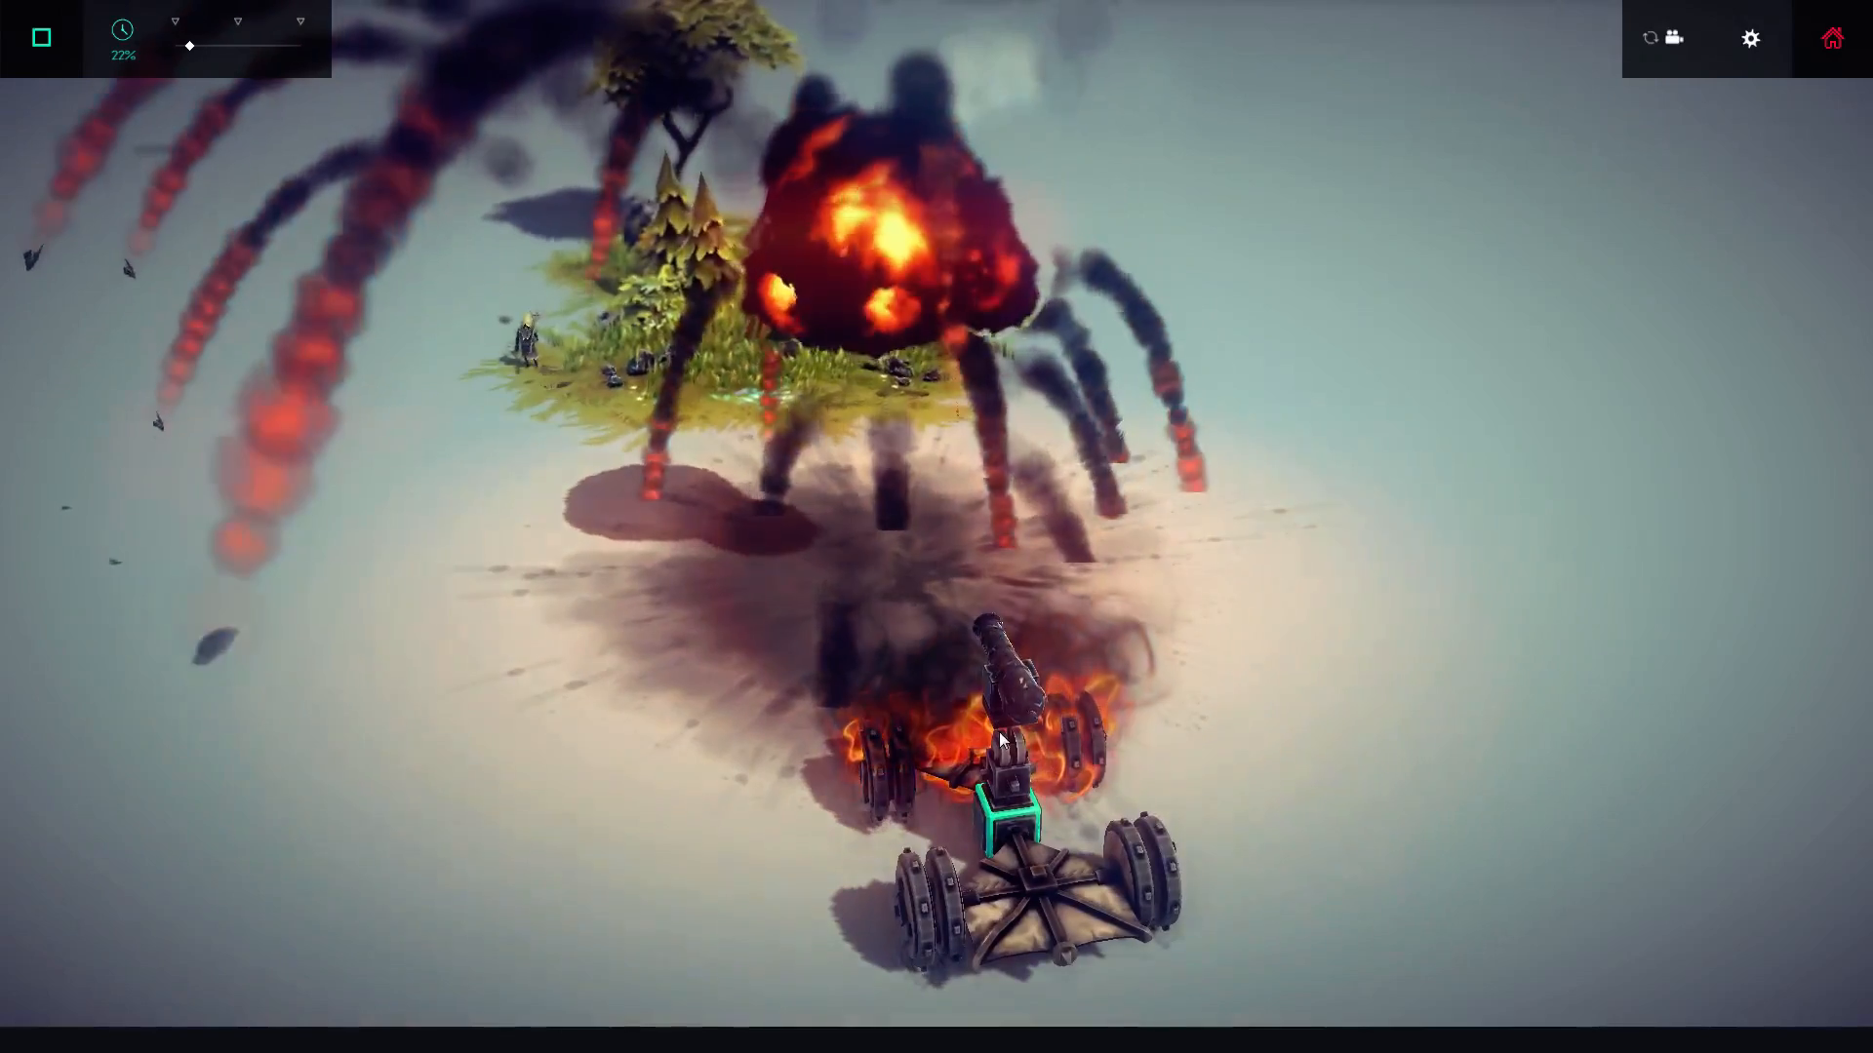
{"action": "left_click", "coordinate": [39, 38]}
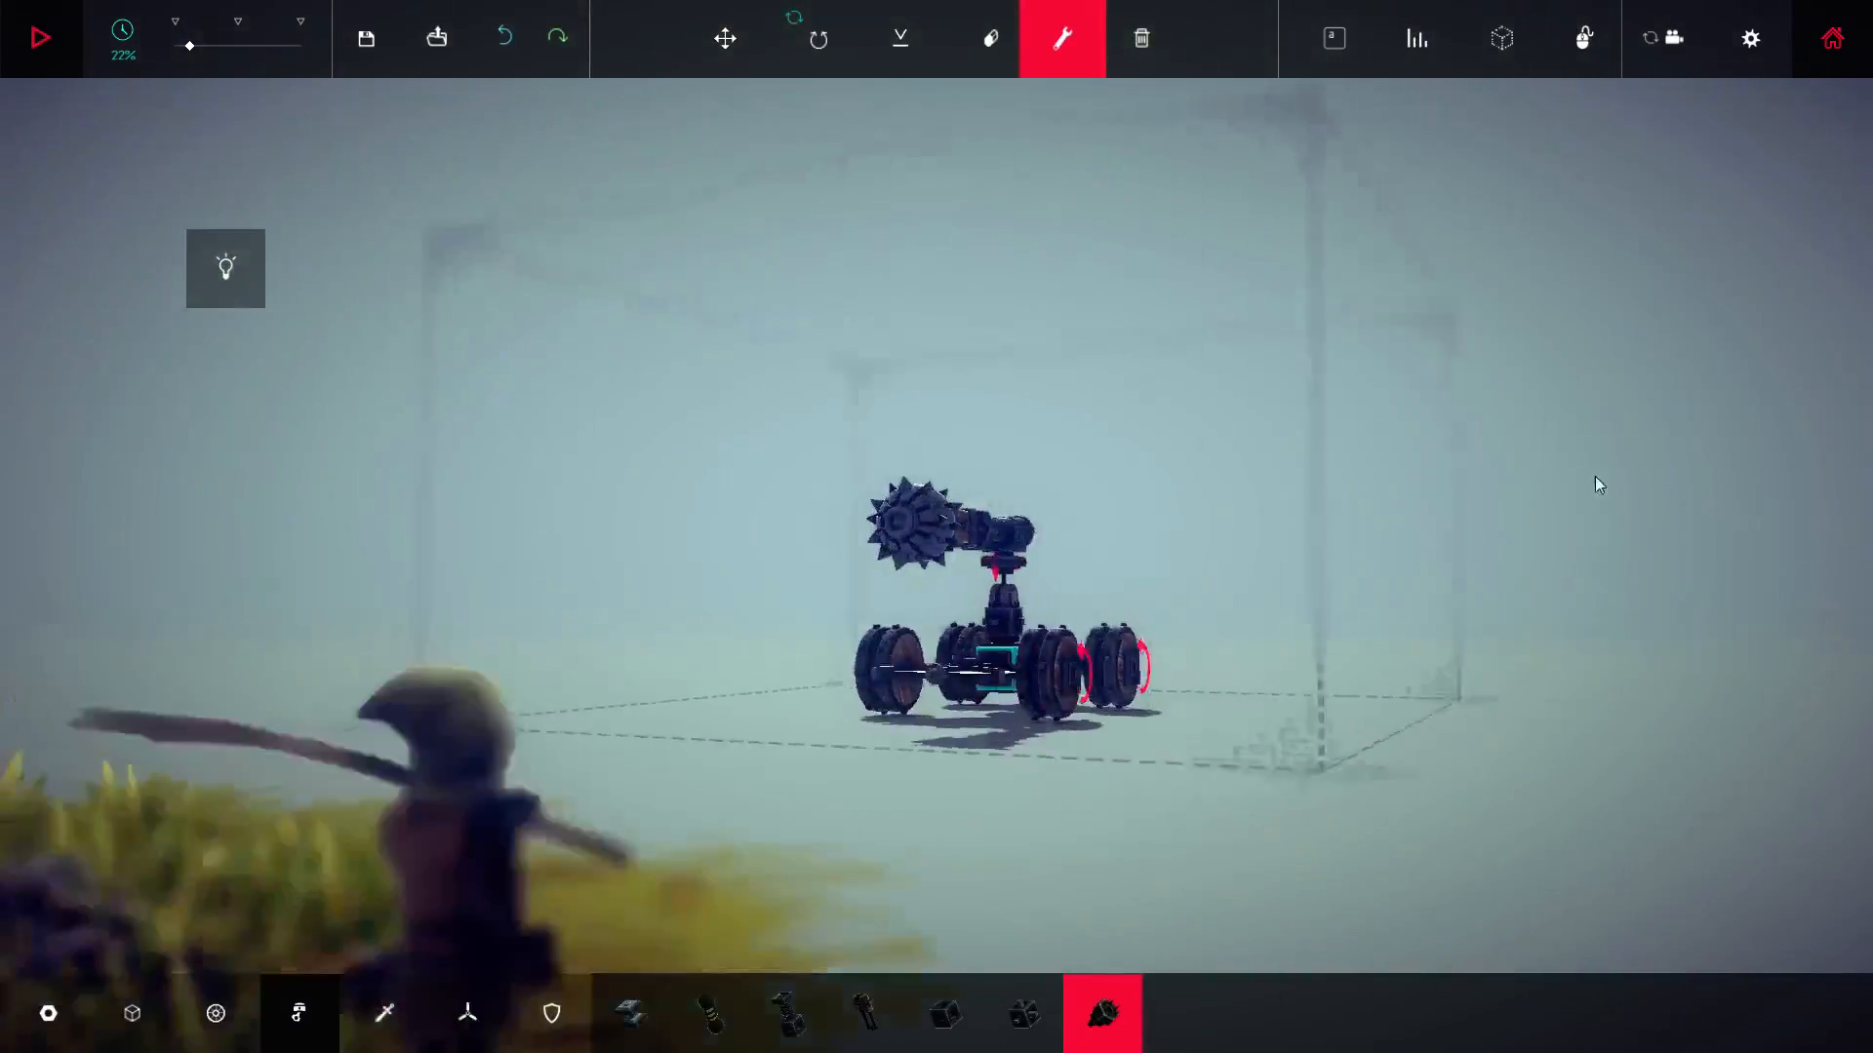